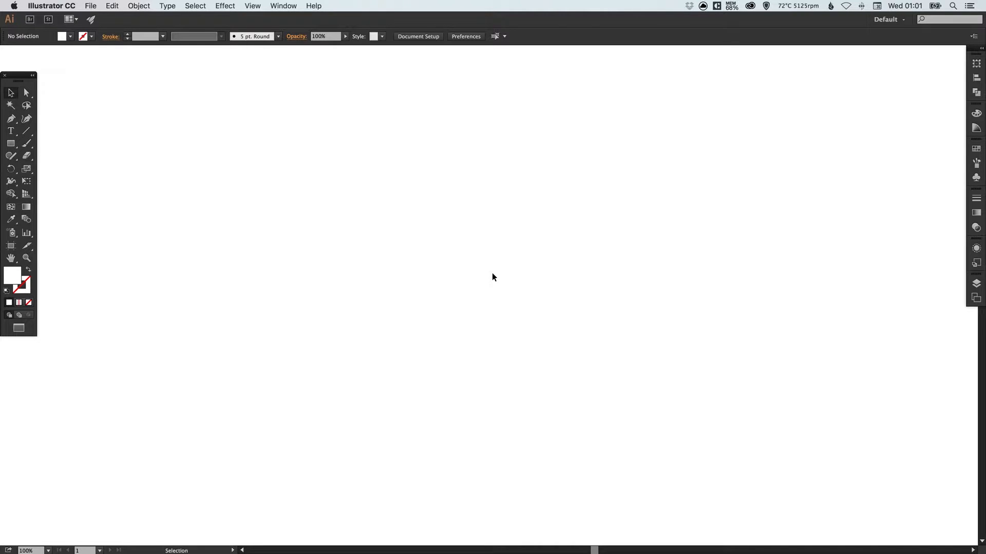
pyautogui.moveTo(421, 397)
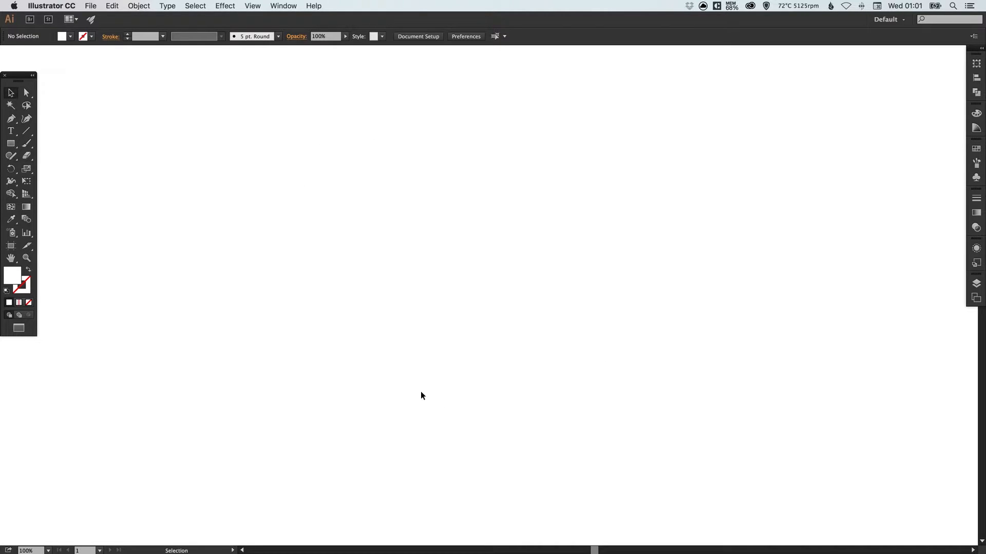
pyautogui.moveTo(287, 169)
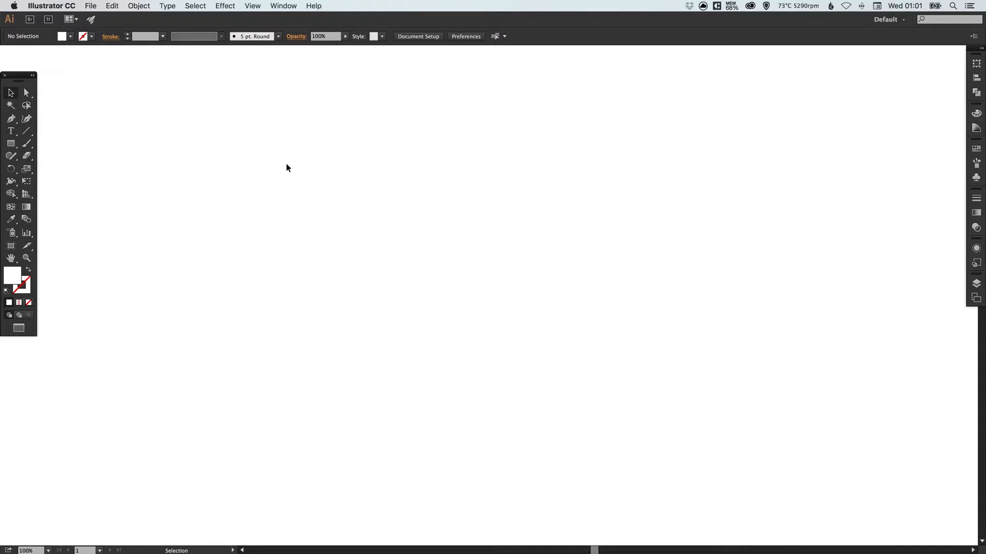
pyautogui.moveTo(290, 172)
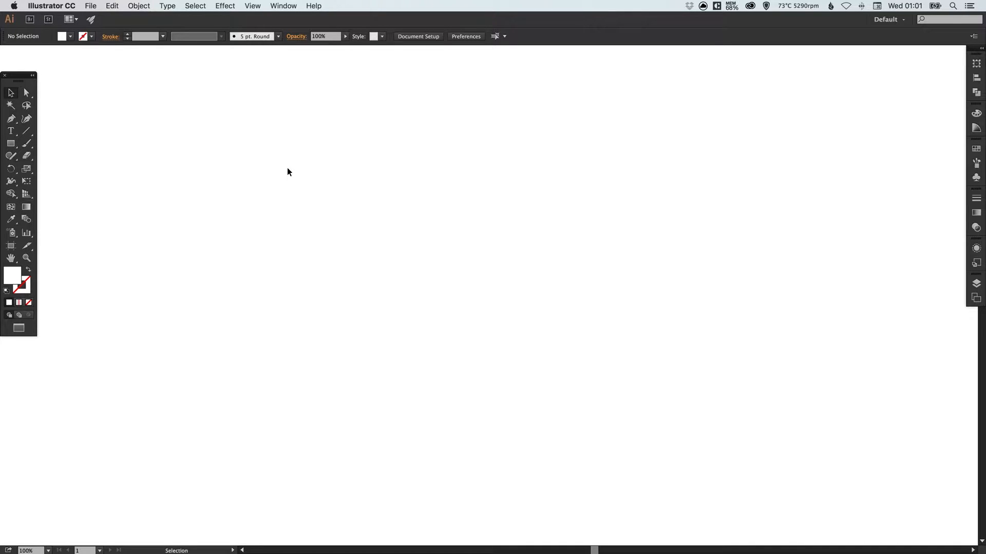
pyautogui.moveTo(323, 159)
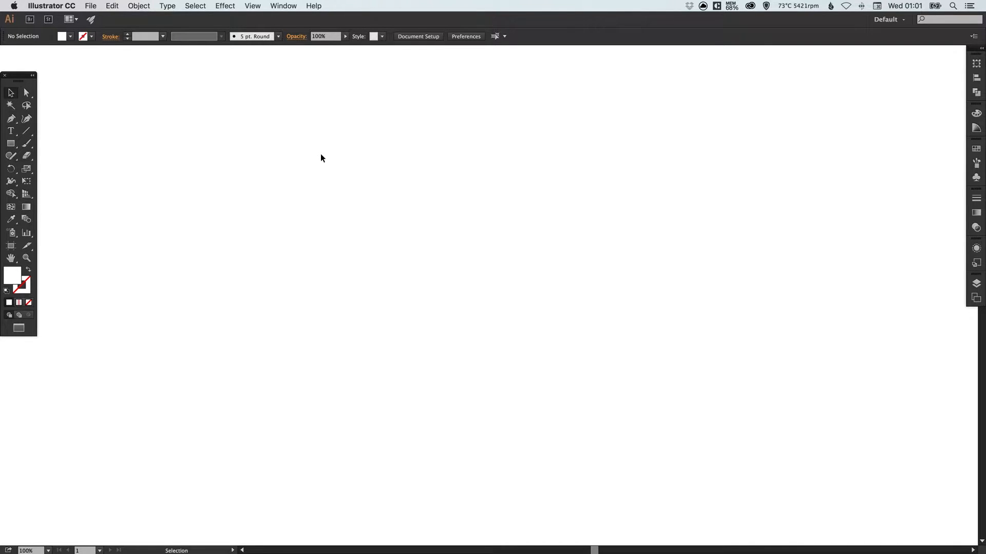
# Step: Place the baby photo and Shift-scale it down to a 278 × 278 px square
pyautogui.click(26, 92)
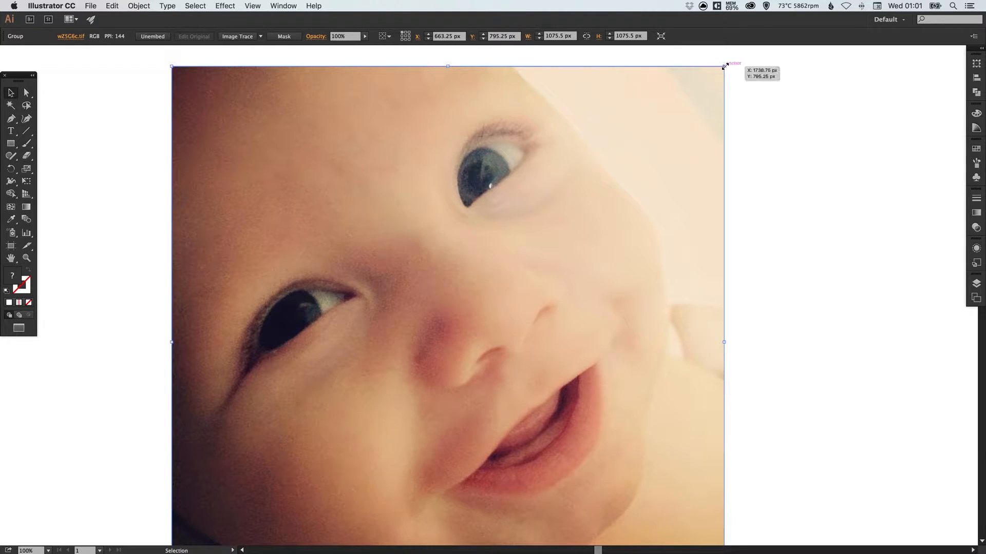
pyautogui.moveTo(342, 236); pyautogui.dragTo(554, 448)
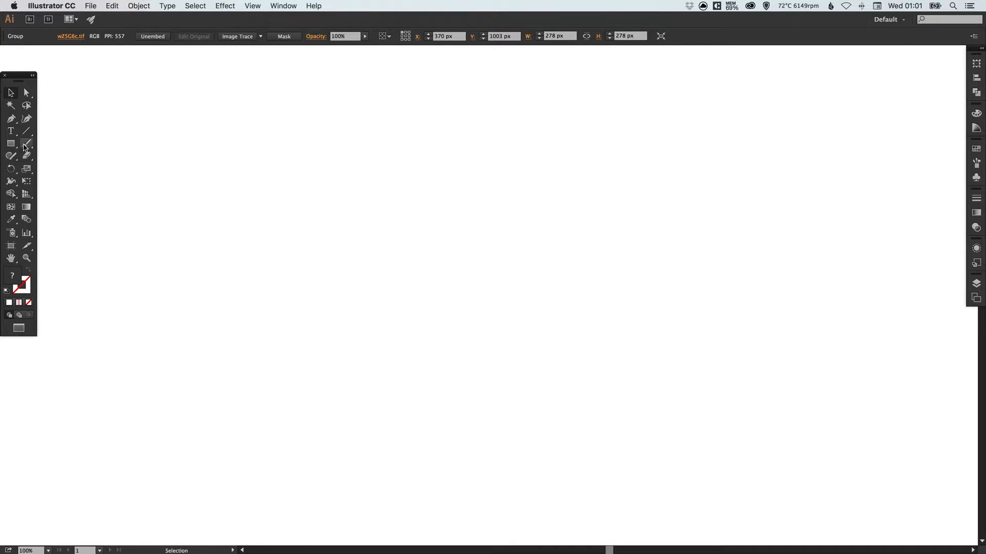
pyautogui.moveTo(10, 141)
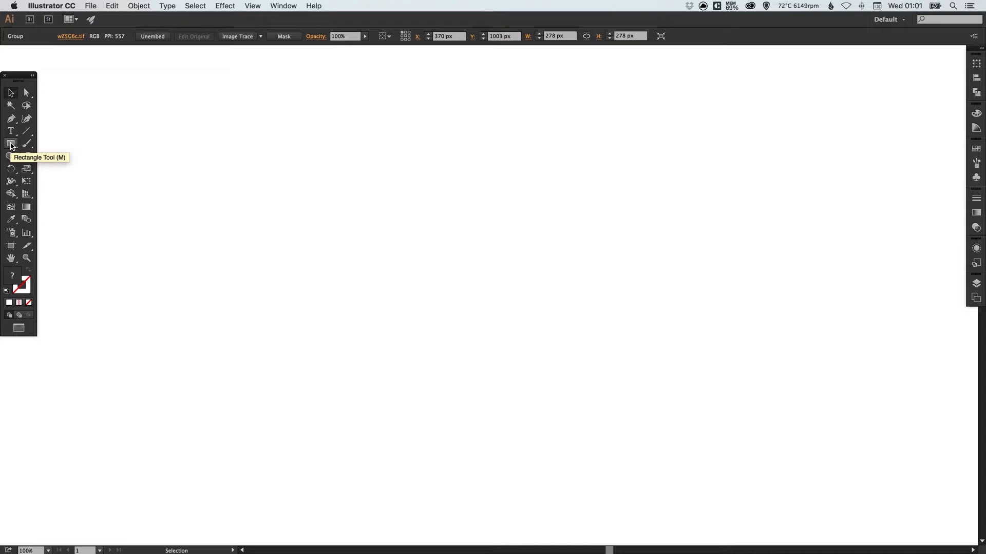
# Step: Draw a 776 × 298 px card rectangle and fill it with the light gray swatch
pyautogui.moveTo(278, 183); pyautogui.dragTo(457, 223)
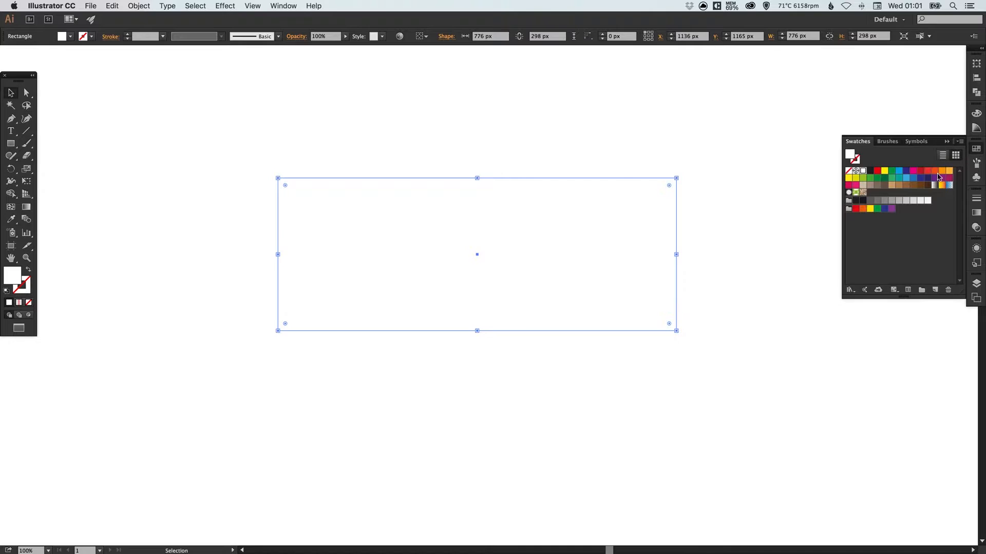
pyautogui.click(912, 200)
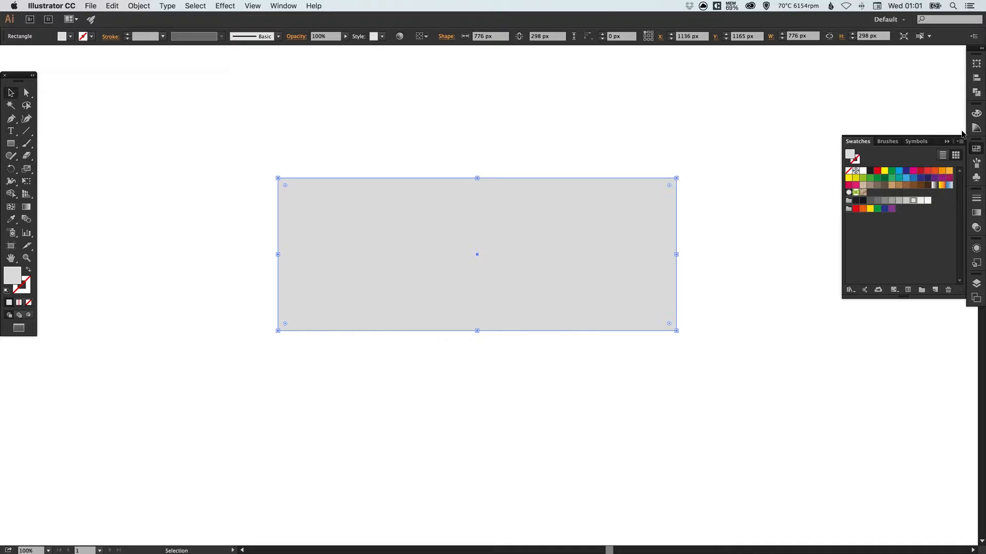
pyautogui.moveTo(812, 101)
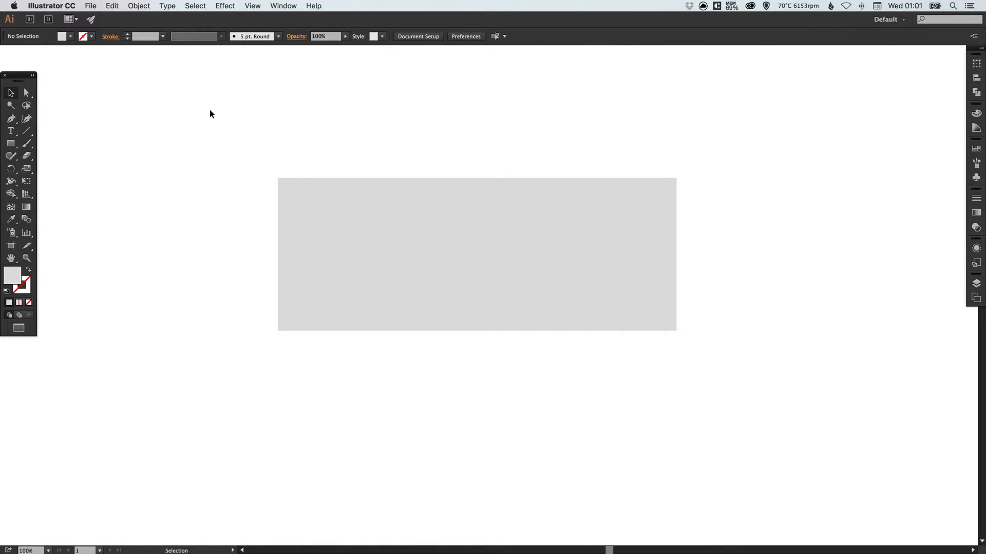
# Step: Draw a 238 px darker gray circle with the Ellipse Tool near the rectangle
pyautogui.click(9, 143)
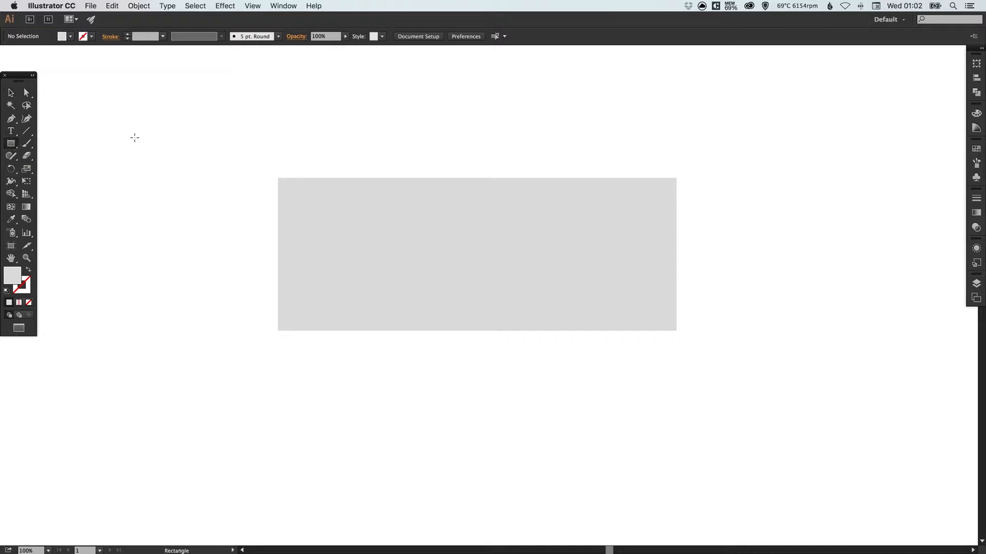
pyautogui.moveTo(243, 199)
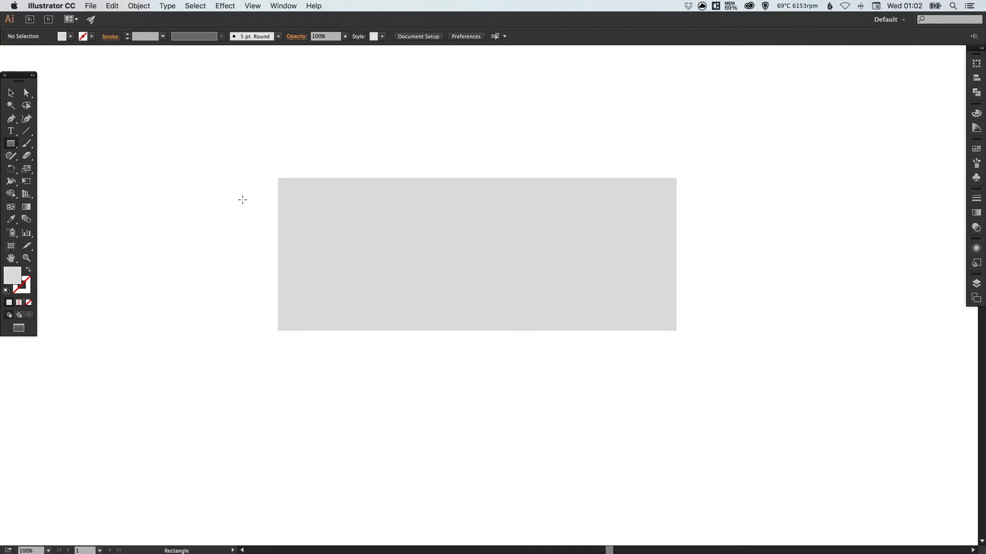
pyautogui.moveTo(257, 184); pyautogui.dragTo(284, 211)
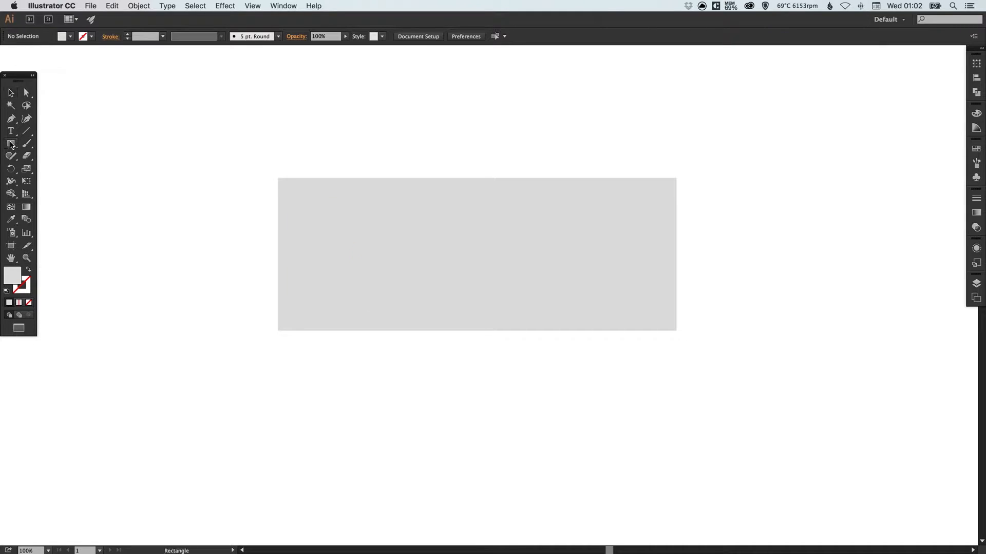
pyautogui.click(10, 143)
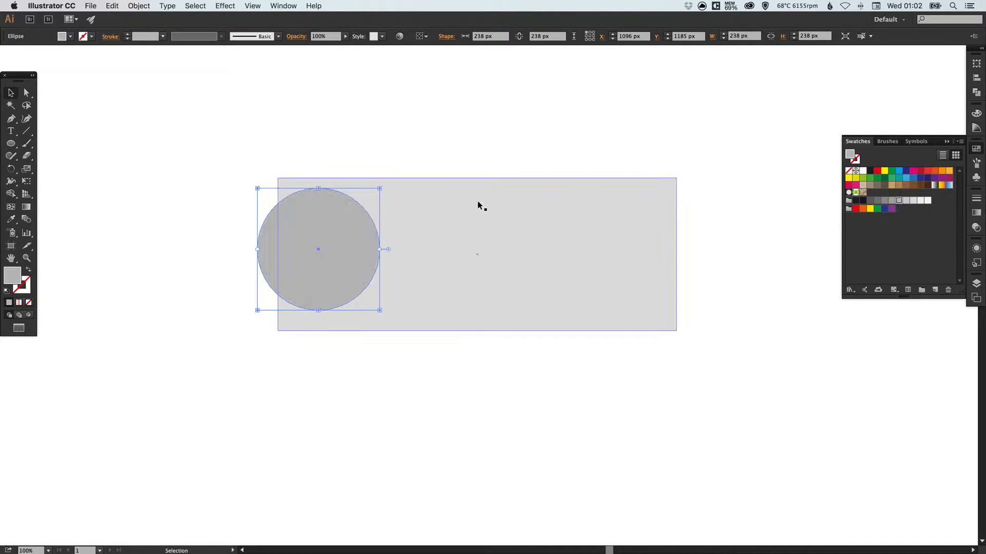
pyautogui.moveTo(318, 250); pyautogui.dragTo(350, 254)
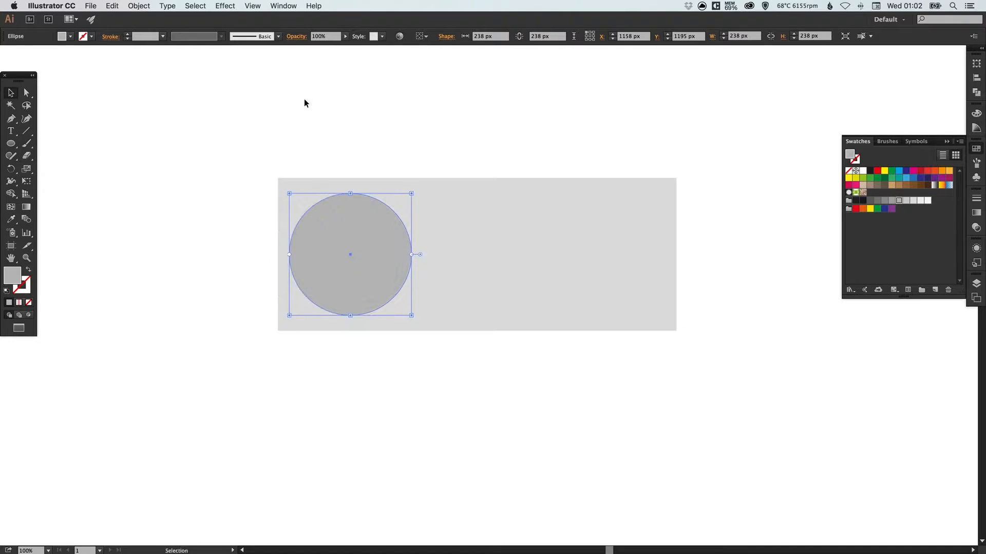
# Step: Turn off Smart Guides and settle the circle inside the rectangle's left end
pyautogui.click(253, 5)
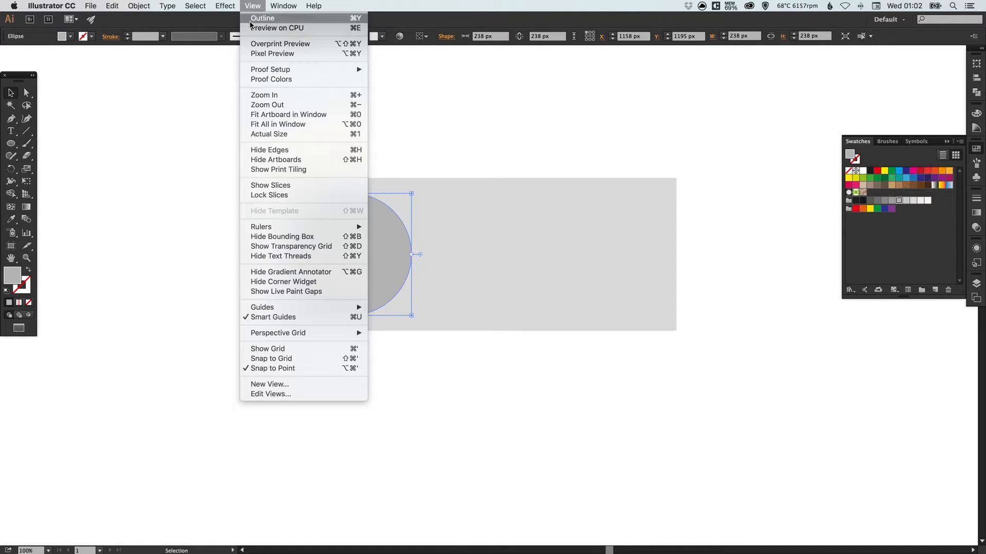
pyautogui.moveTo(273, 317)
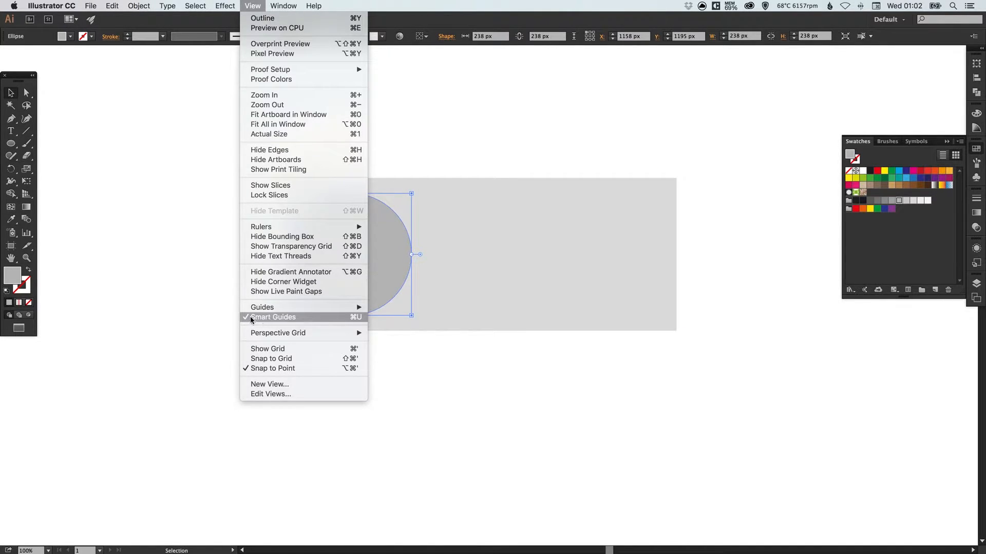
pyautogui.click(273, 317)
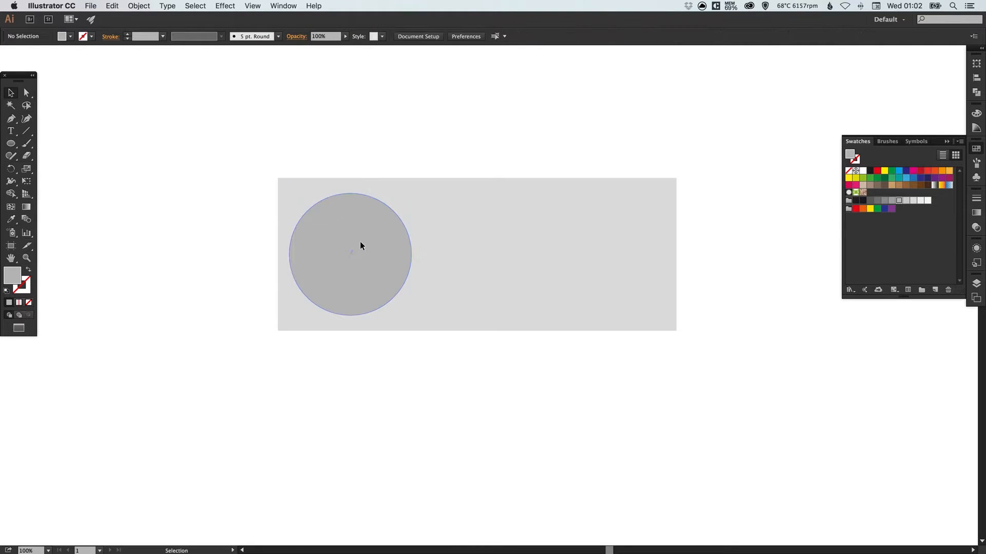
pyautogui.moveTo(350, 255); pyautogui.dragTo(404, 146)
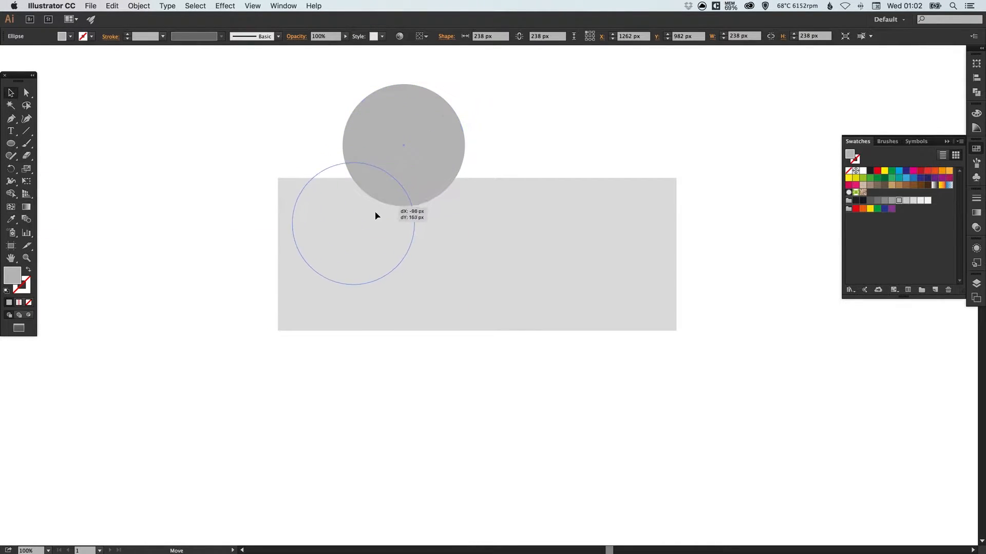
pyautogui.moveTo(352, 224); pyautogui.dragTo(349, 255)
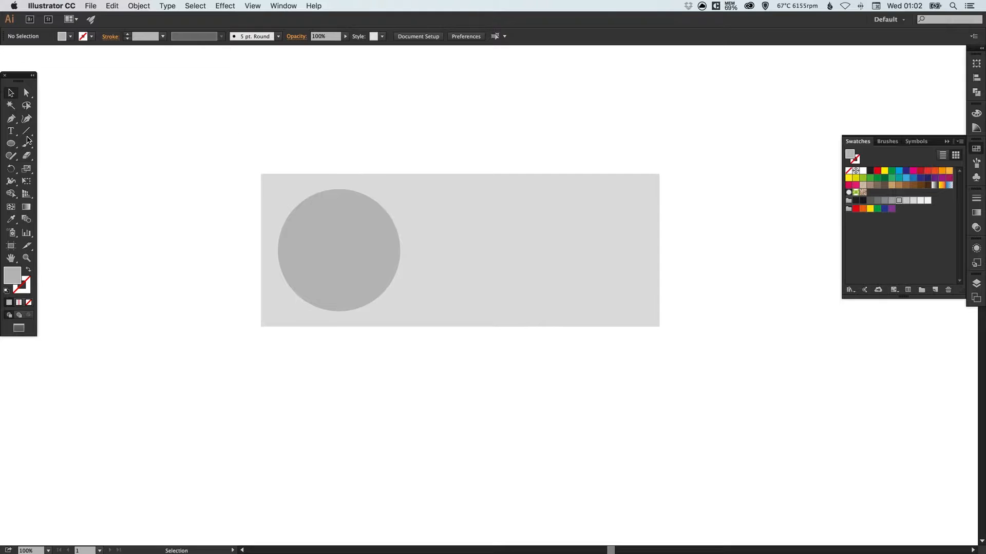
# Step: Type the title 'Super Cute Photo of Leo' with the Type Tool above the rectangle
pyautogui.click(9, 146)
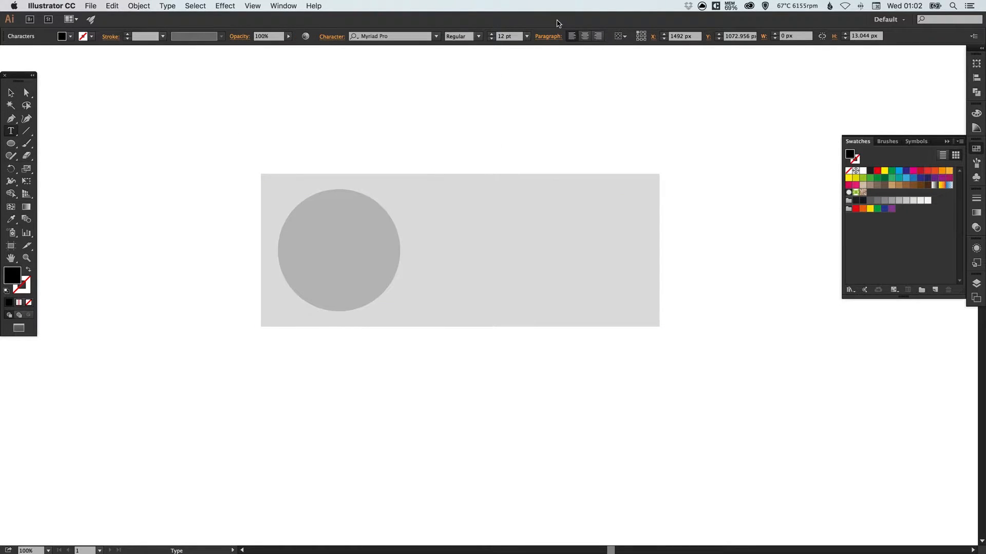
pyautogui.click(444, 131)
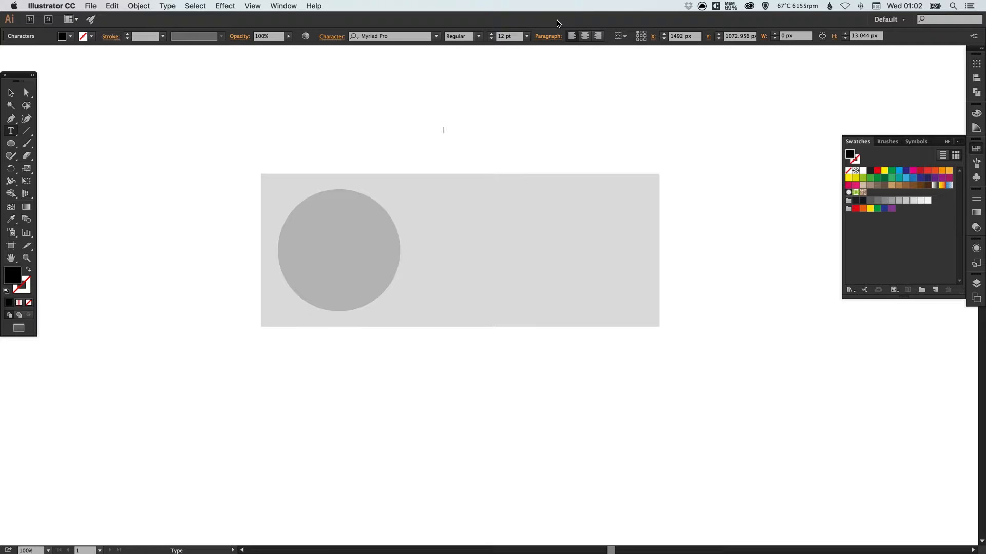
pyautogui.write('Super Cute Photo of Leo')
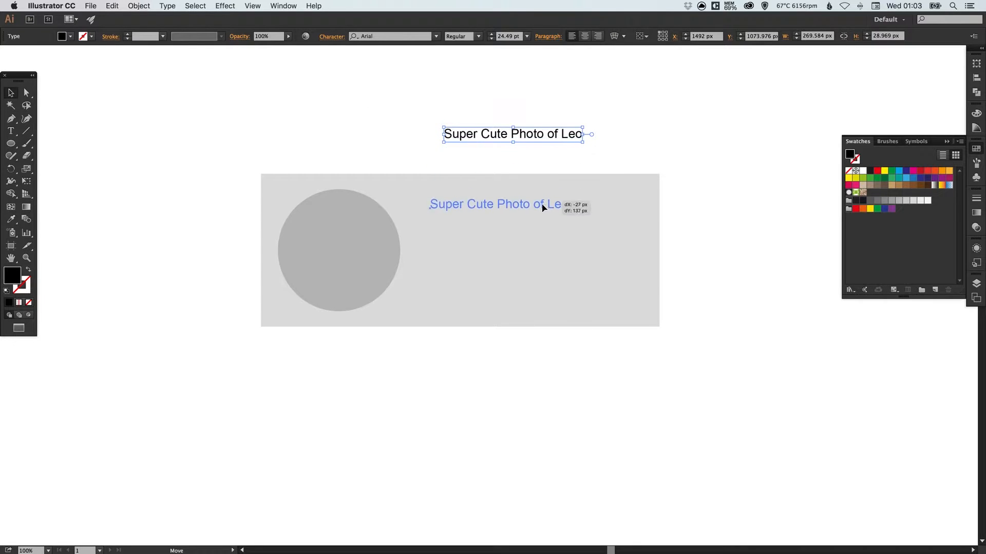
# Step: Position the Arial title inside the card to the right of the circle
pyautogui.click(527, 36)
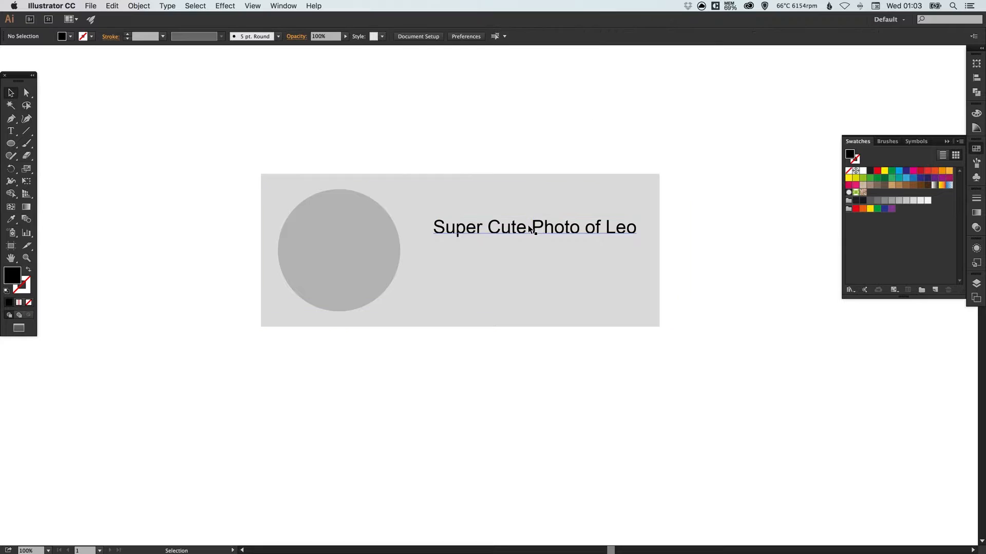
pyautogui.moveTo(533, 227); pyautogui.dragTo(524, 218)
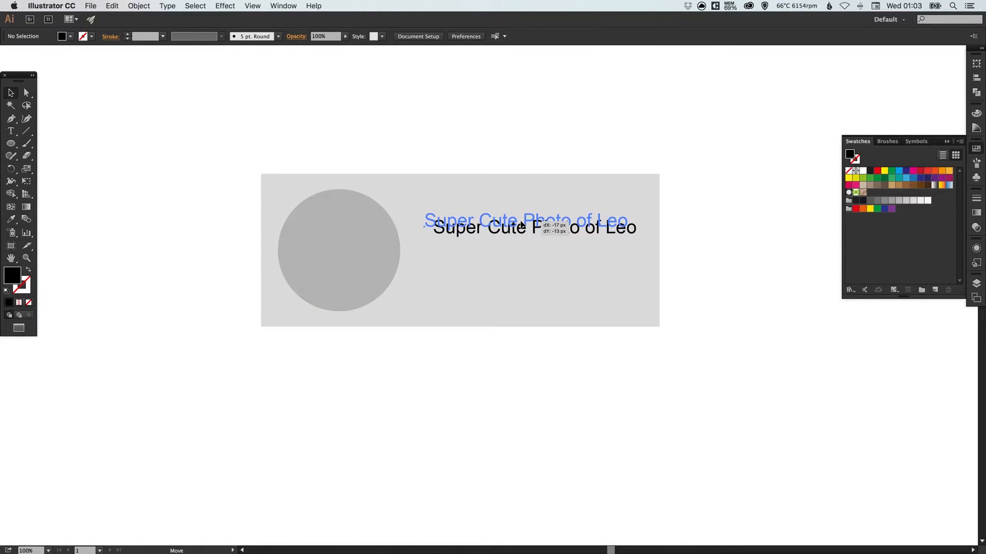
pyautogui.moveTo(528, 223); pyautogui.dragTo(525, 219)
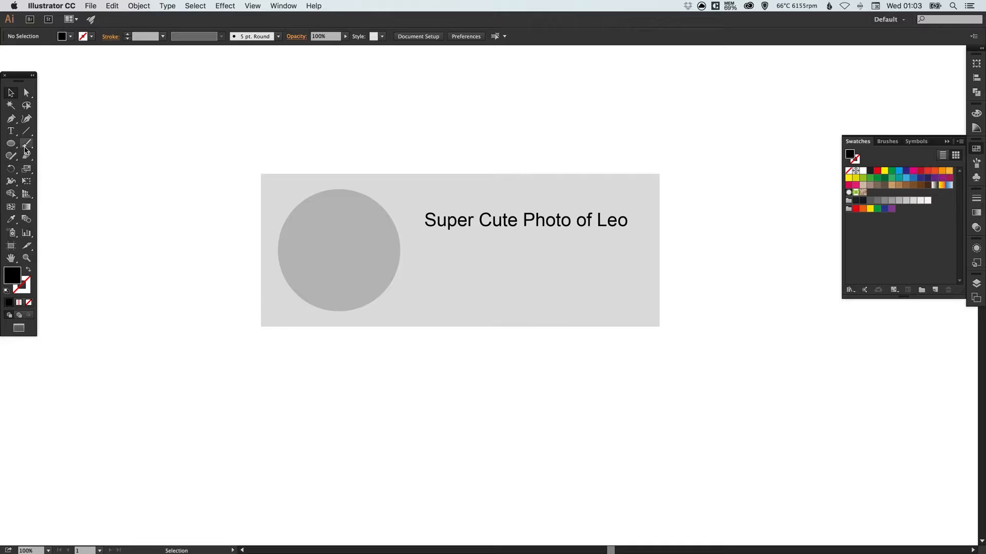
pyautogui.moveTo(28, 133)
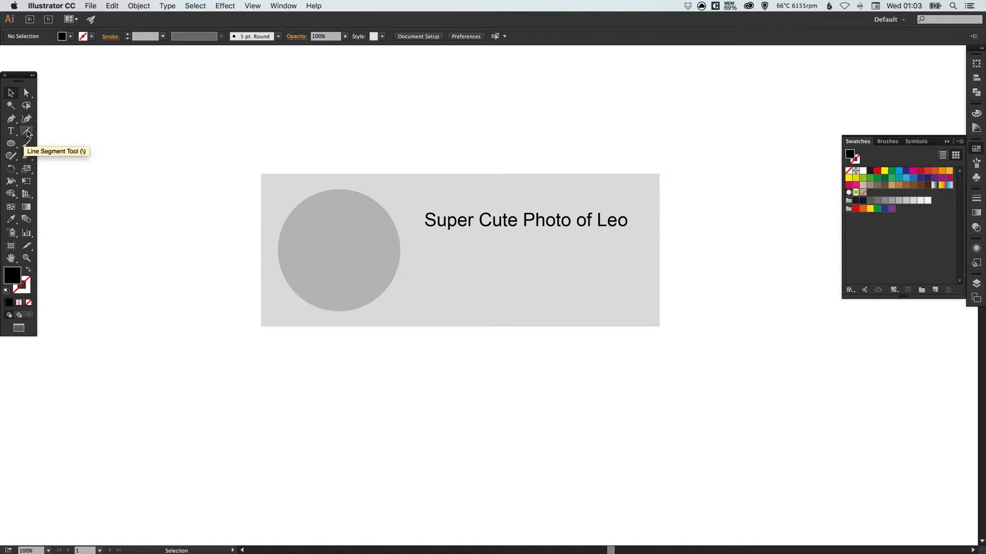
# Step: Draw a horizontal line beneath the title and thicken its stroke weight
pyautogui.click(27, 131)
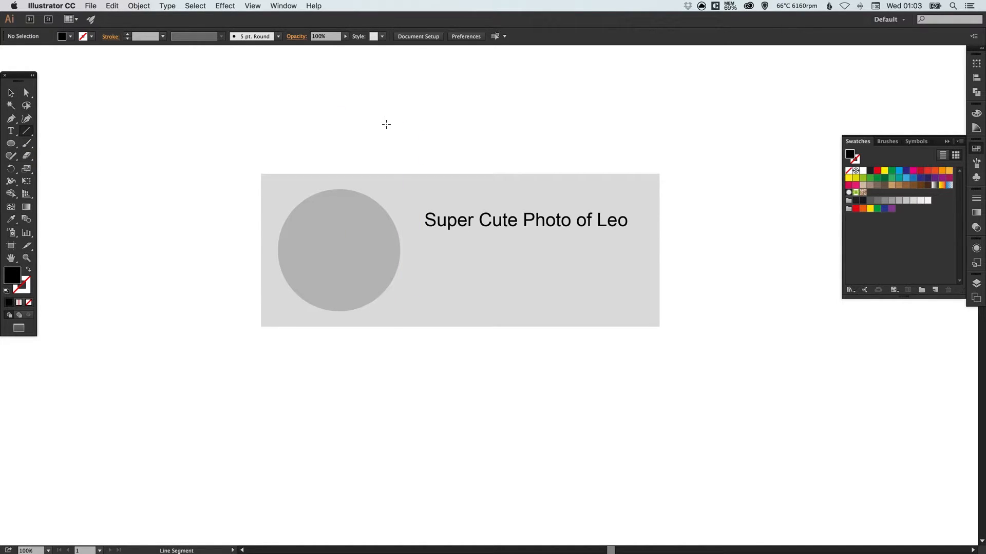
pyautogui.moveTo(385, 124); pyautogui.dragTo(583, 123)
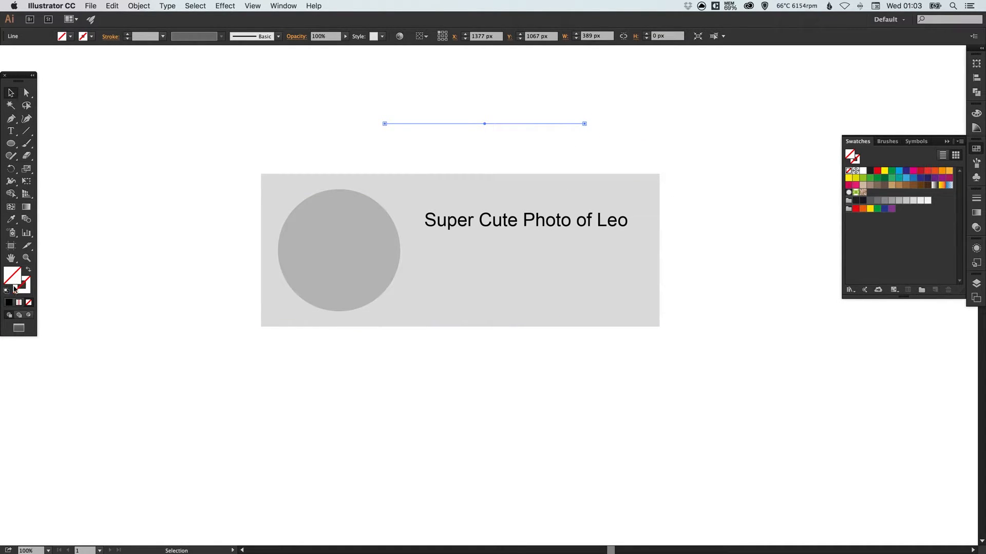
pyautogui.moveTo(27, 287)
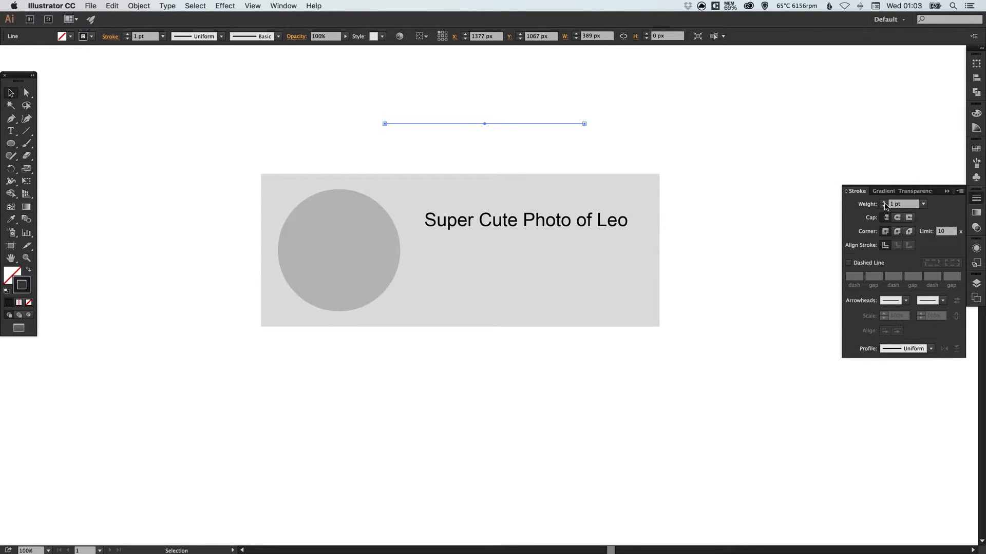
pyautogui.write('5 pt')
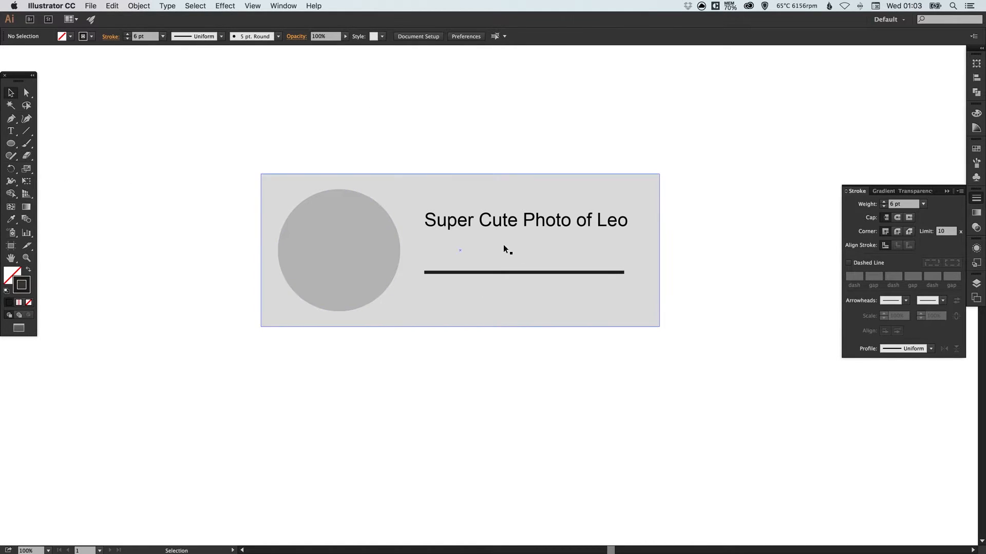
pyautogui.moveTo(10, 143)
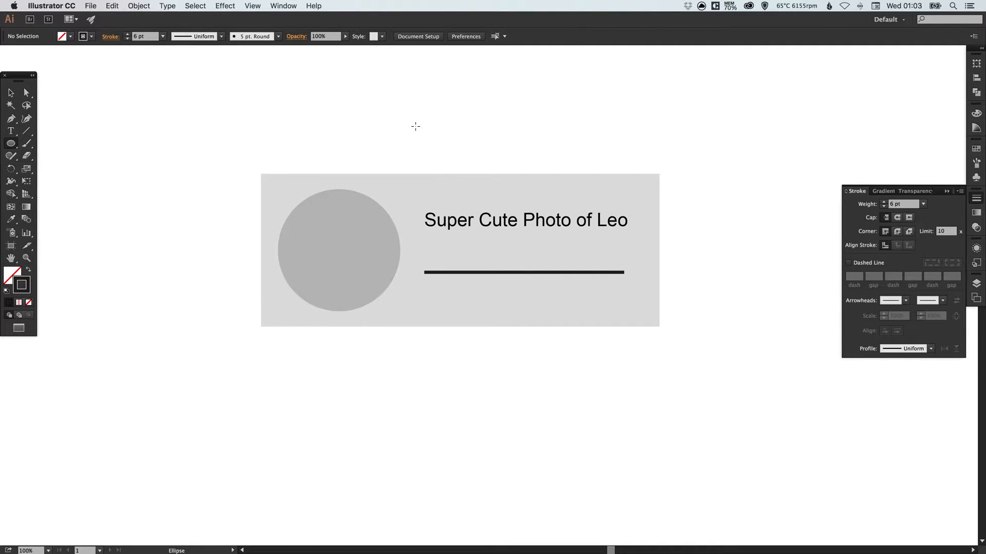
# Step: Draw a small solid blue dot and move it onto the line's left end
pyautogui.moveTo(414, 126); pyautogui.dragTo(463, 139)
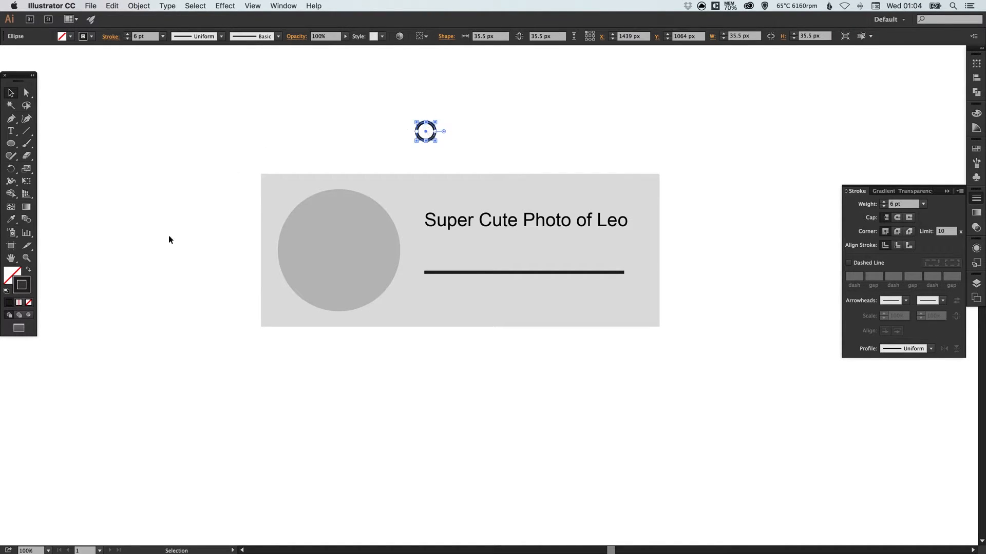
pyautogui.moveTo(27, 271)
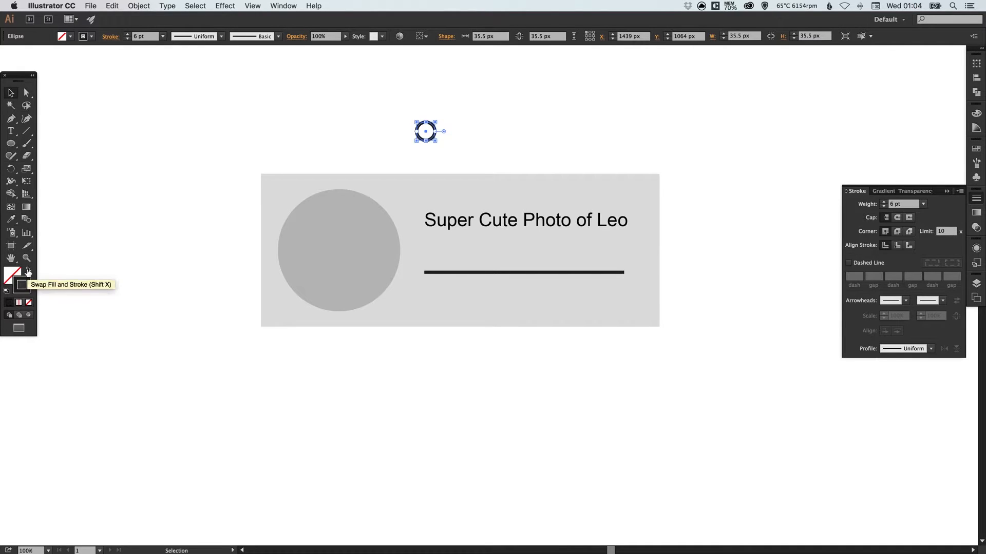
pyautogui.click(26, 271)
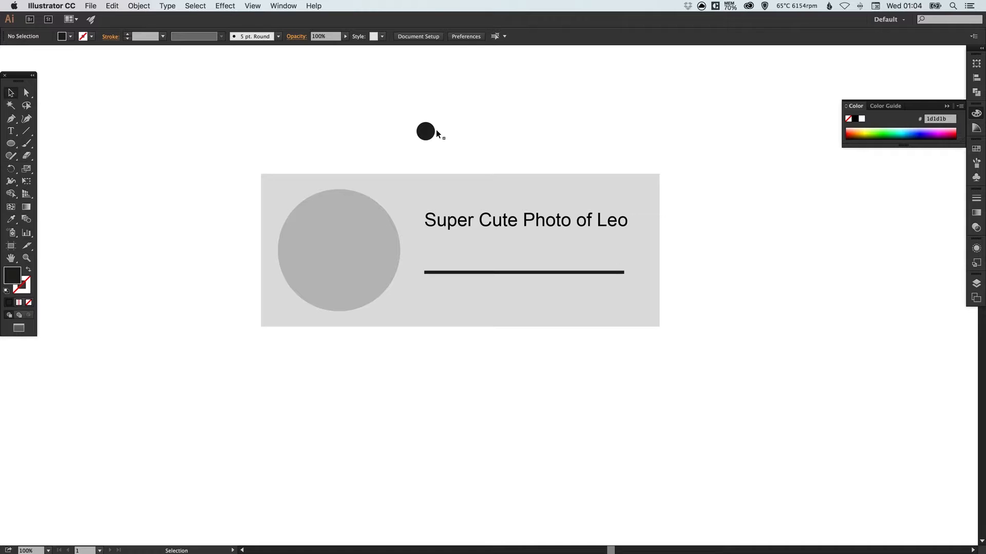
pyautogui.moveTo(425, 130); pyautogui.dragTo(435, 271)
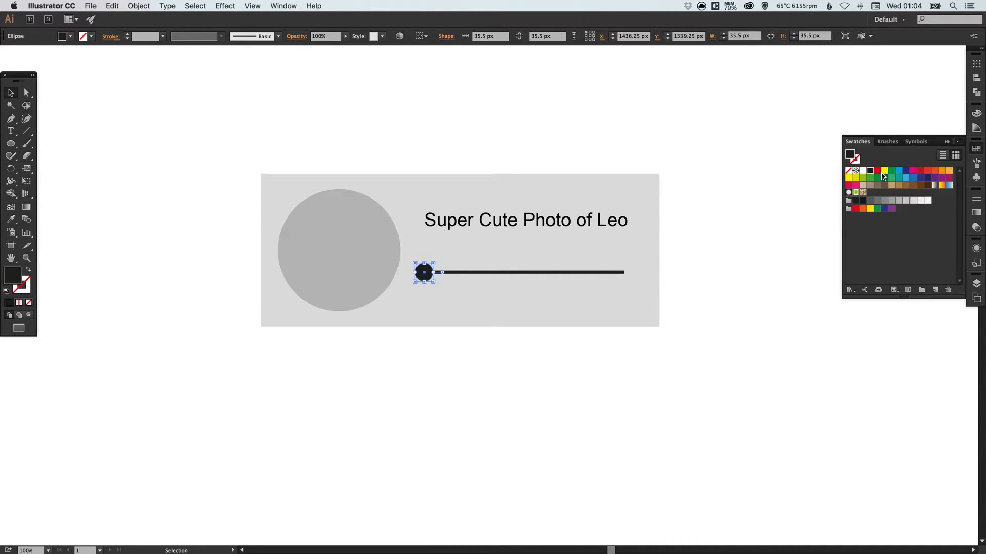
pyautogui.click(897, 171)
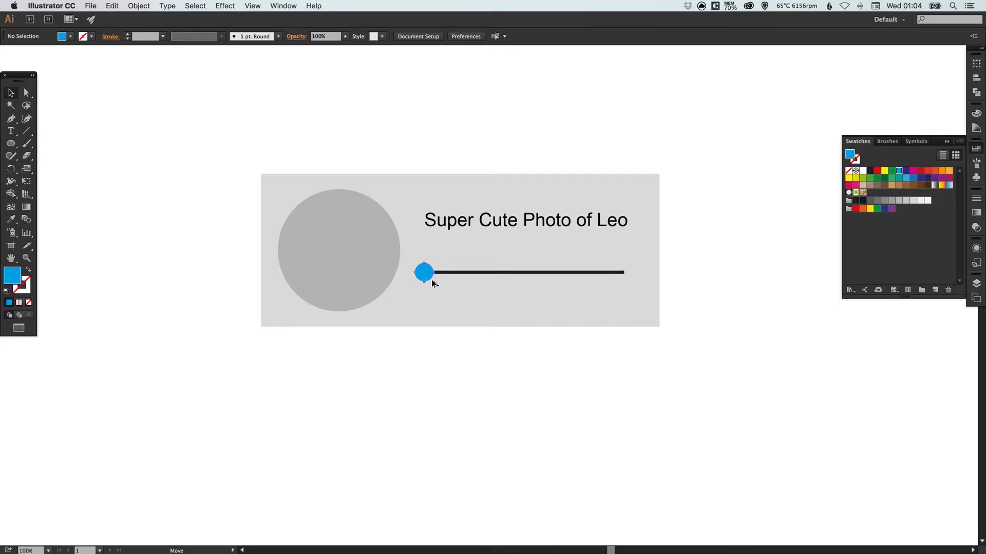
# Step: Alt-drag copies of the blue dot to the middle and right end of the line
pyautogui.moveTo(424, 271); pyautogui.dragTo(516, 271)
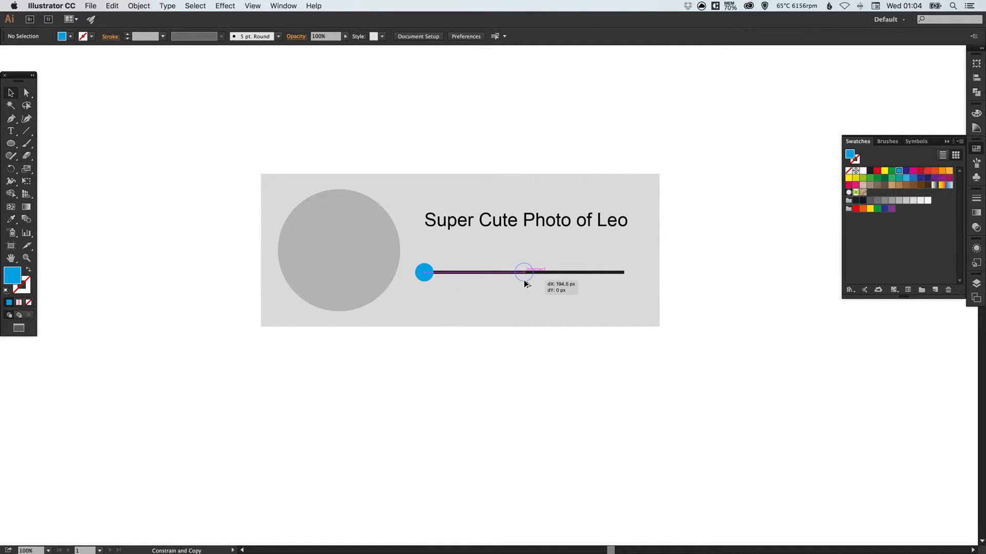
pyautogui.moveTo(424, 271); pyautogui.dragTo(524, 271)
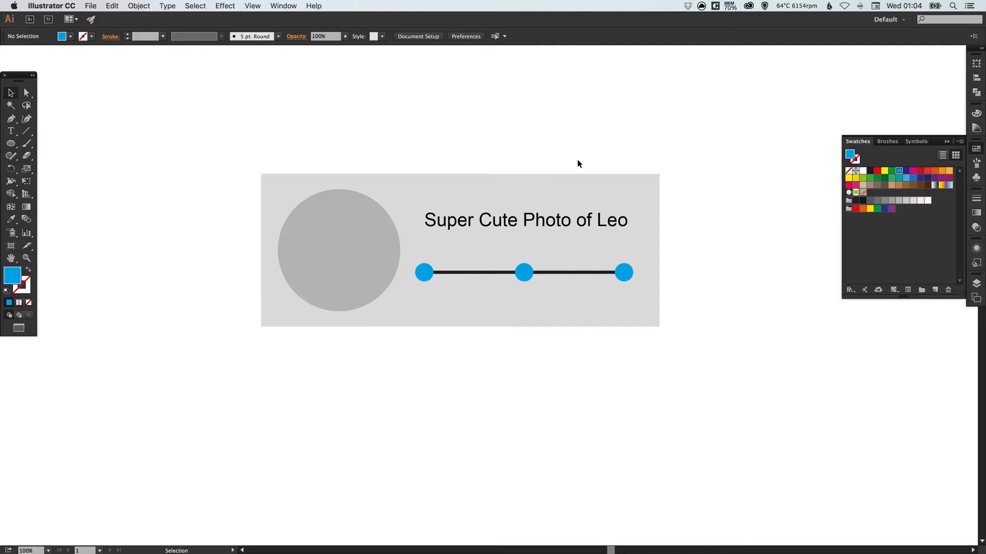
pyautogui.moveTo(525, 220); pyautogui.dragTo(514, 220)
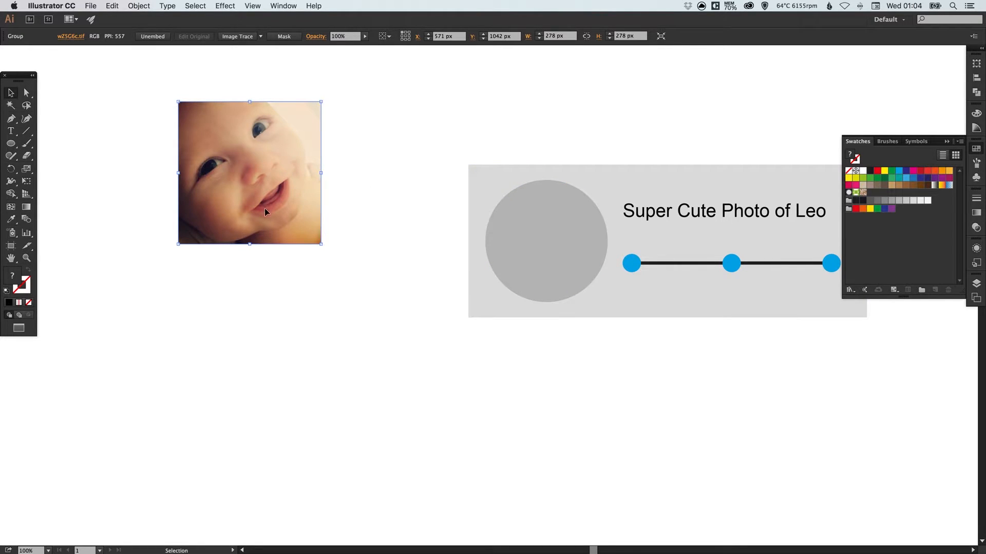
# Step: Move the baby photo over the grey circle and send it backward behind the circle
pyautogui.click(545, 240)
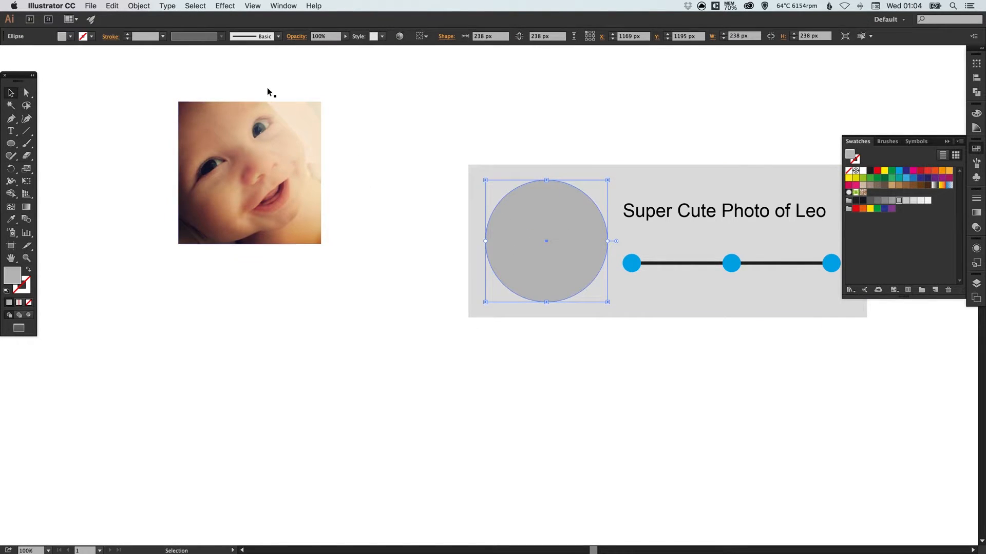
pyautogui.click(138, 5)
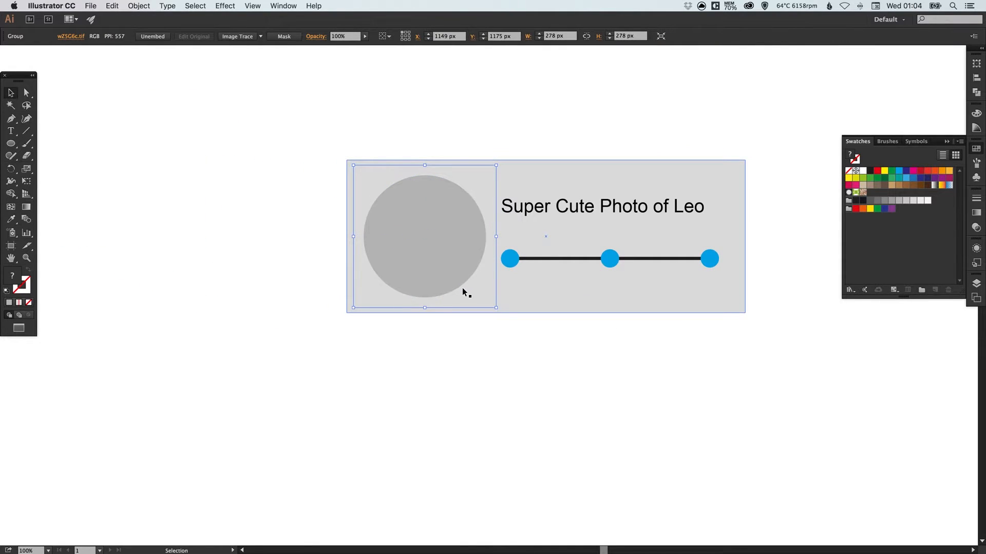
pyautogui.moveTo(564, 299)
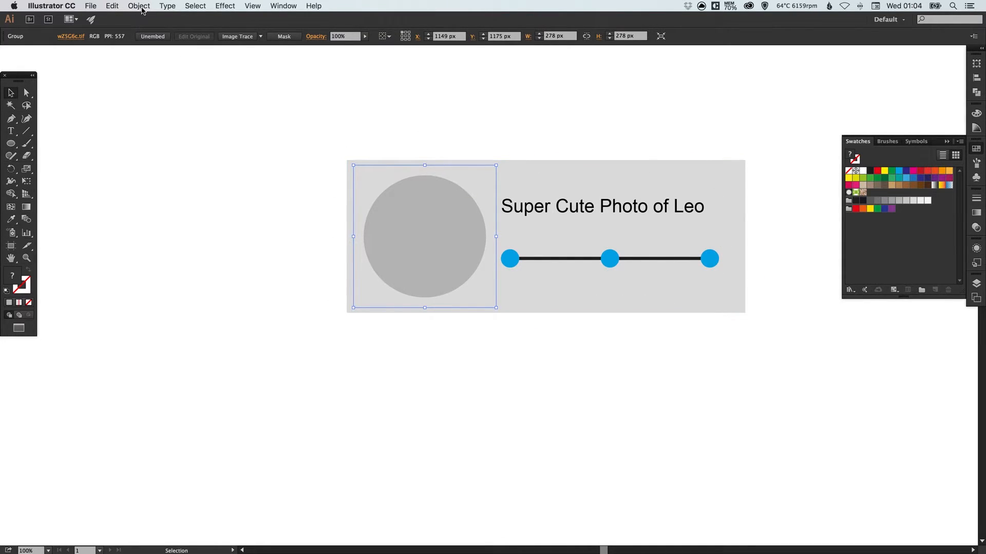
pyautogui.click(139, 5)
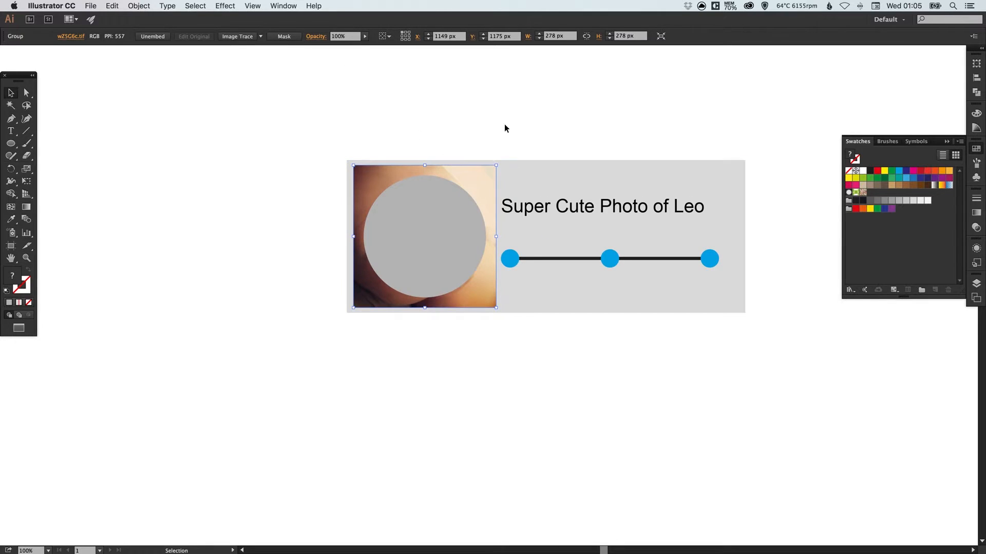
pyautogui.moveTo(372, 179)
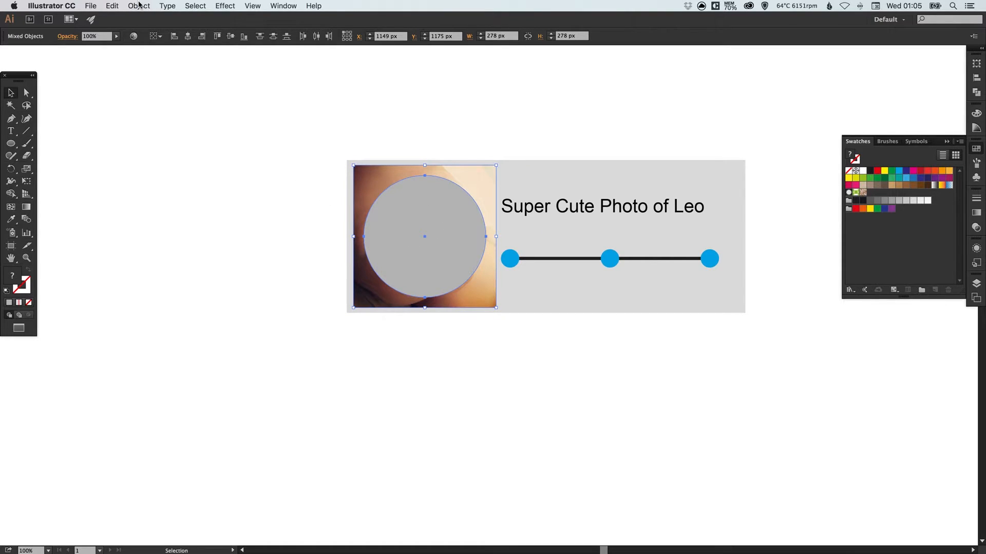
# Step: Make a clipping mask so the baby photo is cropped to the circle
pyautogui.click(138, 5)
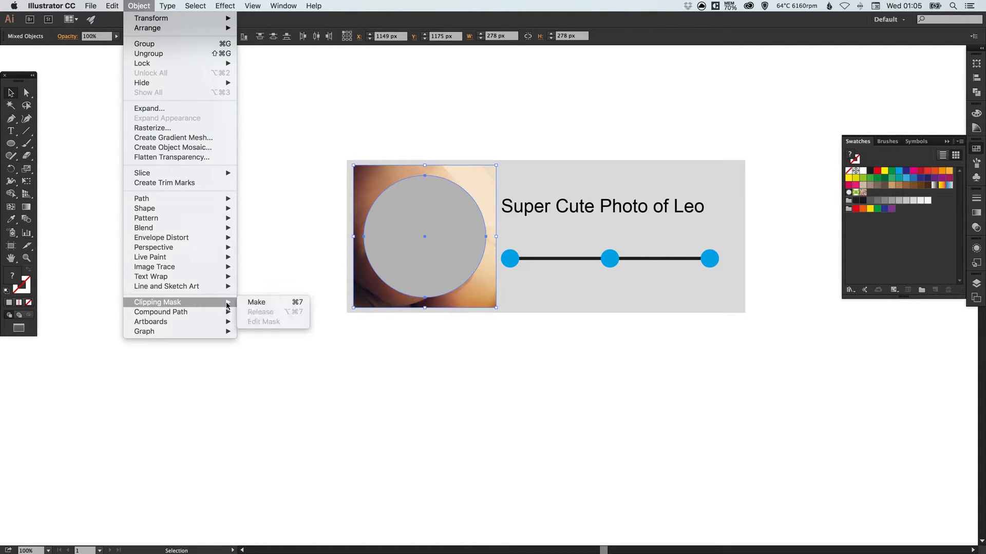
pyautogui.moveTo(256, 302)
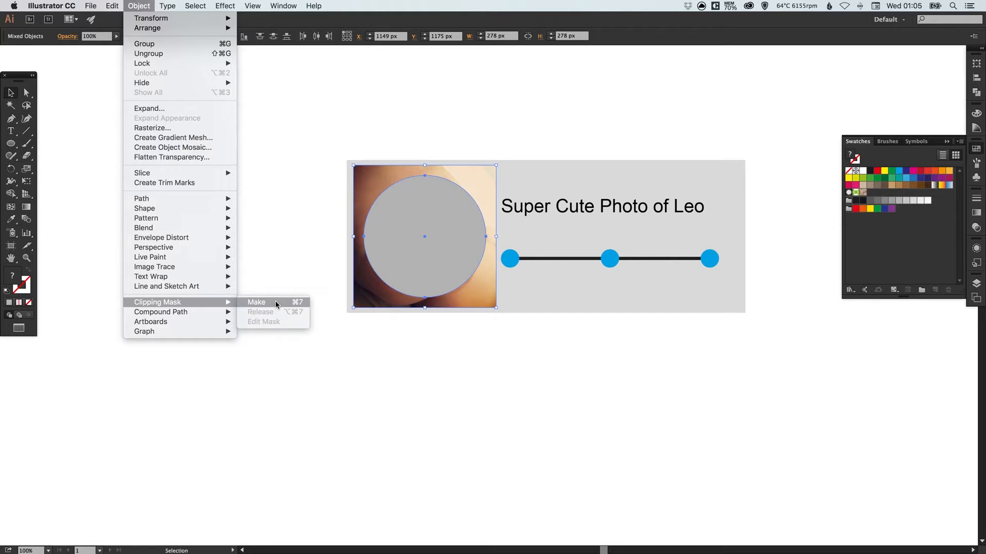
pyautogui.click(257, 302)
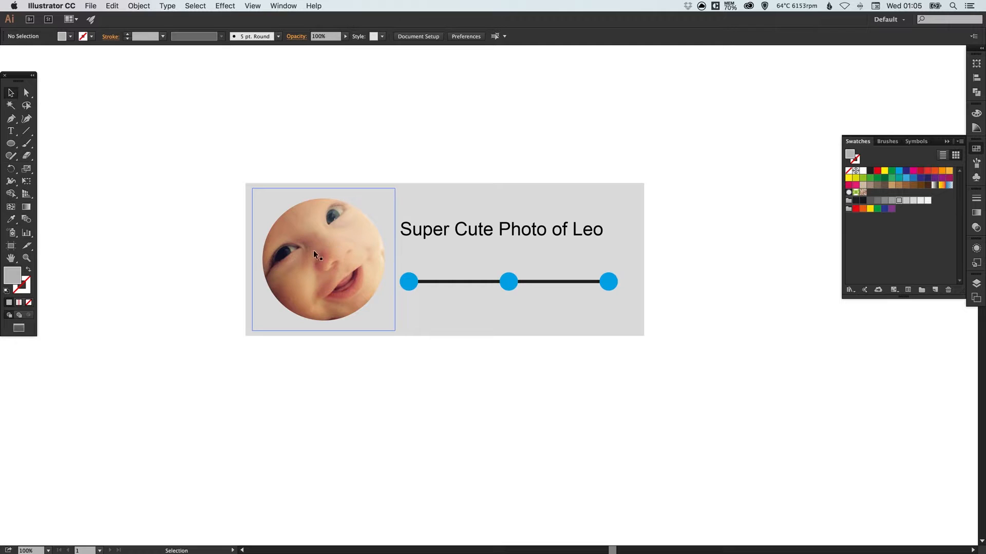
pyautogui.moveTo(329, 238)
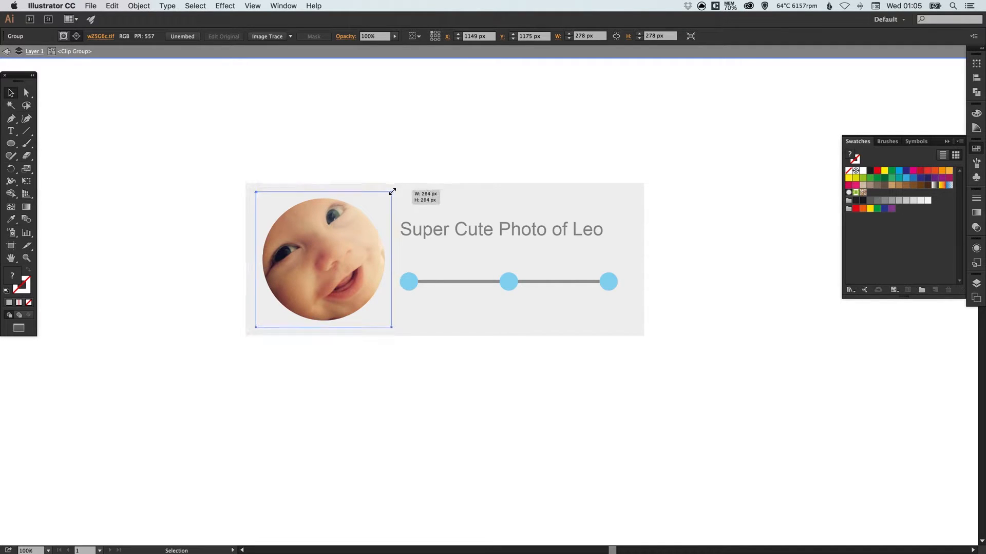
pyautogui.moveTo(394, 191); pyautogui.dragTo(388, 194)
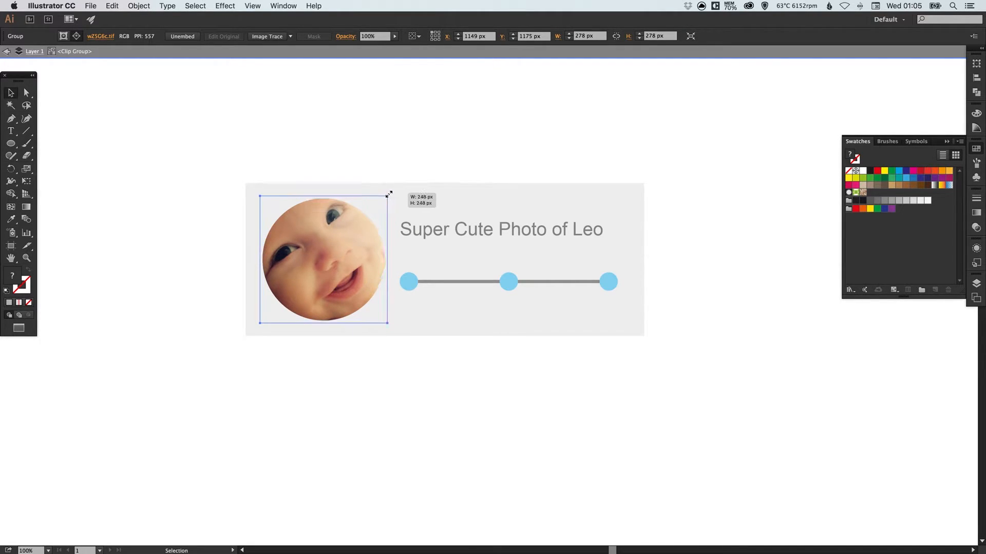
pyautogui.moveTo(388, 194); pyautogui.dragTo(387, 196)
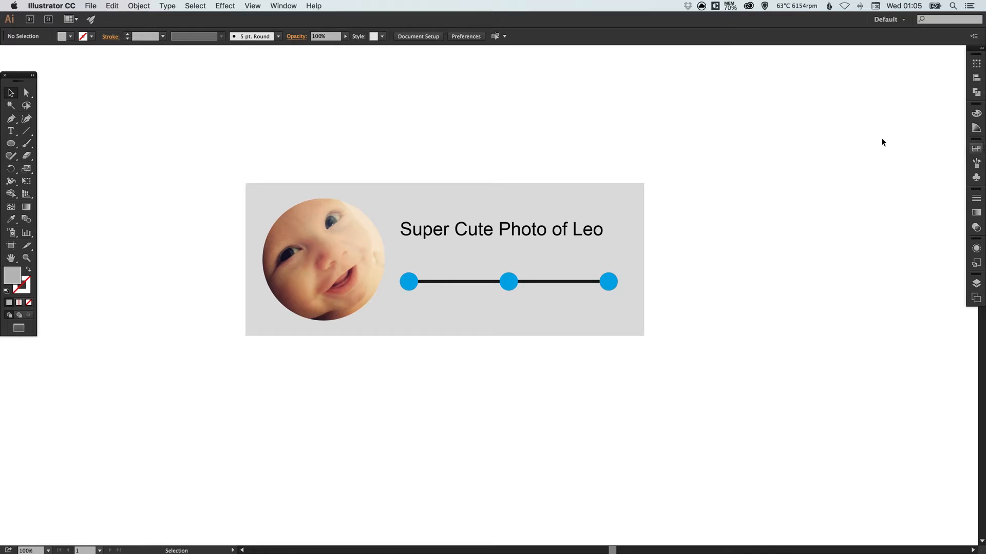
pyautogui.moveTo(323, 260); pyautogui.dragTo(170, 258)
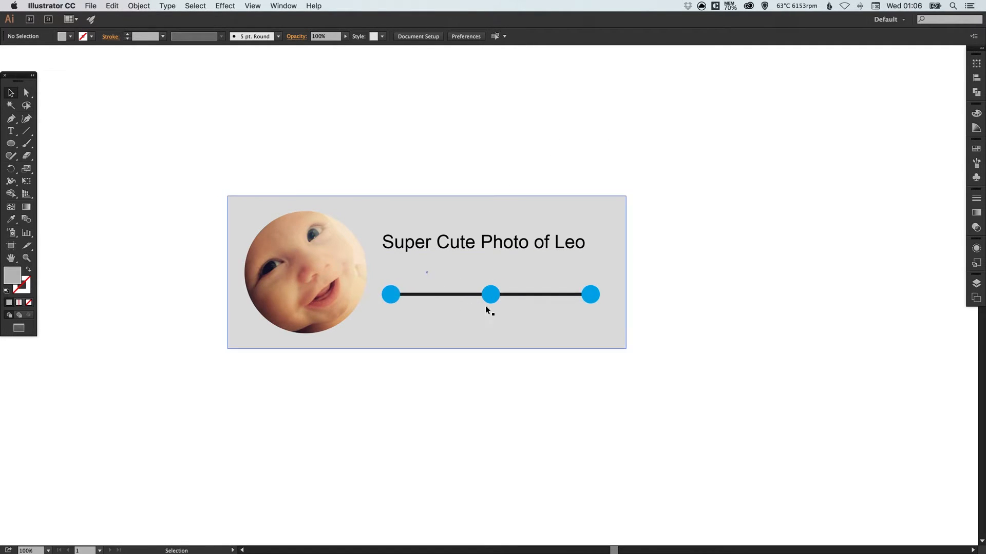
# Step: Make the left dot green and adjust the global green swatch's R value to 137
pyautogui.click(392, 294)
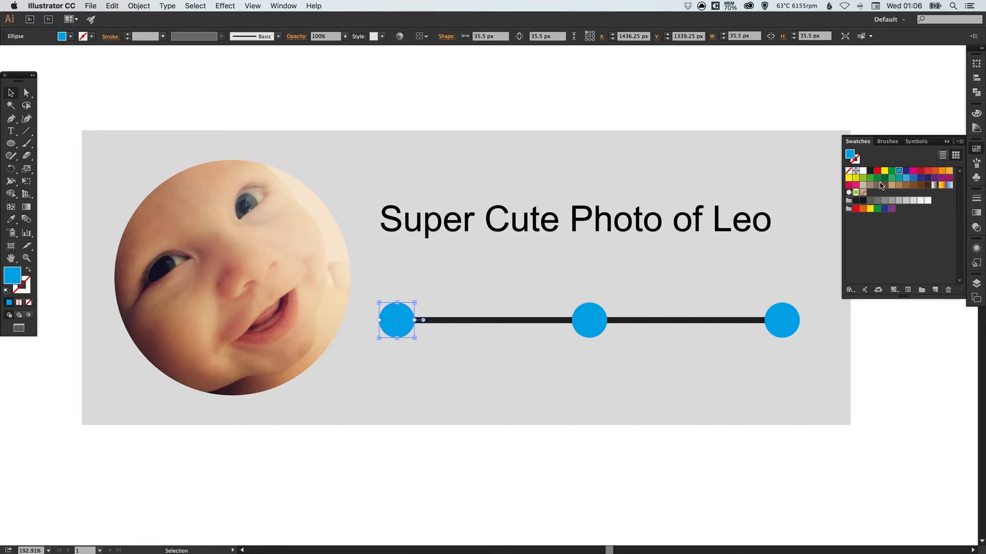
pyautogui.click(866, 178)
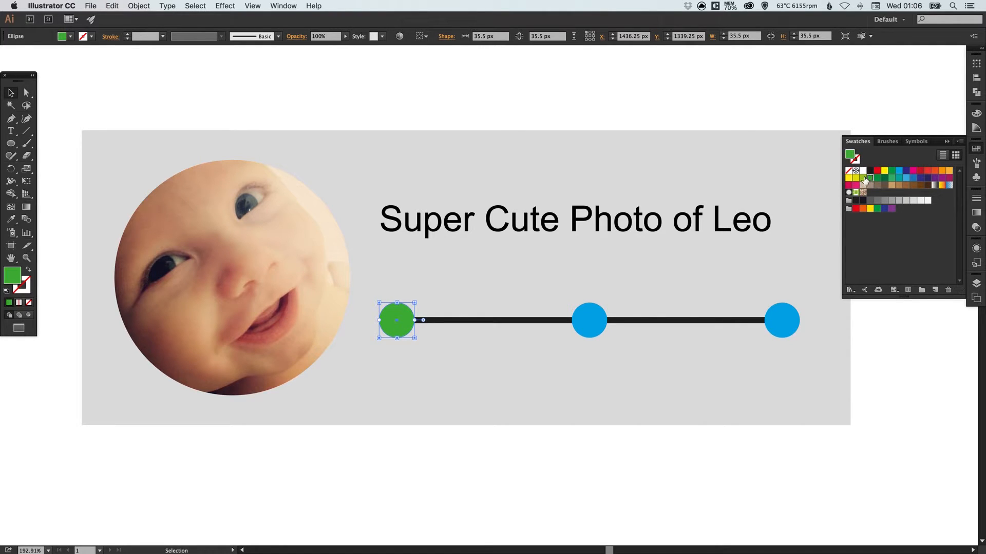
pyautogui.doubleClick(864, 179)
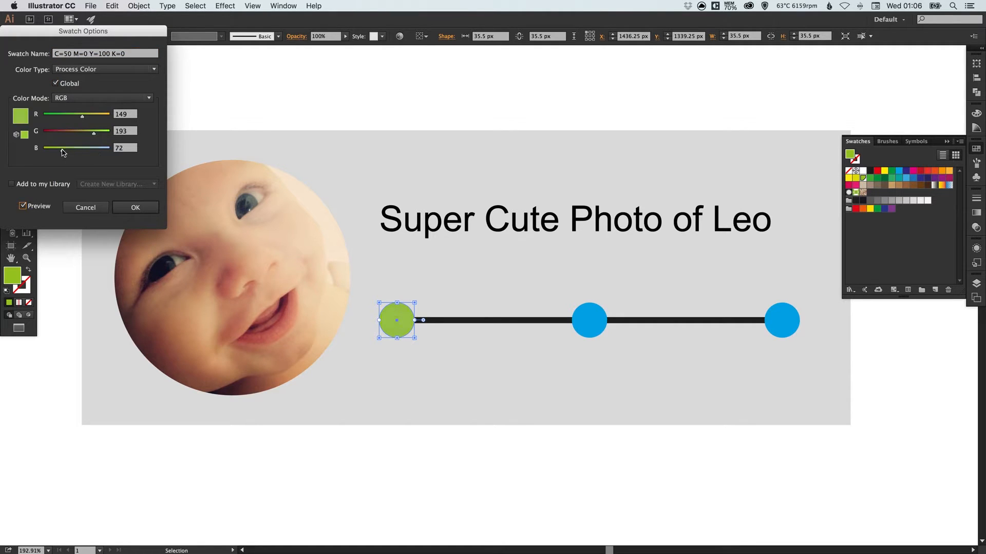
pyautogui.moveTo(82, 130); pyautogui.dragTo(98, 130)
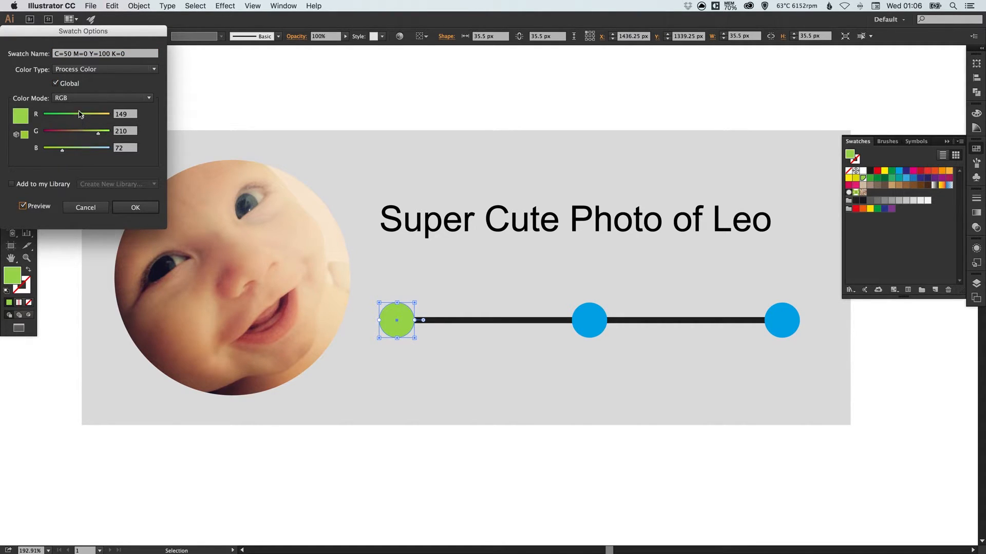
pyautogui.moveTo(77, 114); pyautogui.dragTo(74, 114)
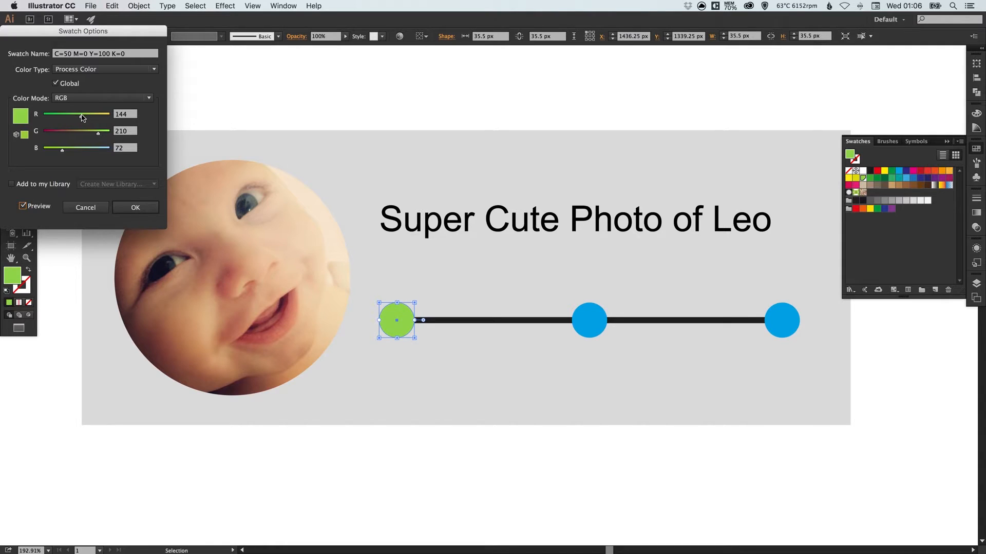
pyautogui.moveTo(77, 114); pyautogui.dragTo(80, 114)
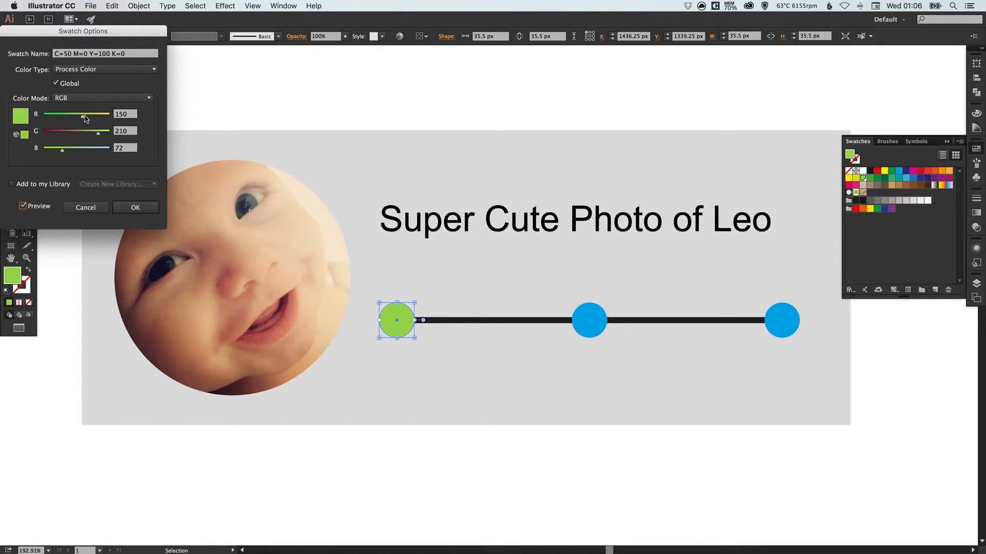
pyautogui.moveTo(83, 114); pyautogui.dragTo(80, 114)
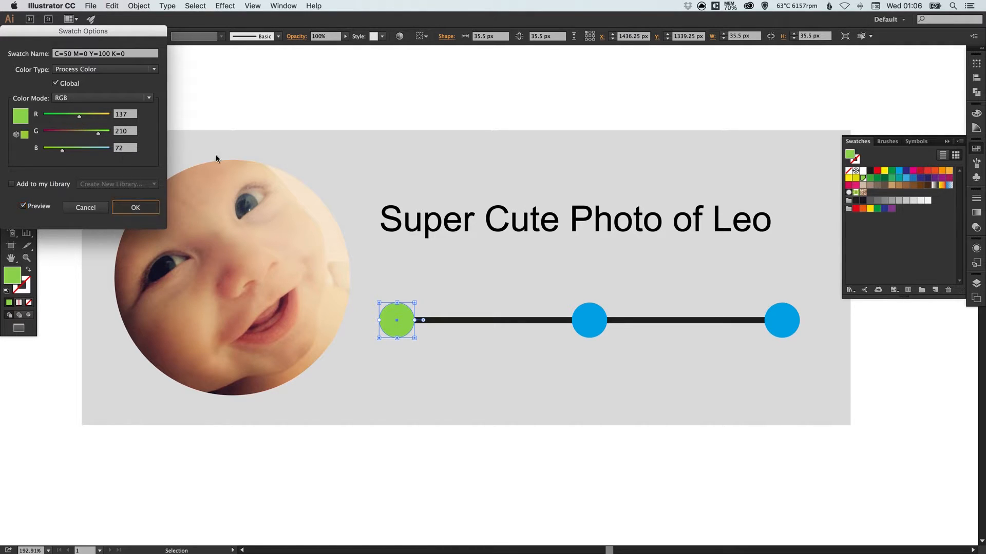
pyautogui.click(135, 207)
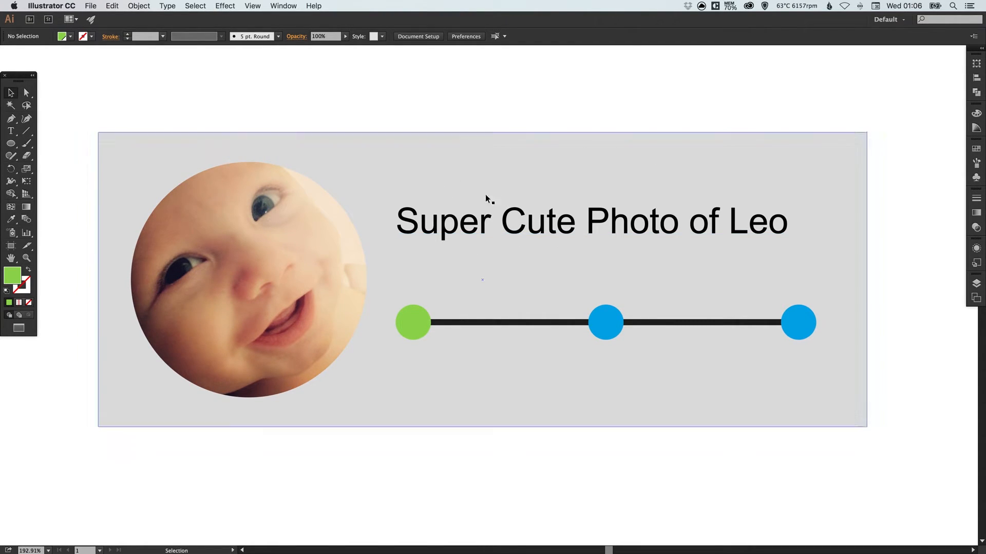
# Step: Apply the green swatch to the middle slider dot as well
pyautogui.click(606, 323)
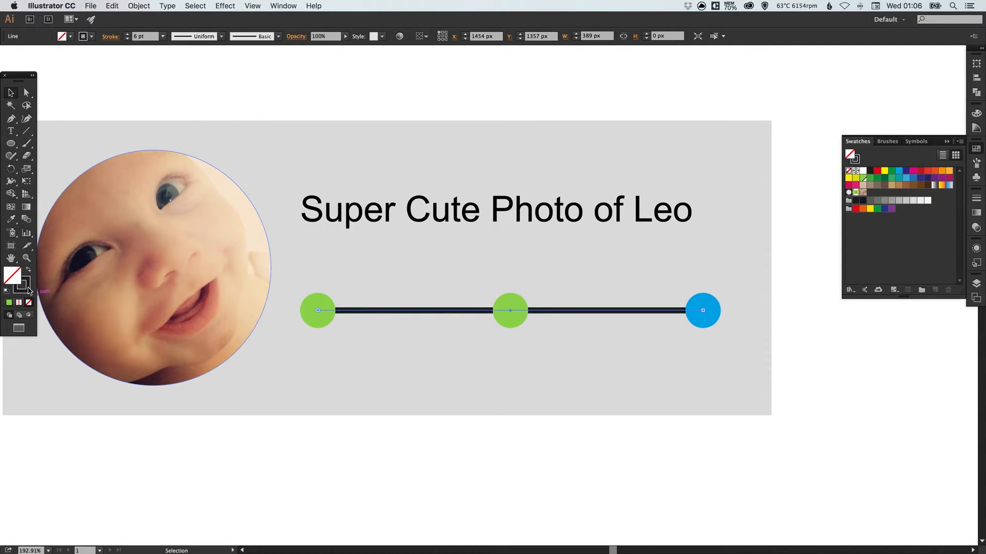
pyautogui.moveTo(10, 278)
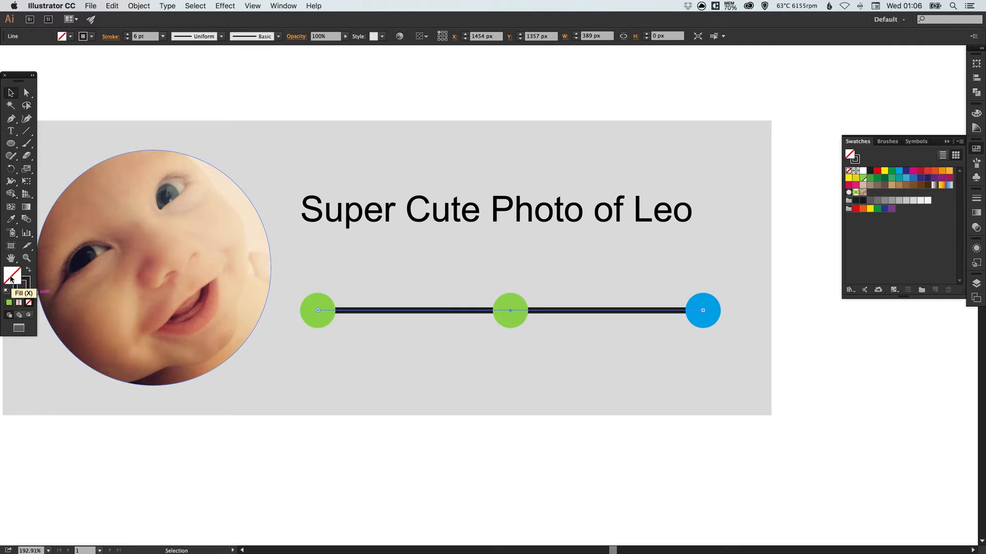
pyautogui.moveTo(27, 288)
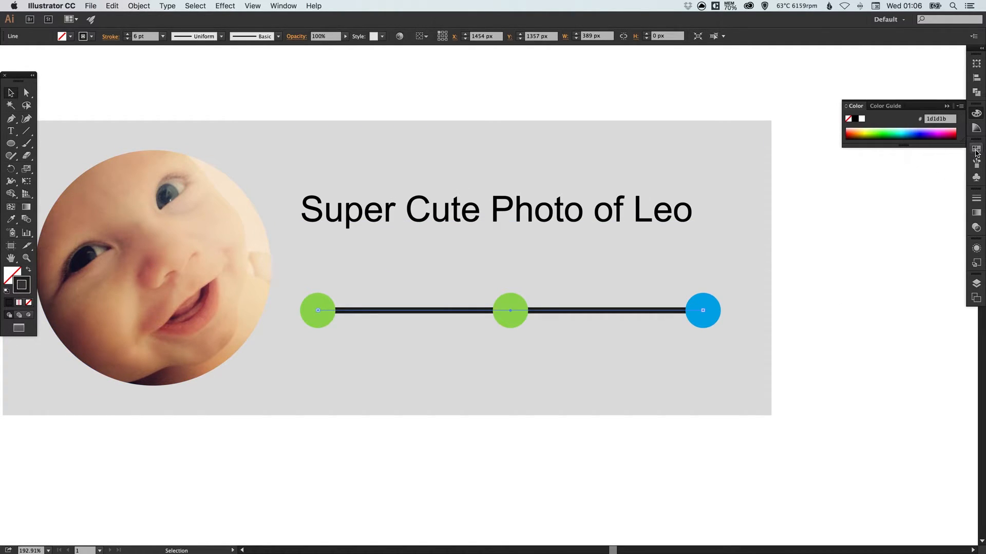
# Step: Give the slider track a light grey stroke and make that grey swatch Global
pyautogui.click(975, 150)
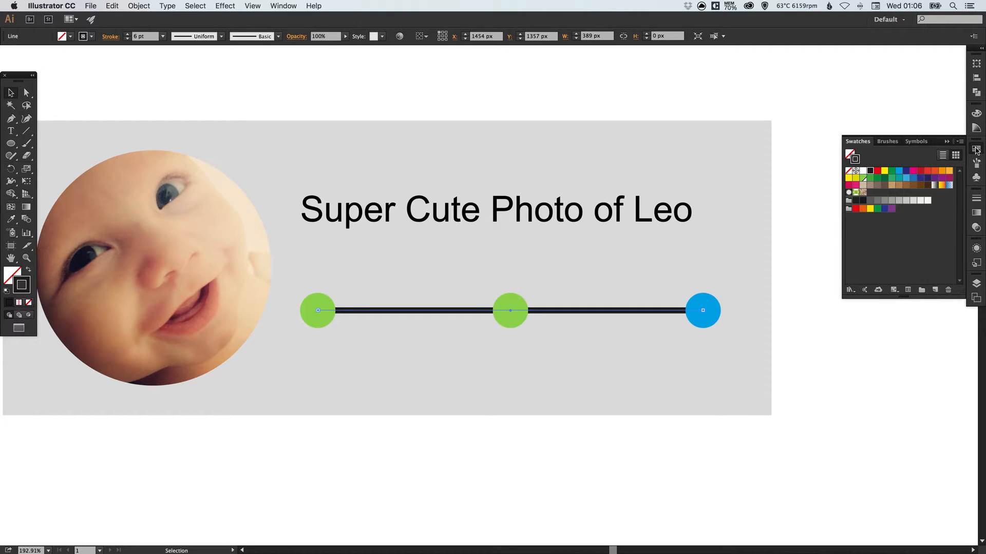
pyautogui.click(920, 200)
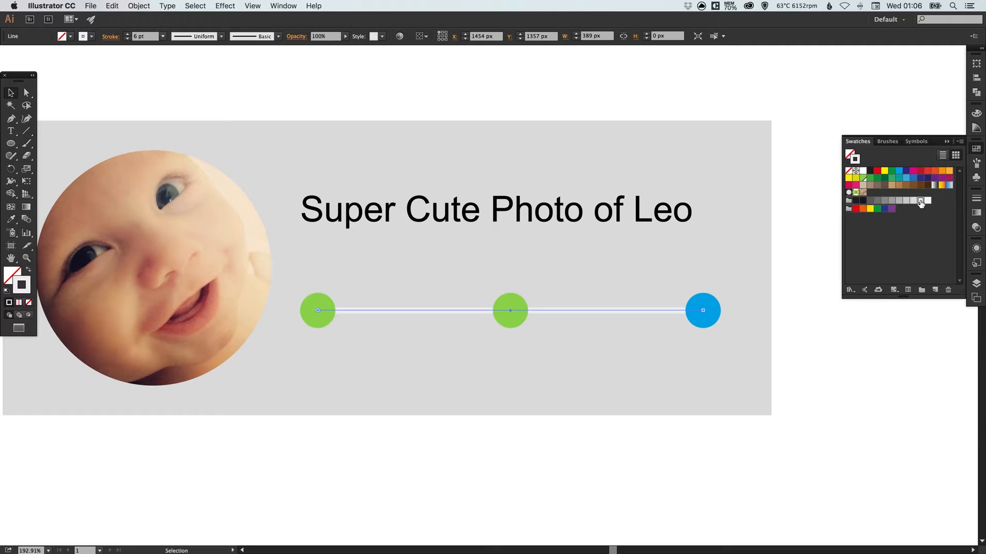
pyautogui.doubleClick(920, 200)
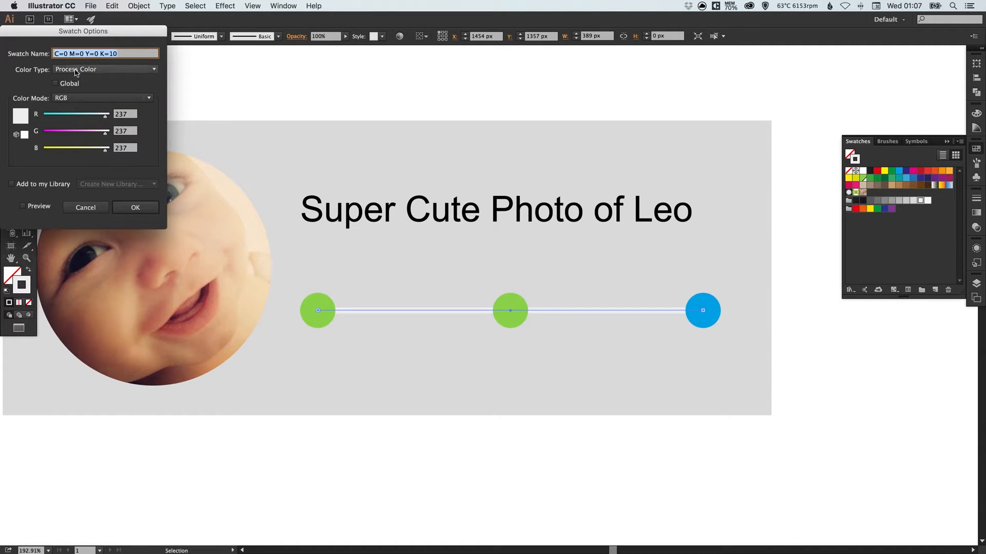
pyautogui.click(55, 83)
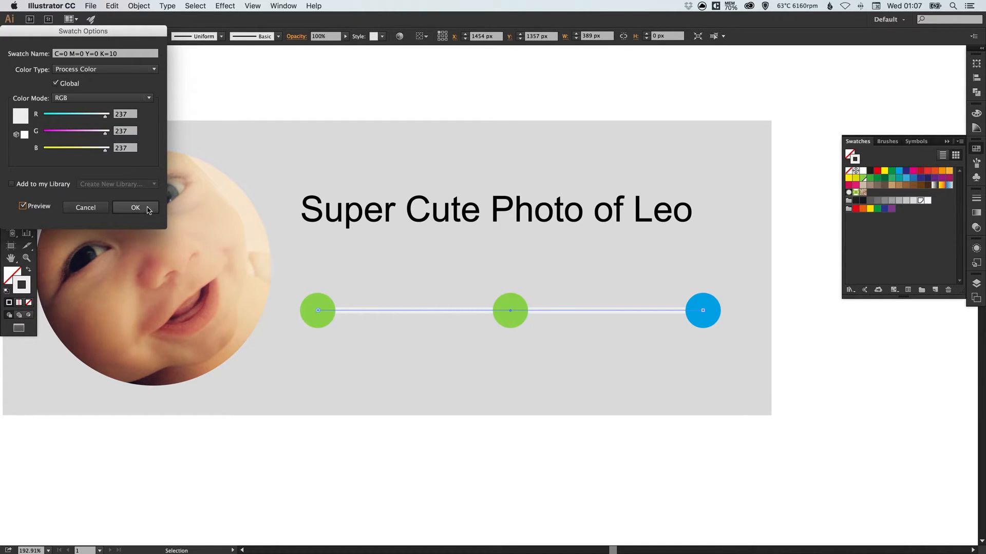
pyautogui.click(136, 208)
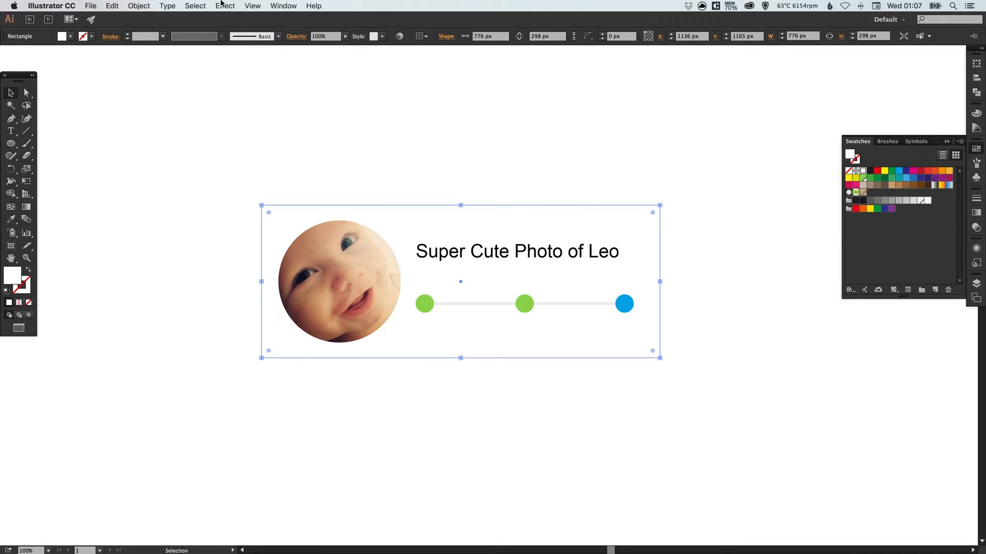
# Step: Bring up the stylizing effects for the selected white card
pyautogui.click(224, 5)
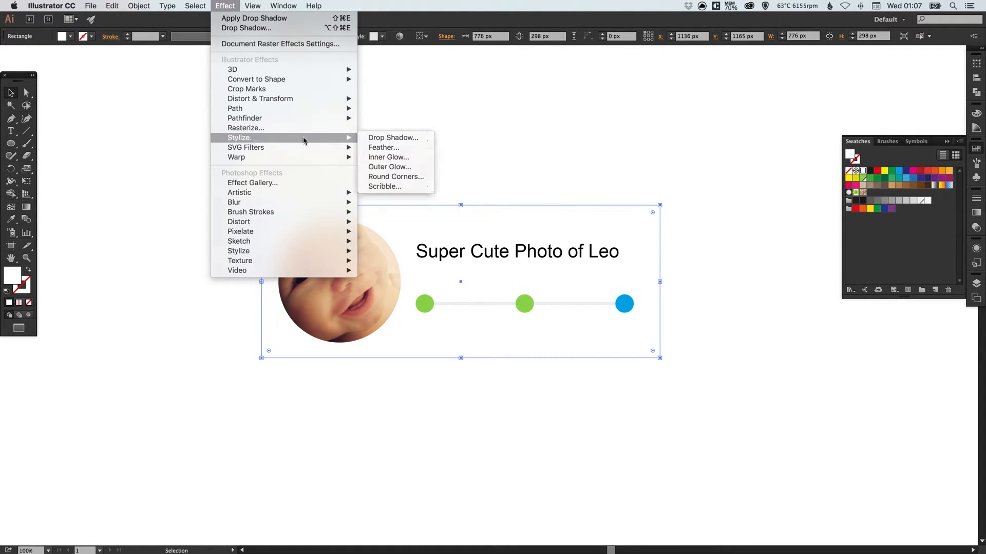
# Step: Apply a drop shadow at 20% opacity, X 10 px, Y 12 px, Blur 25 px to the card
pyautogui.click(393, 137)
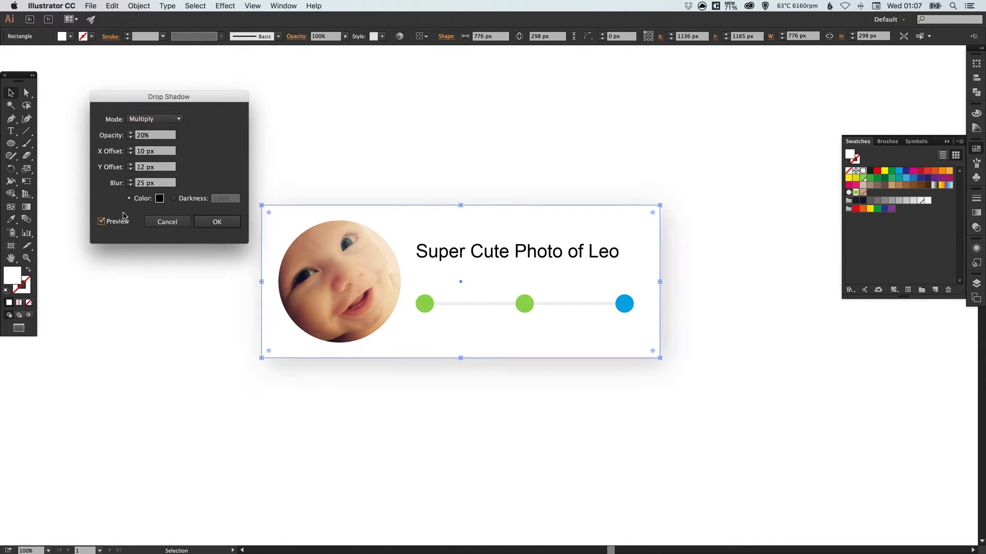
pyautogui.moveTo(180, 252)
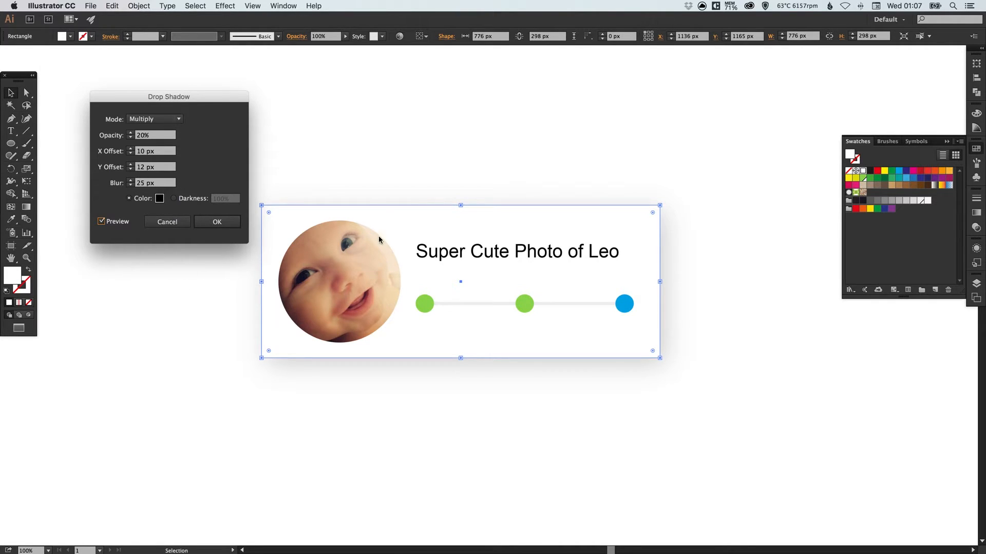
pyautogui.moveTo(128, 137)
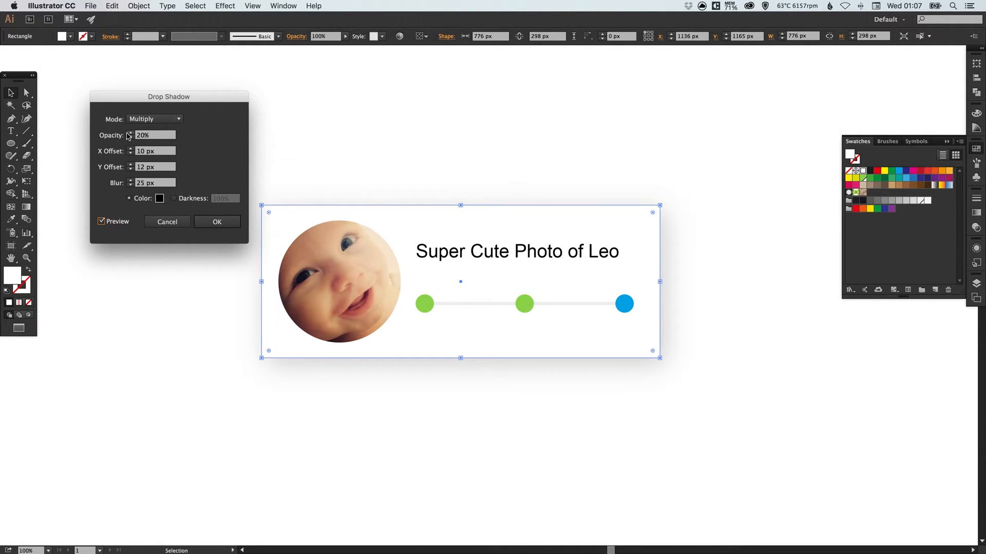
pyautogui.moveTo(180, 137)
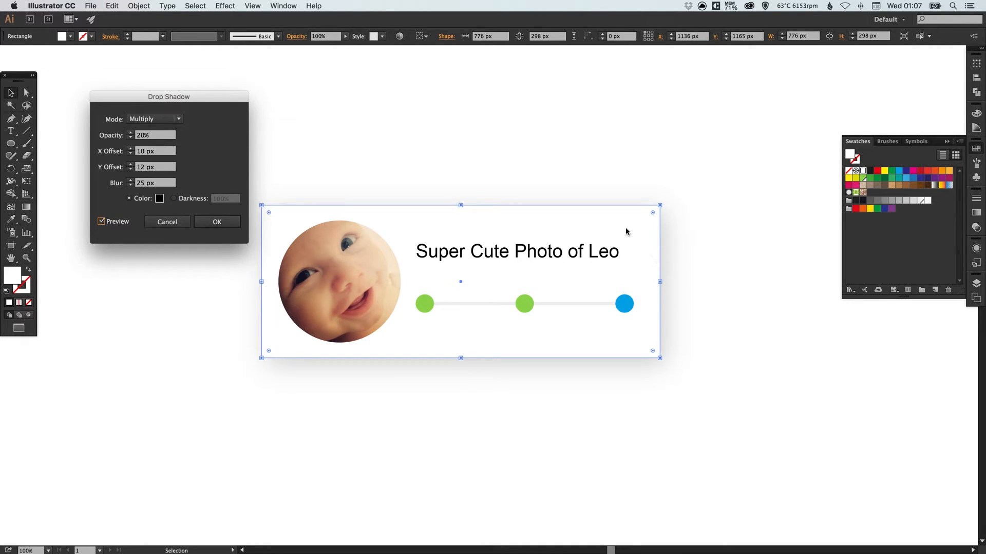
pyautogui.moveTo(241, 287)
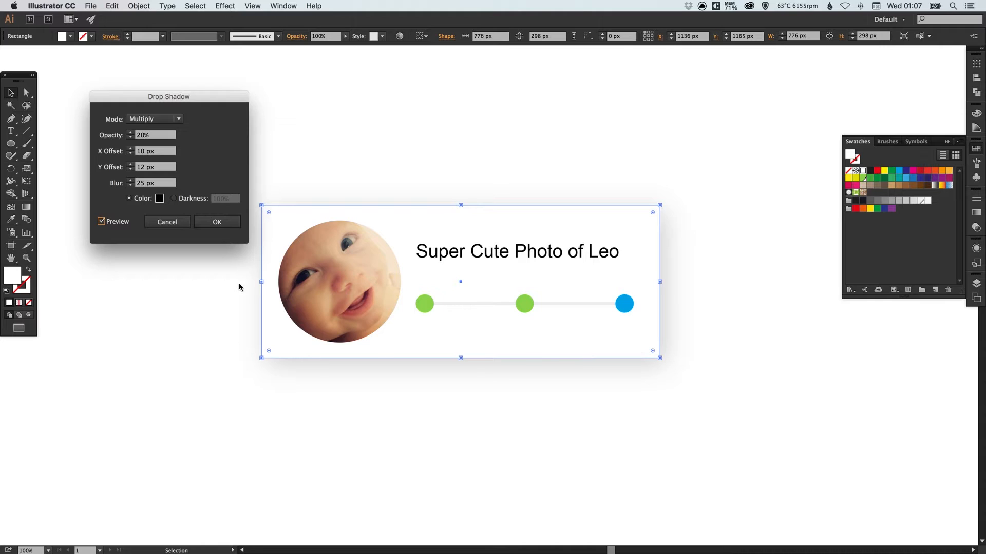
pyautogui.moveTo(673, 238)
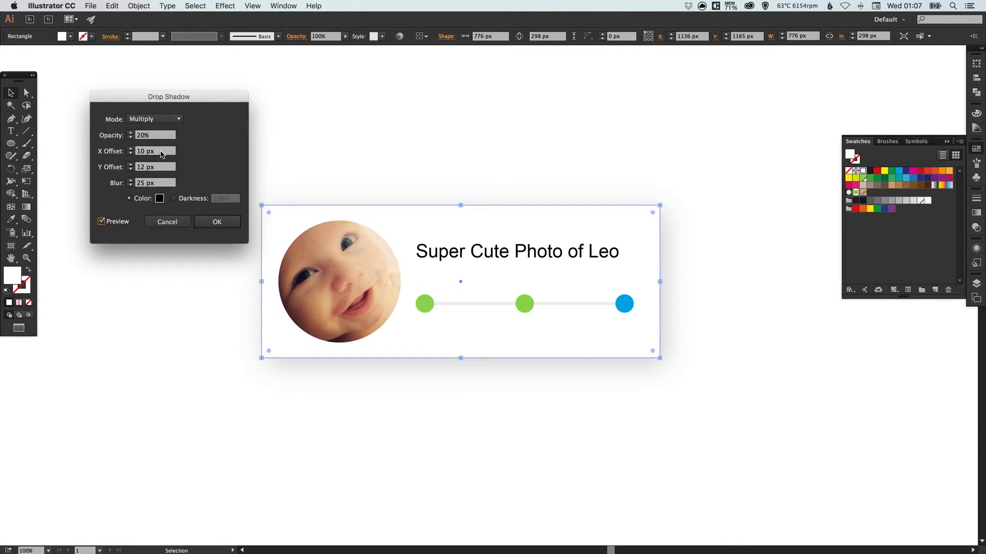
pyautogui.click(151, 151)
pyautogui.write('0')
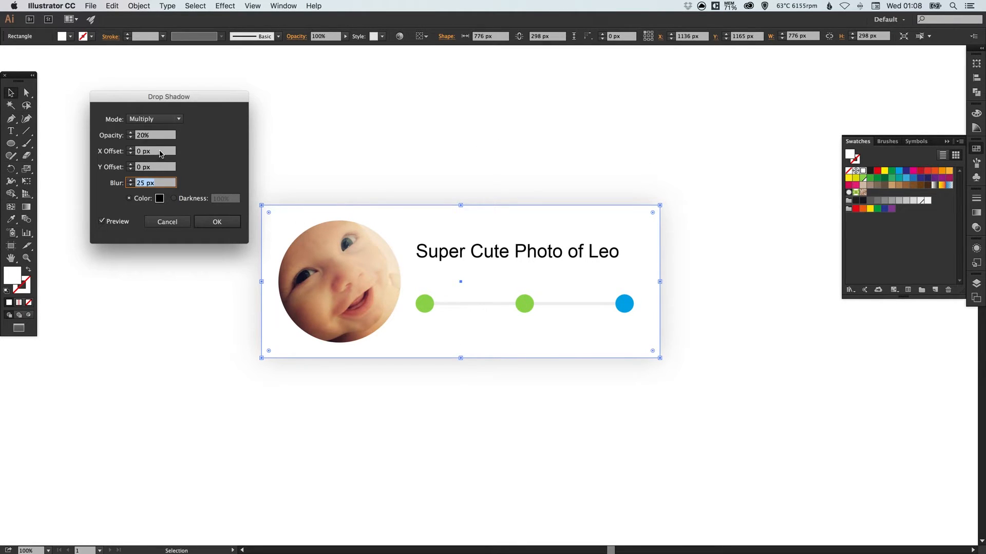
pyautogui.click(161, 151)
pyautogui.write('10')
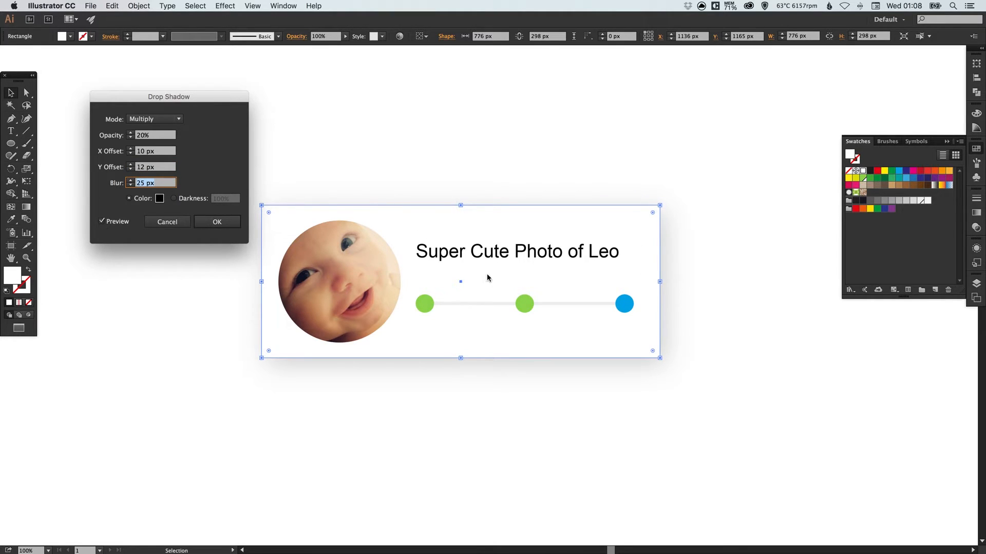
pyautogui.moveTo(421, 234)
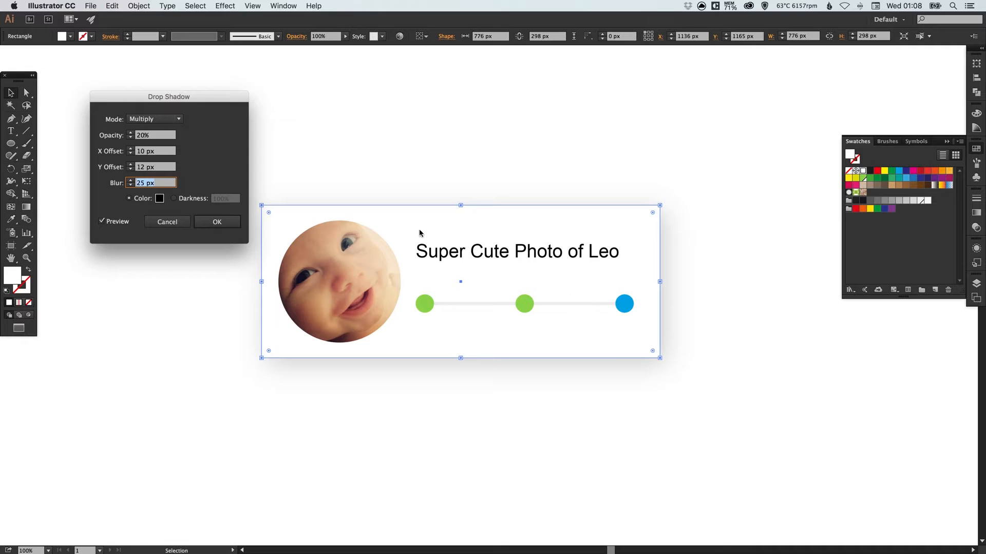
pyautogui.moveTo(105, 141)
pyautogui.write('0')
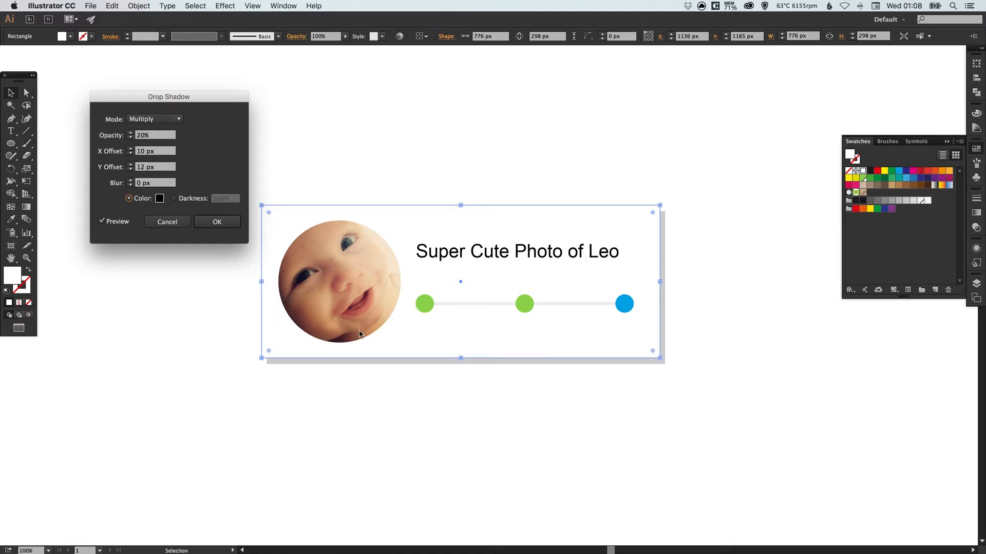
pyautogui.moveTo(407, 302)
pyautogui.write('25')
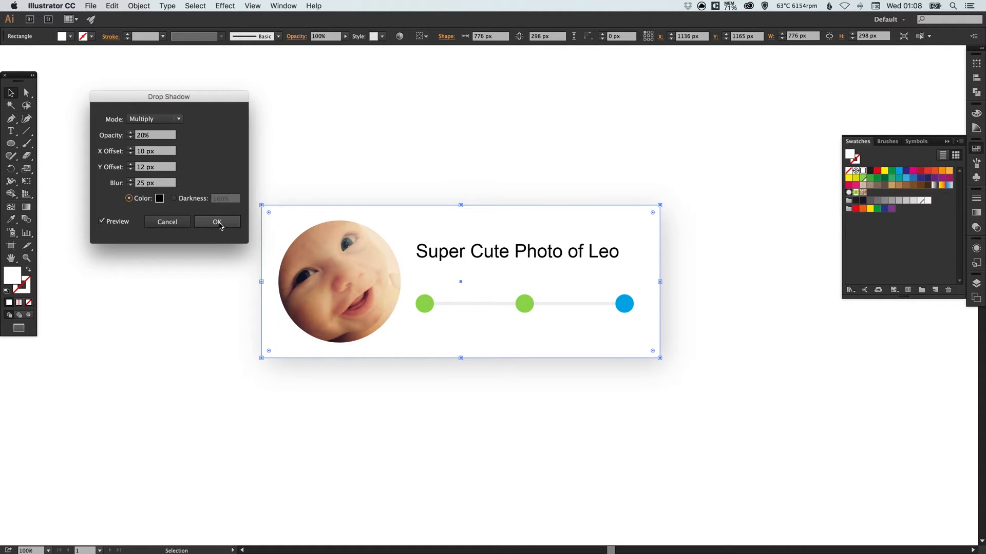
pyautogui.click(218, 222)
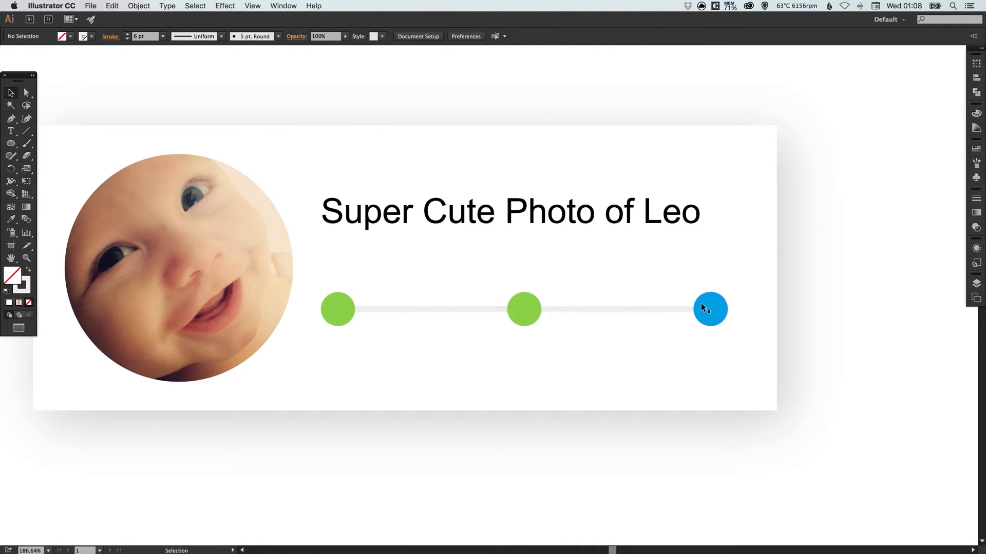
# Step: Recolour the slider's blue right-hand dot light gray
pyautogui.click(708, 309)
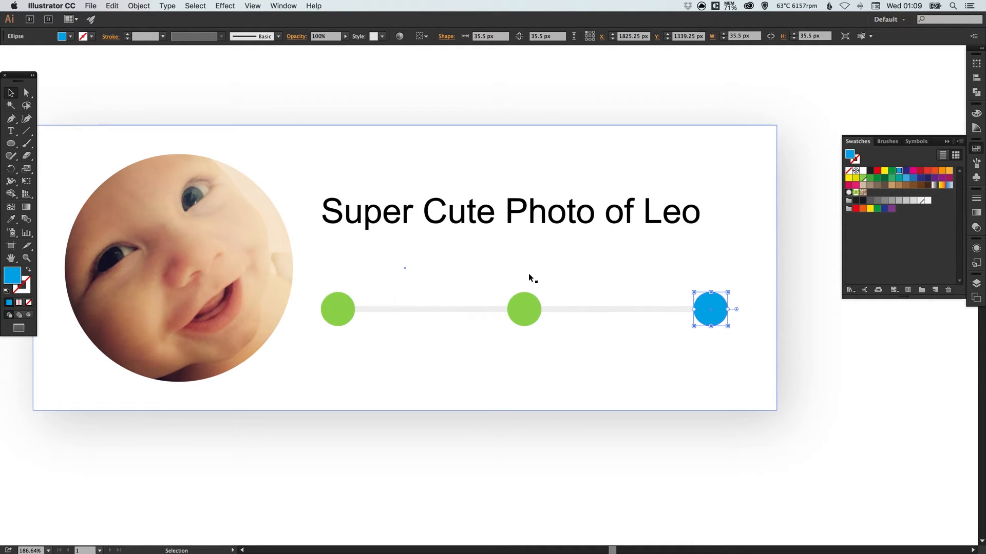
pyautogui.moveTo(25, 259)
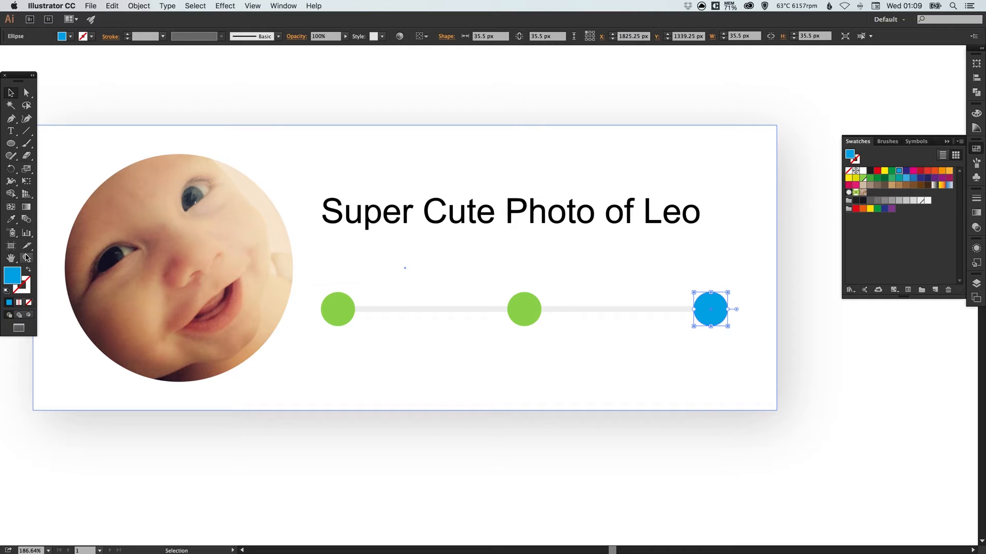
pyautogui.moveTo(28, 303)
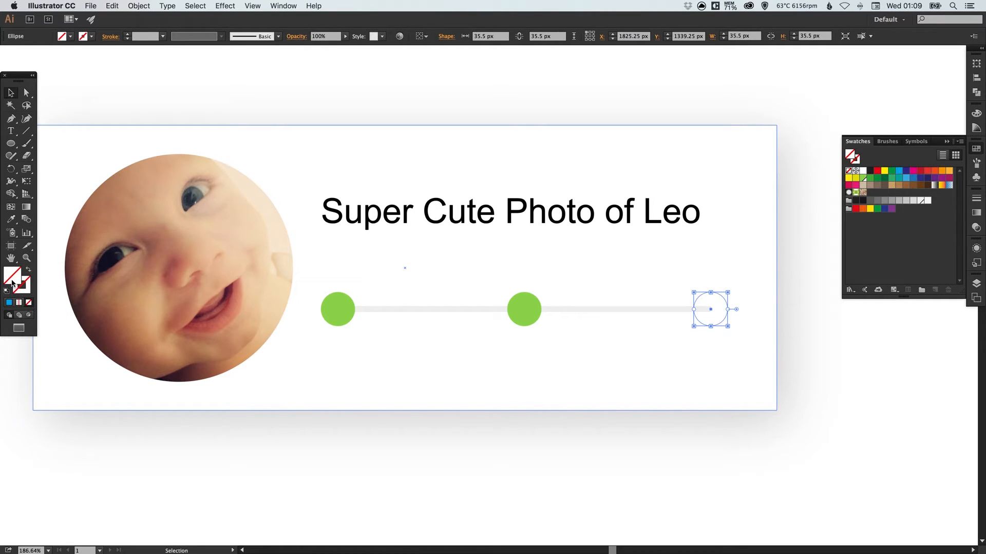
pyautogui.click(920, 200)
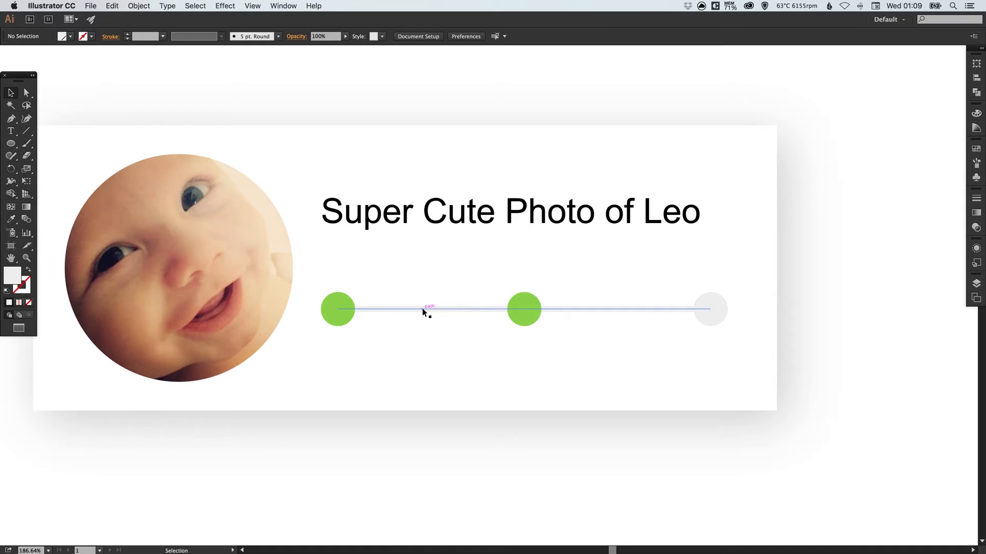
# Step: Make the line a 6 pt green stroke and drag its right end back to the middle dot
pyautogui.click(111, 5)
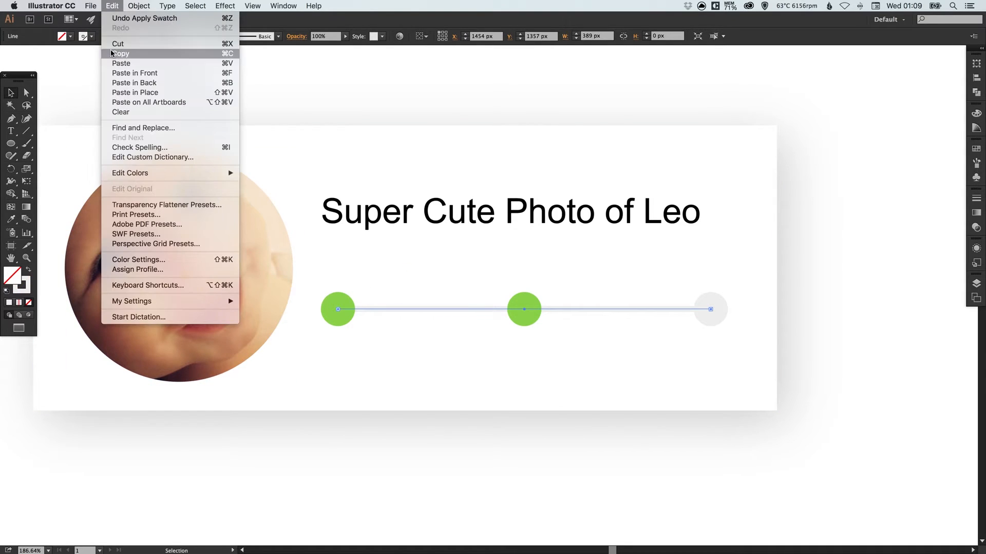
pyautogui.moveTo(134, 93)
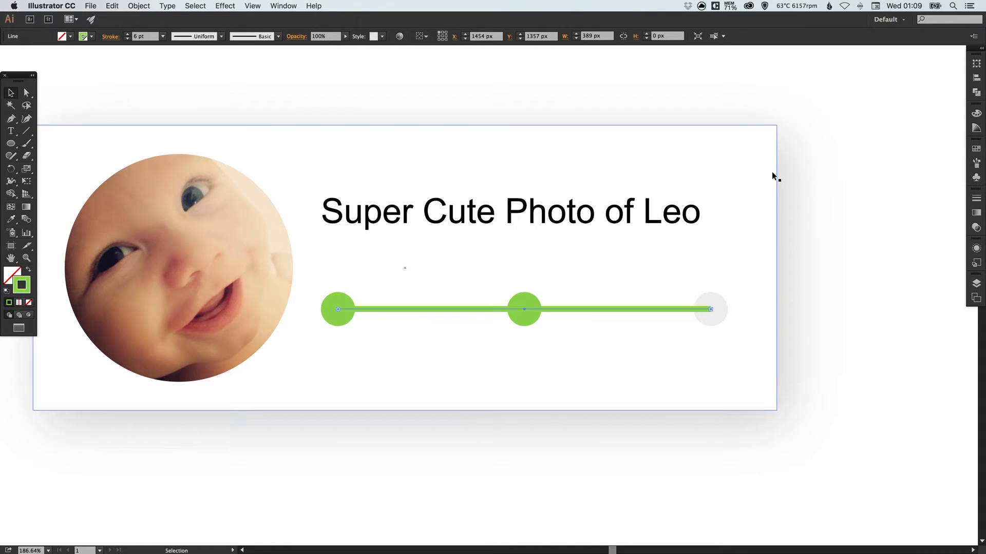
pyautogui.moveTo(27, 93)
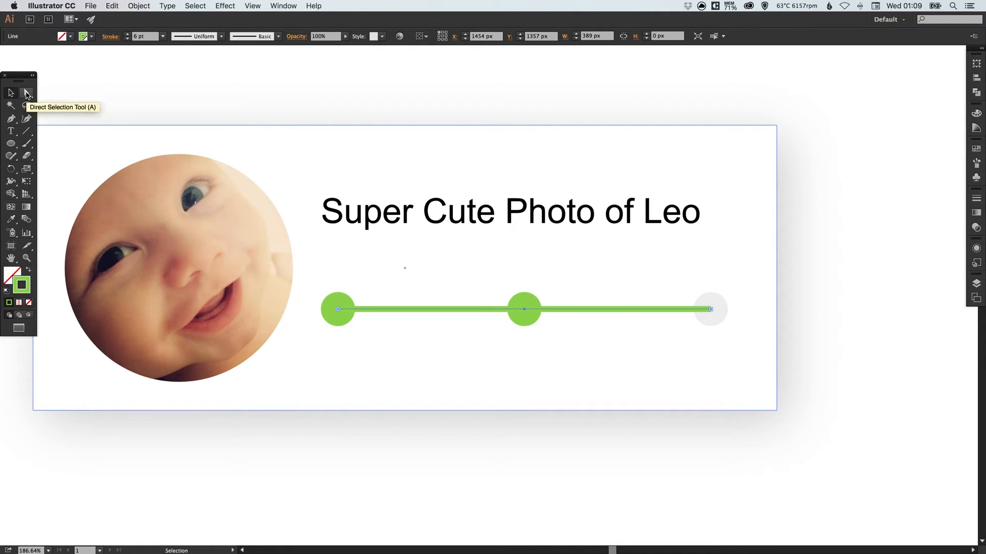
pyautogui.click(27, 92)
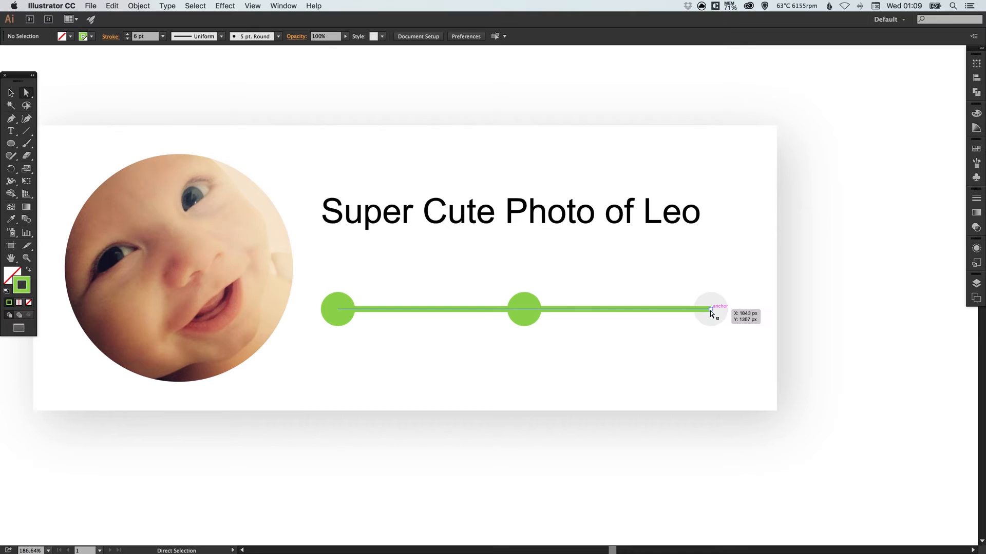
pyautogui.click(711, 311)
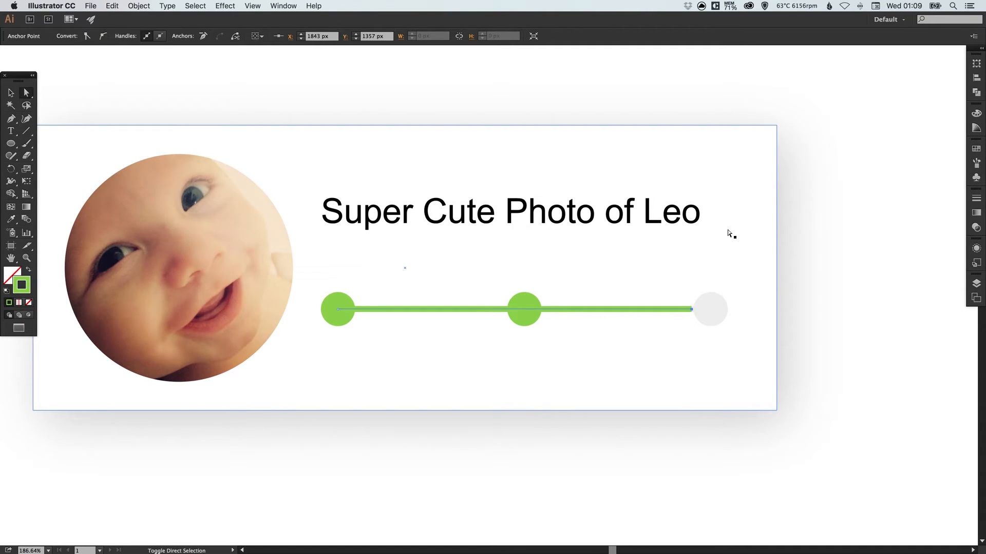
pyautogui.moveTo(690, 309); pyautogui.dragTo(545, 309)
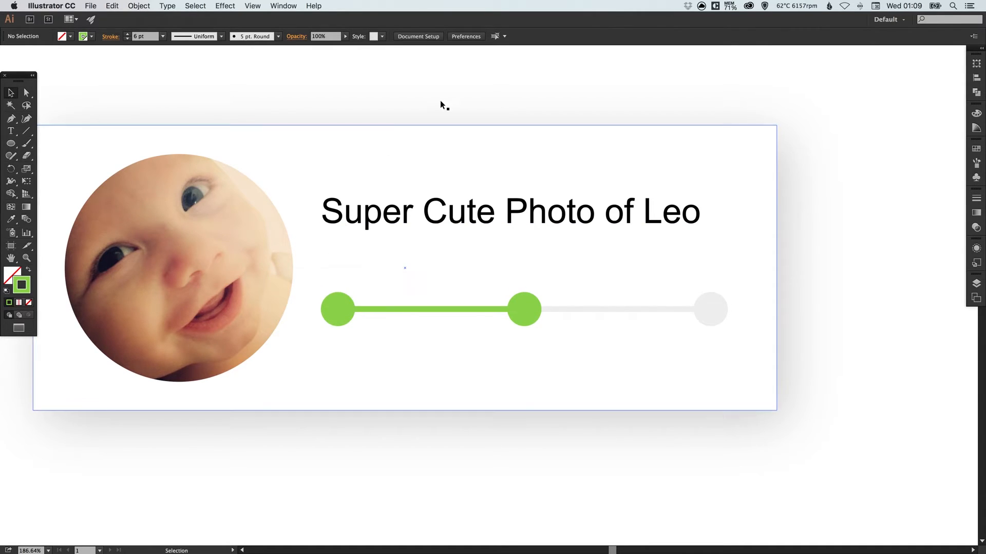
pyautogui.moveTo(144, 129)
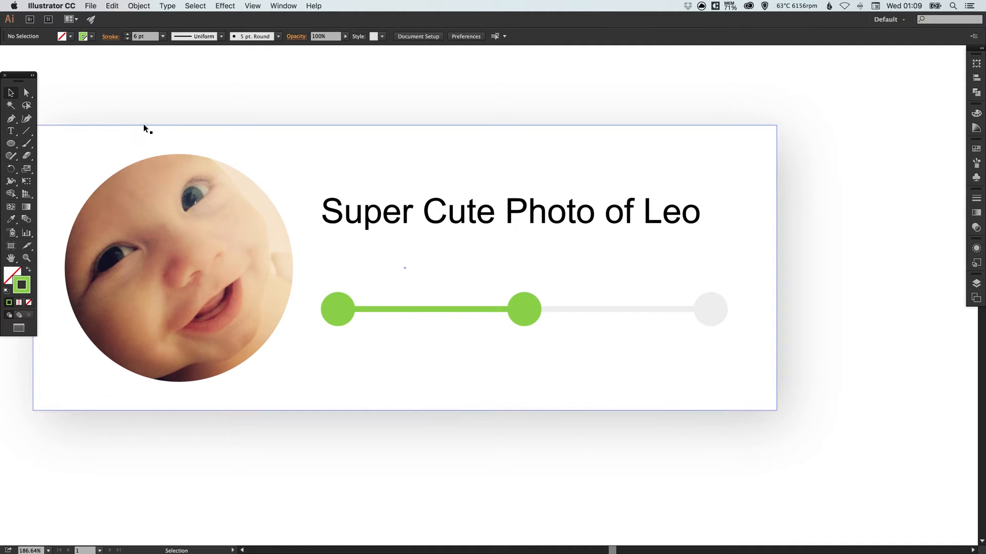
pyautogui.moveTo(378, 165)
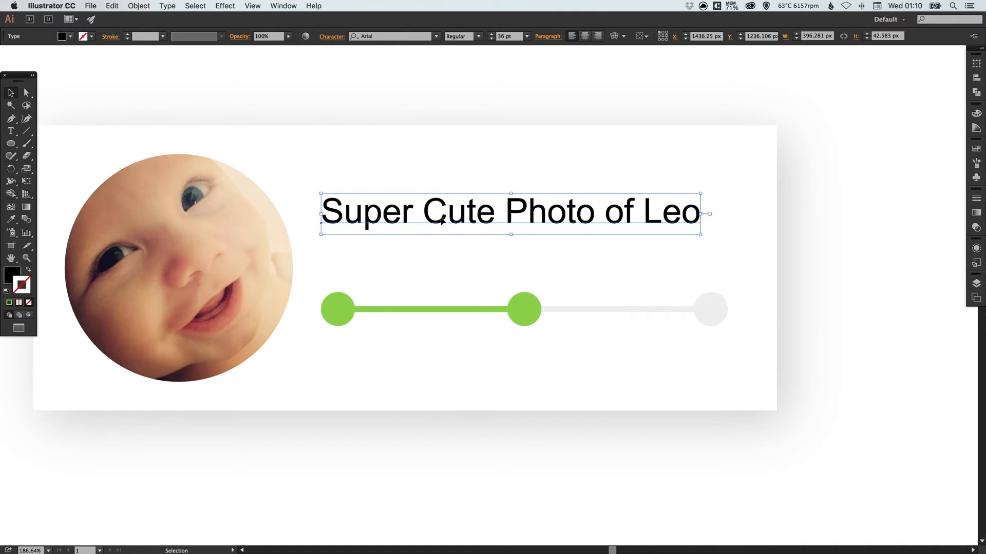
# Step: Duplicate the title below the slider and retype the copy as 'Friends'
pyautogui.click(112, 5)
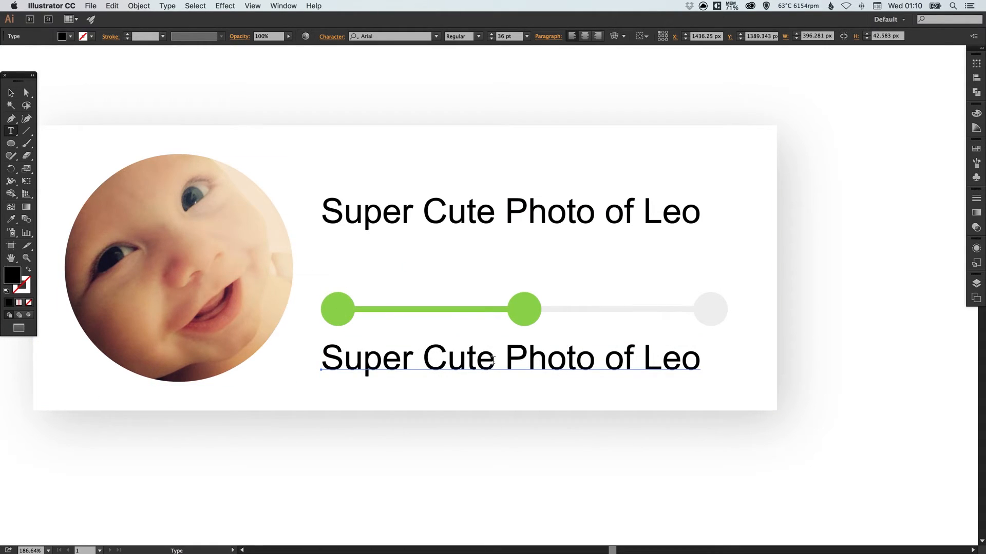
pyautogui.tripleClick(496, 360)
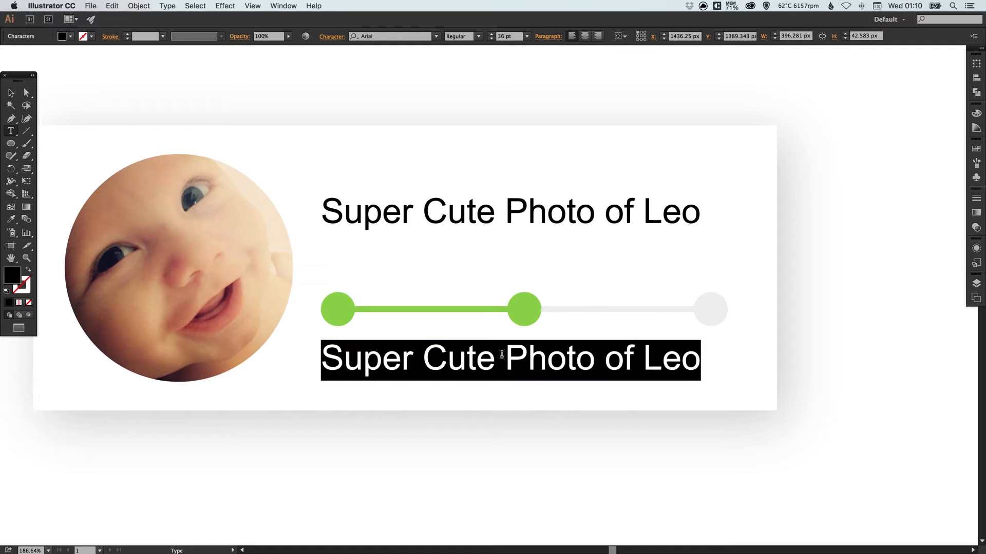
pyautogui.write('F')
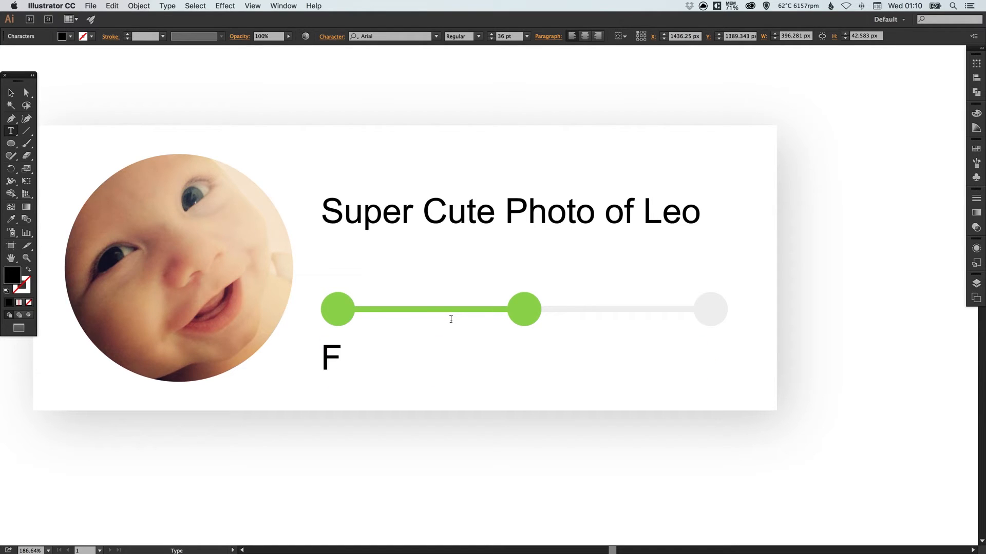
pyautogui.write('riends')
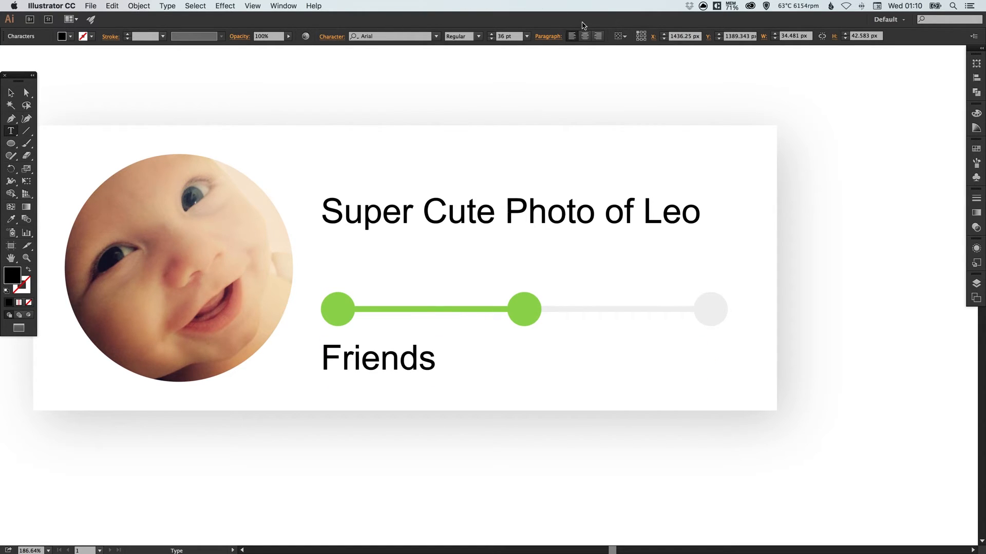
pyautogui.click(375, 366)
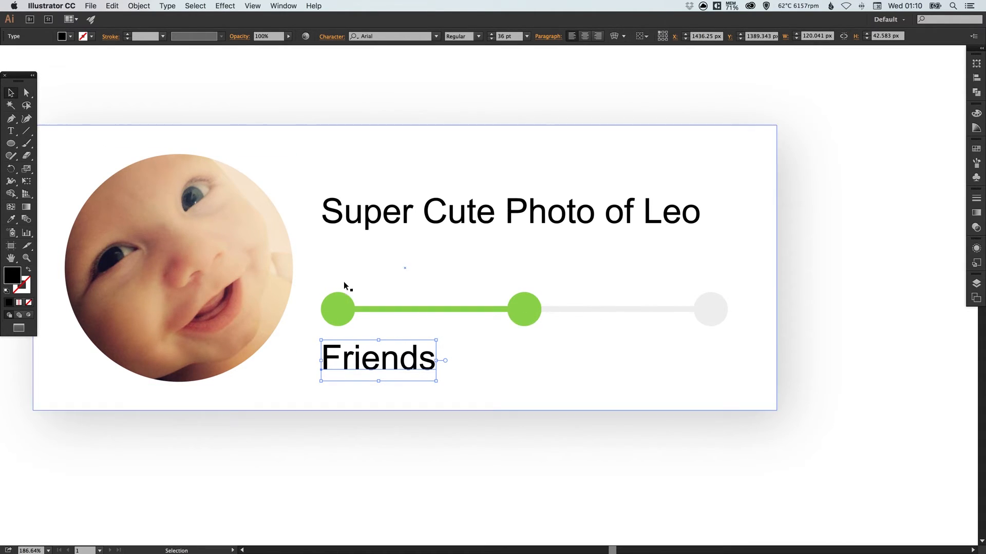
pyautogui.moveTo(587, 37)
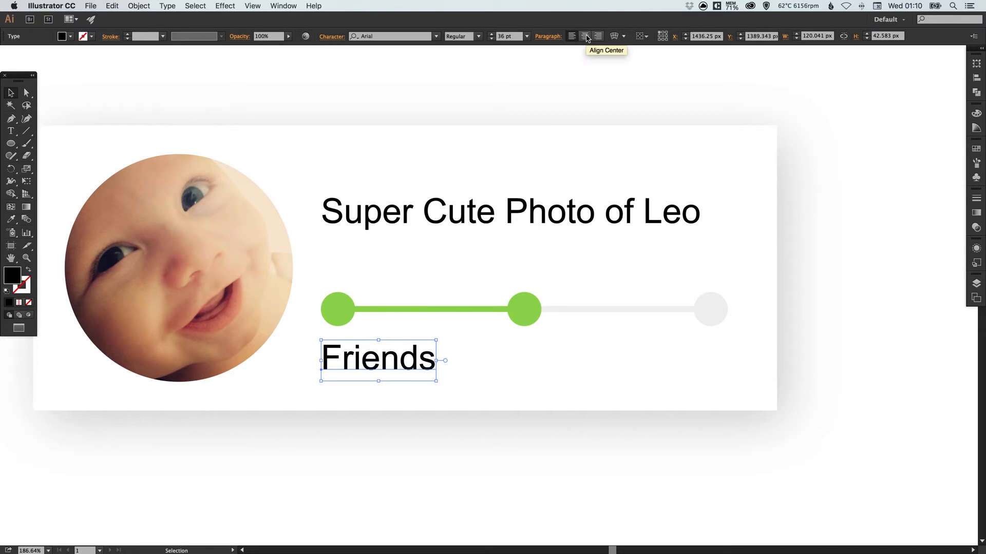
# Step: Centre-align the Friends label, reduce it to 24 pt and place it under the first dot
pyautogui.click(585, 37)
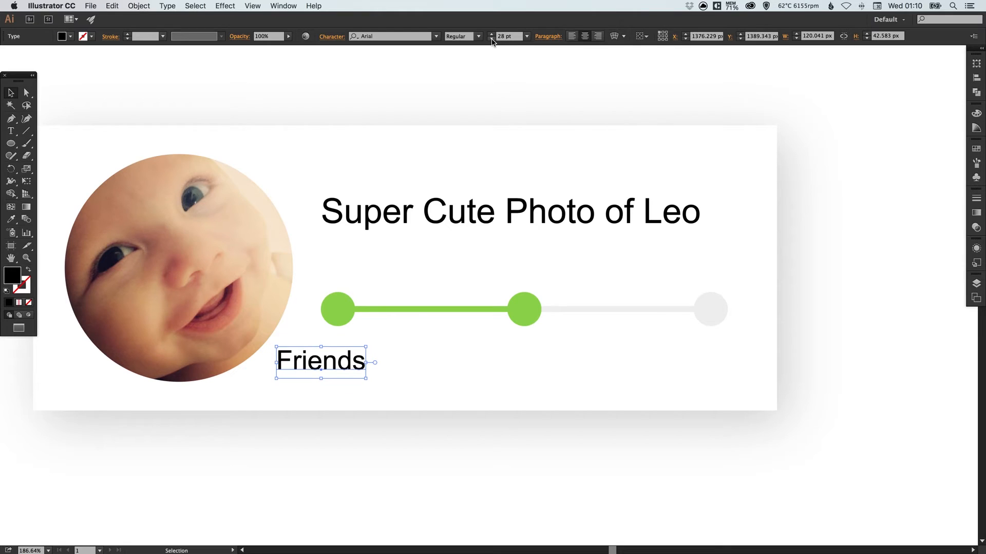
pyautogui.click(491, 39)
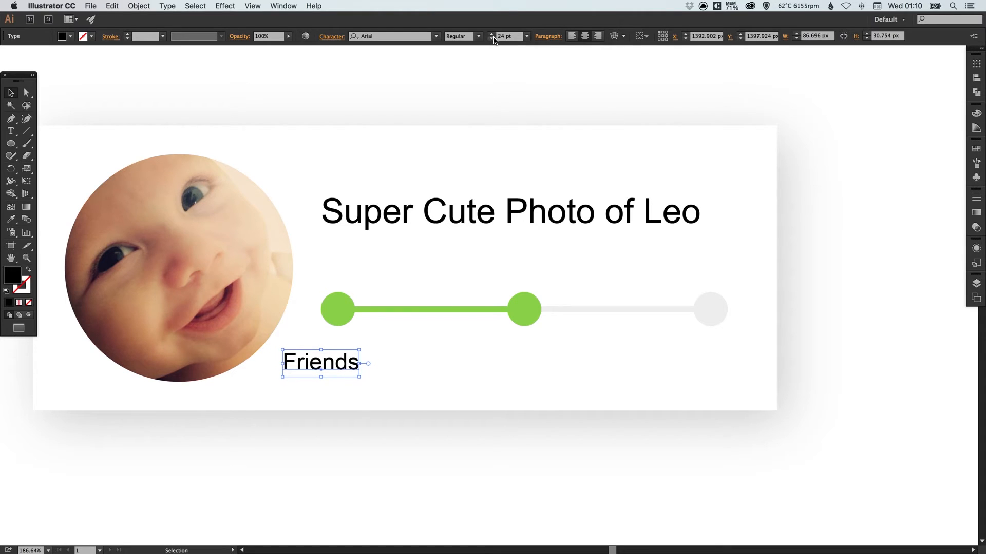
pyautogui.moveTo(321, 362); pyautogui.dragTo(332, 352)
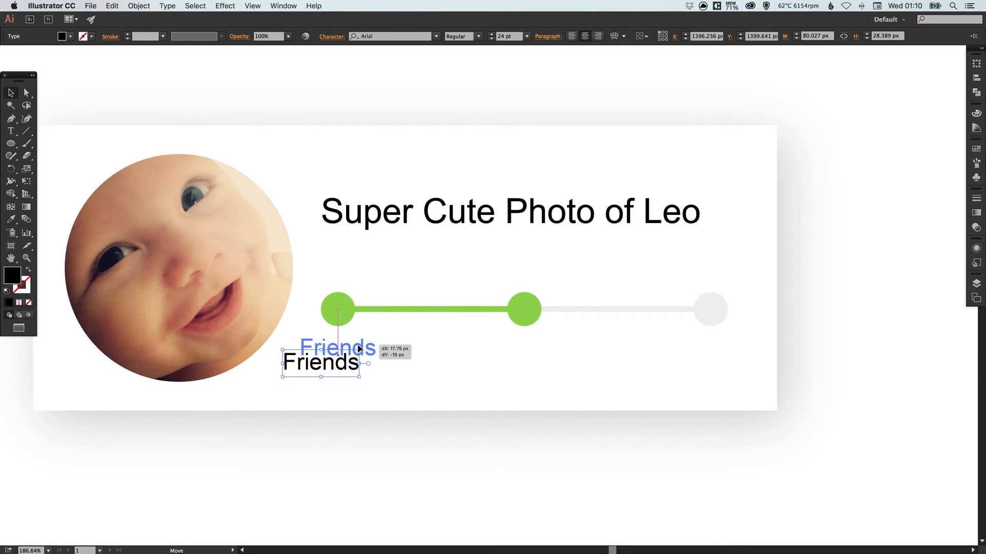
pyautogui.moveTo(320, 361); pyautogui.dragTo(338, 349)
pyautogui.write(' adssdsd')
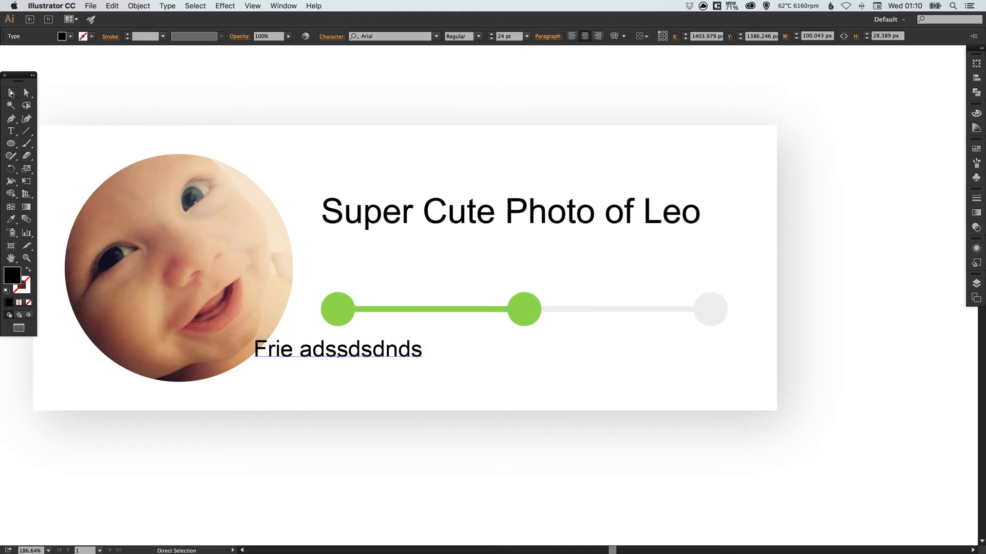
pyautogui.write('Friends')
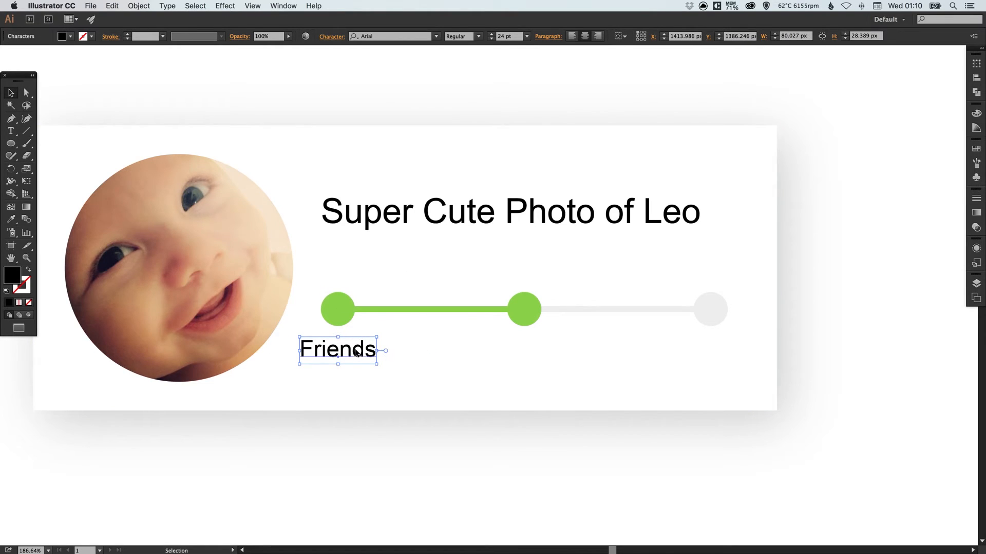
# Step: Copy the label under the middle and last dots, retyping them 'Everyone' and 'Public'
pyautogui.moveTo(338, 349); pyautogui.dragTo(523, 349)
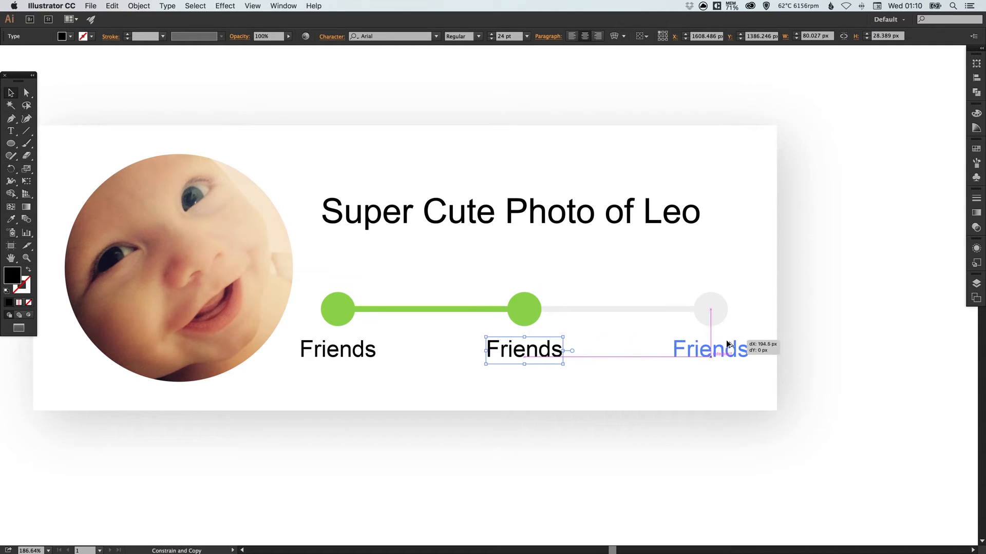
pyautogui.moveTo(524, 349); pyautogui.dragTo(711, 349)
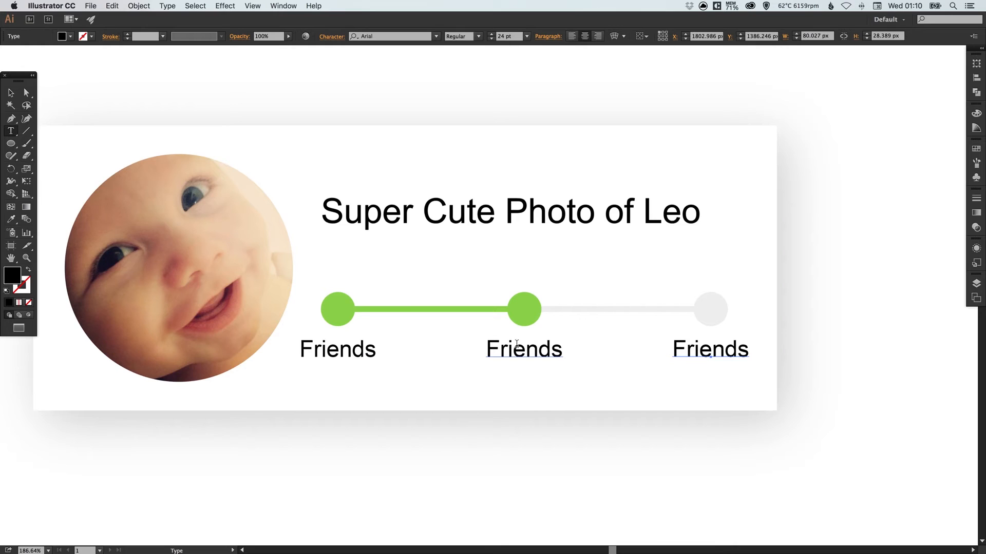
pyautogui.doubleClick(708, 349)
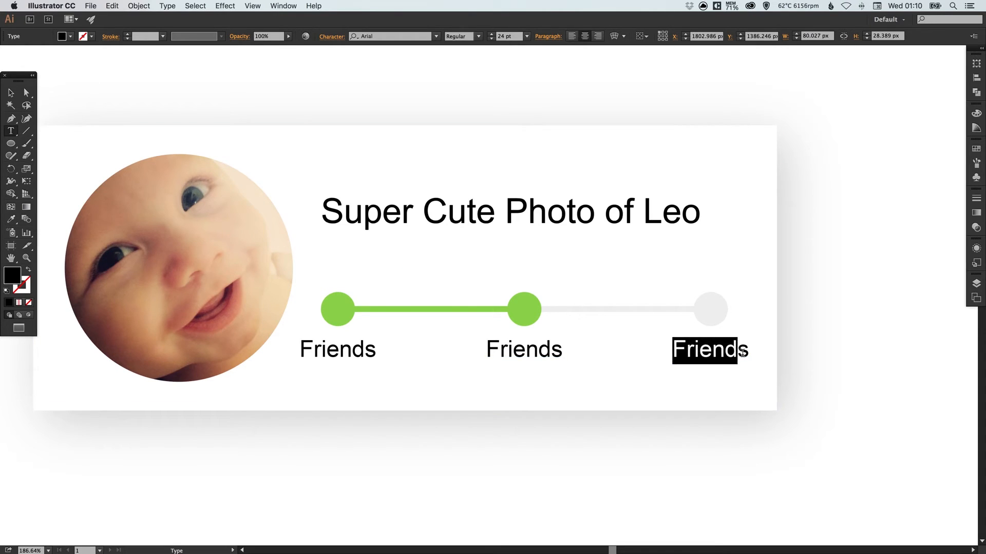
pyautogui.write('Pb')
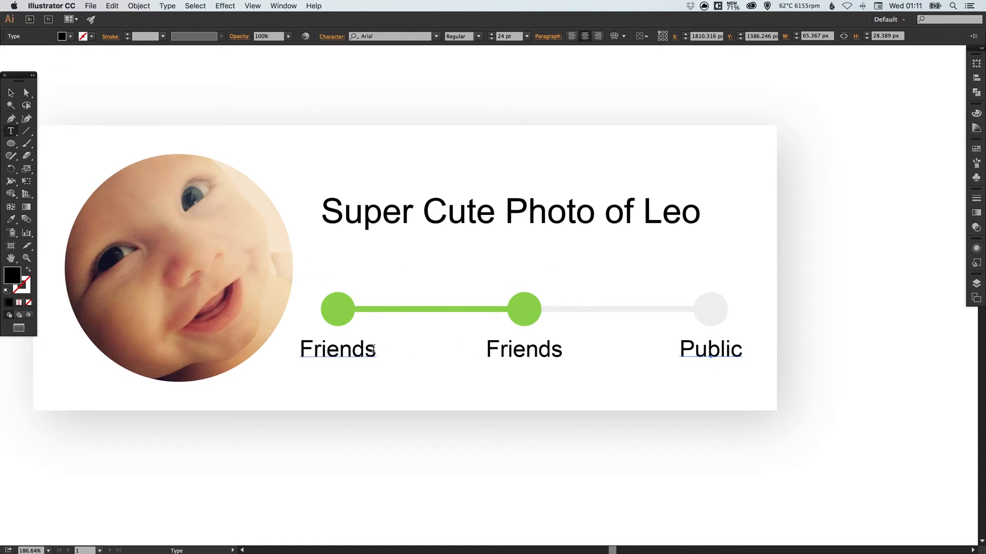
pyautogui.doubleClick(524, 349)
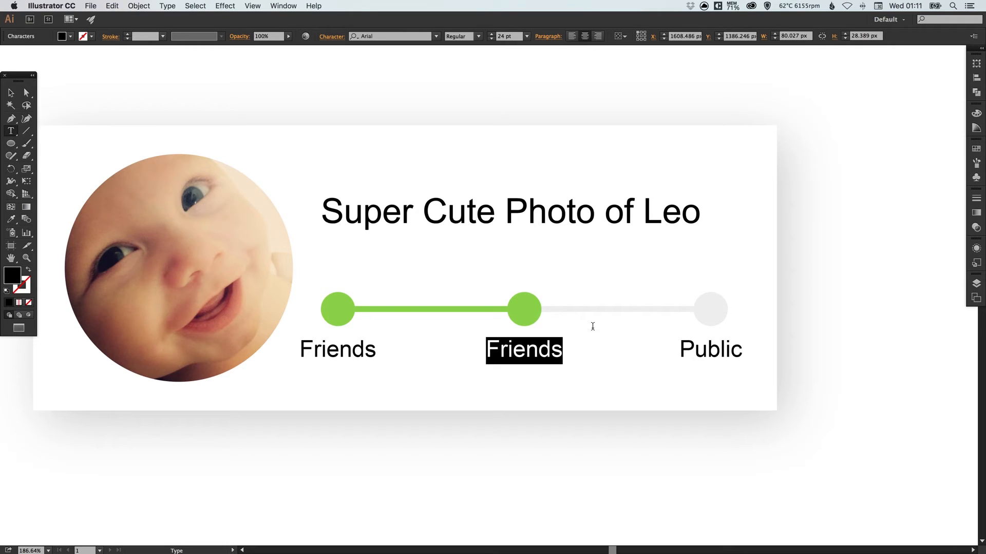
pyautogui.write('Everyone')
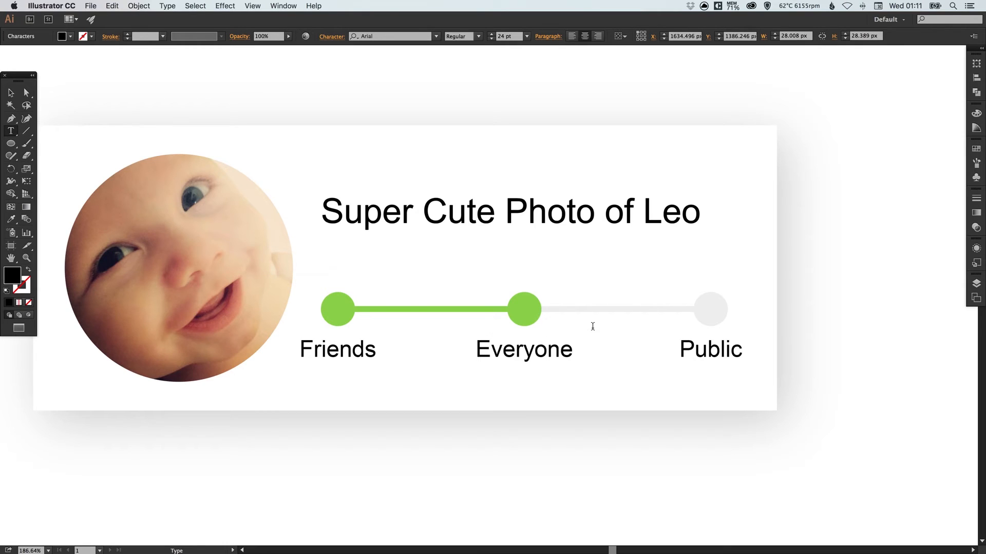
# Step: Set the title's font to Helvetica Light
pyautogui.click(524, 350)
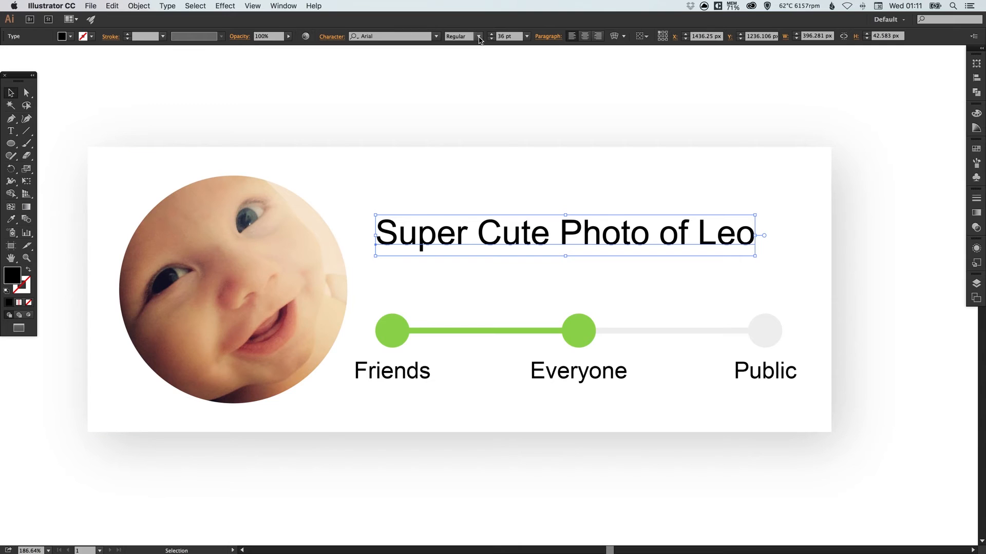
pyautogui.moveTo(408, 37)
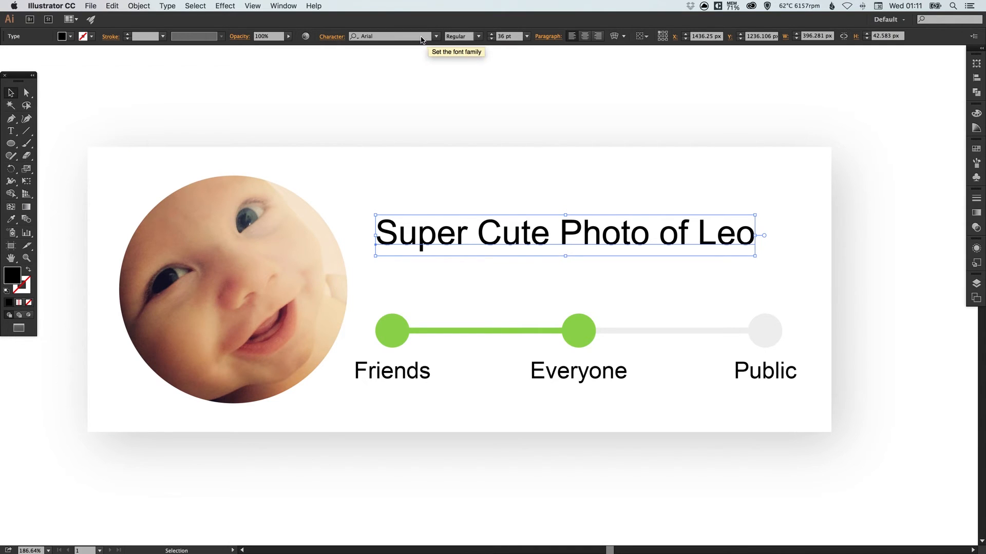
pyautogui.click(387, 36)
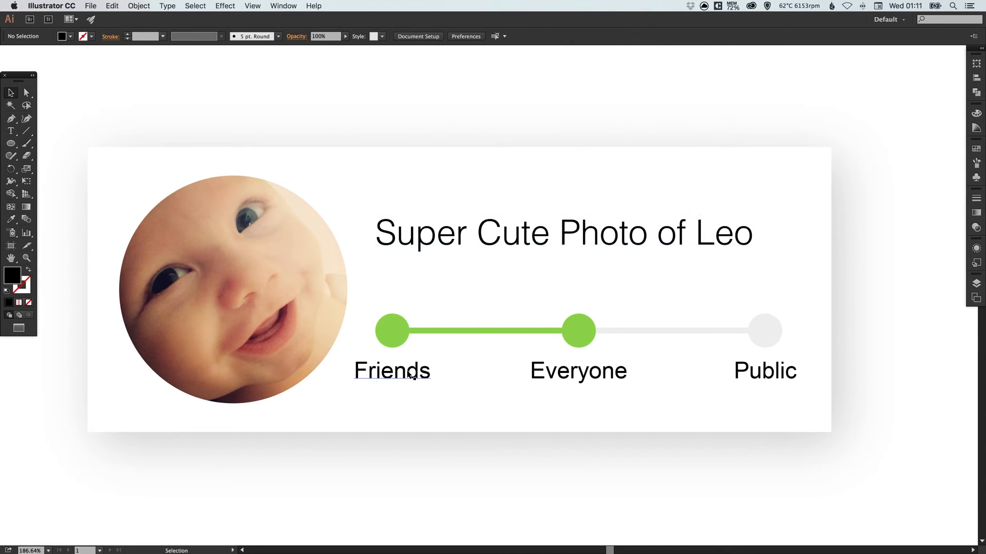
# Step: Set the Friends, Everyone and Public labels to Helvetica Regular
pyautogui.click(393, 371)
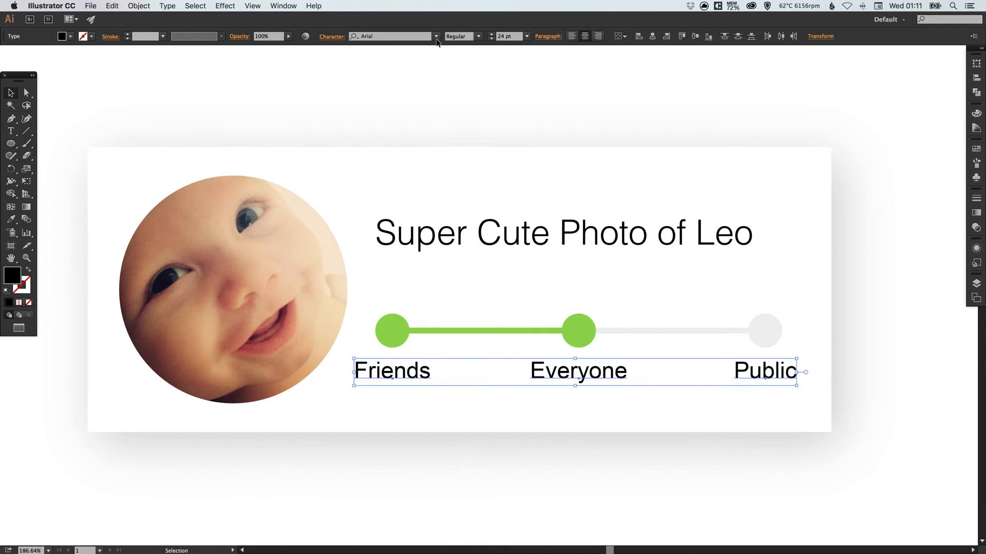
pyautogui.write('helve')
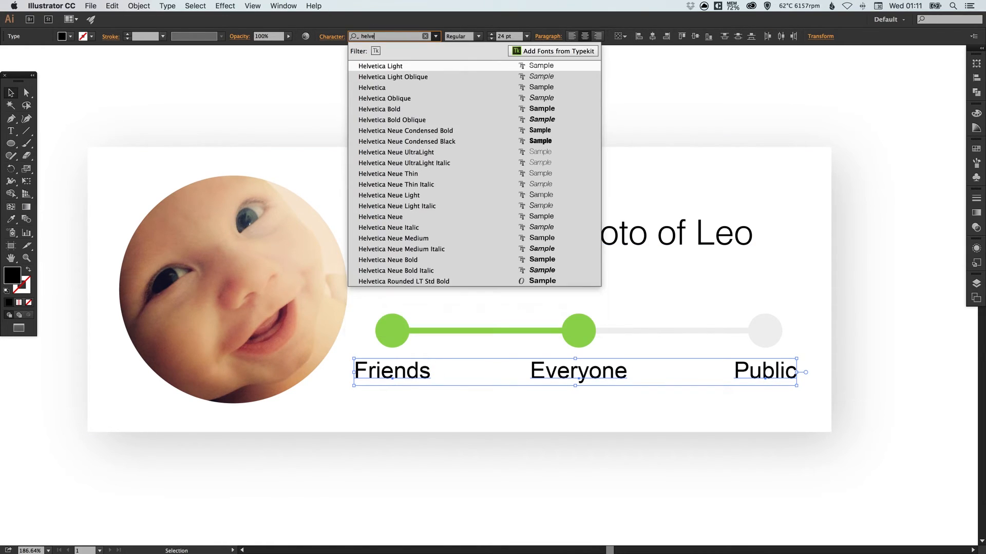
pyautogui.click(380, 66)
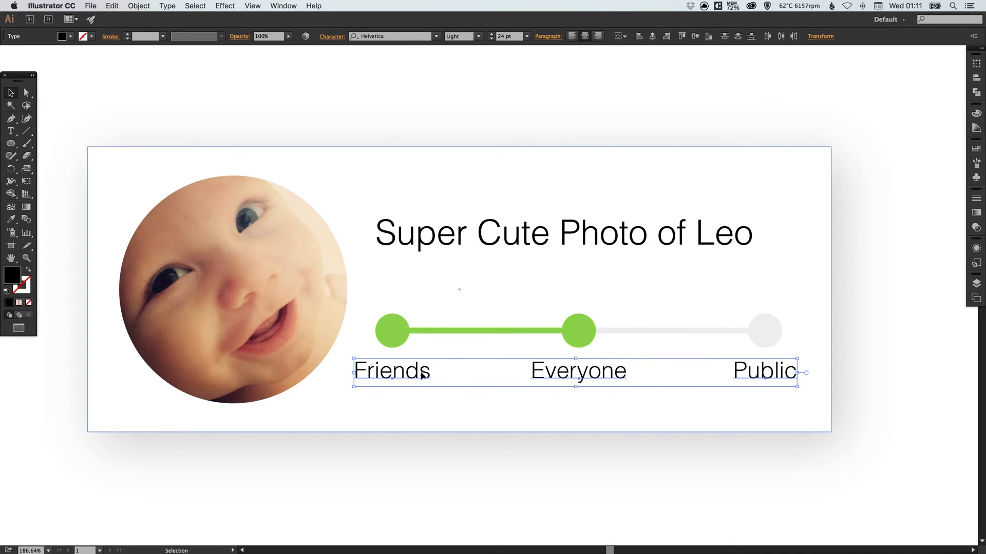
pyautogui.click(479, 36)
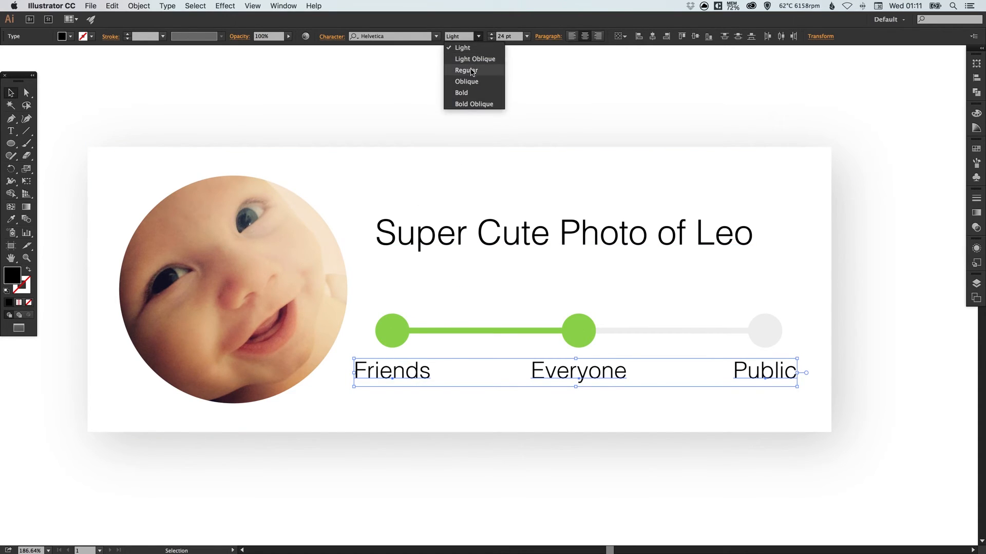
pyautogui.click(465, 70)
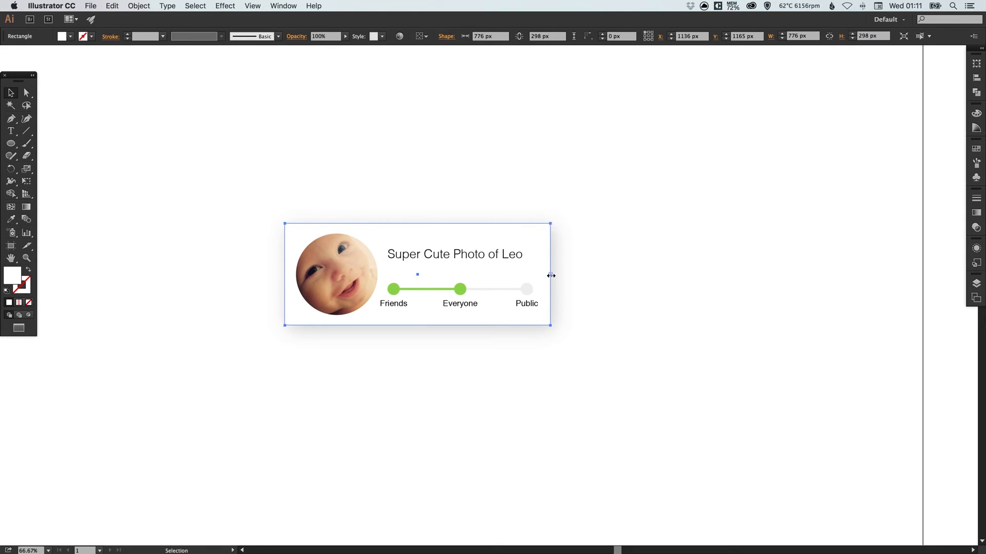
# Step: Widen the white card rightward and group the title, slider and labels via Object > Group
pyautogui.moveTo(550, 275); pyautogui.dragTo(588, 276)
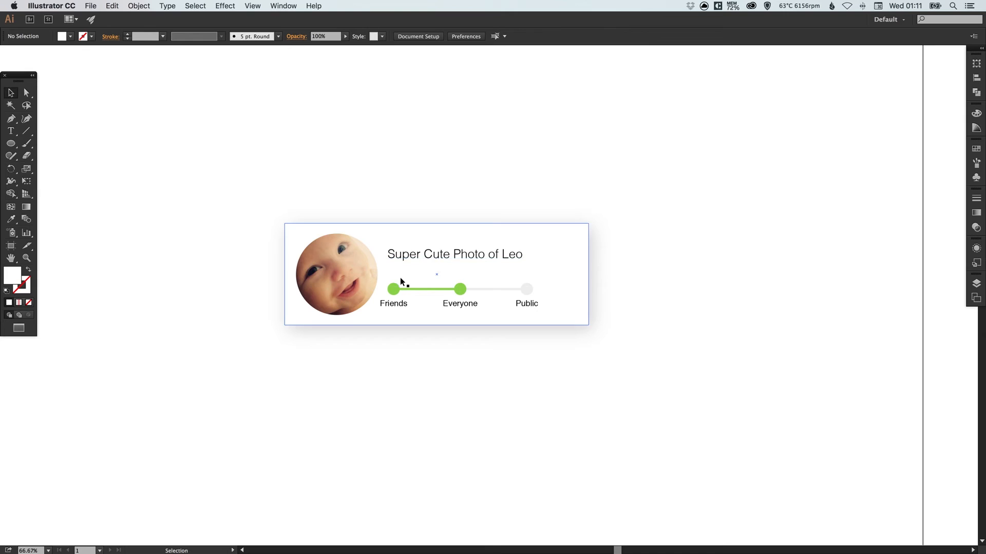
pyautogui.moveTo(401, 281); pyautogui.dragTo(519, 338)
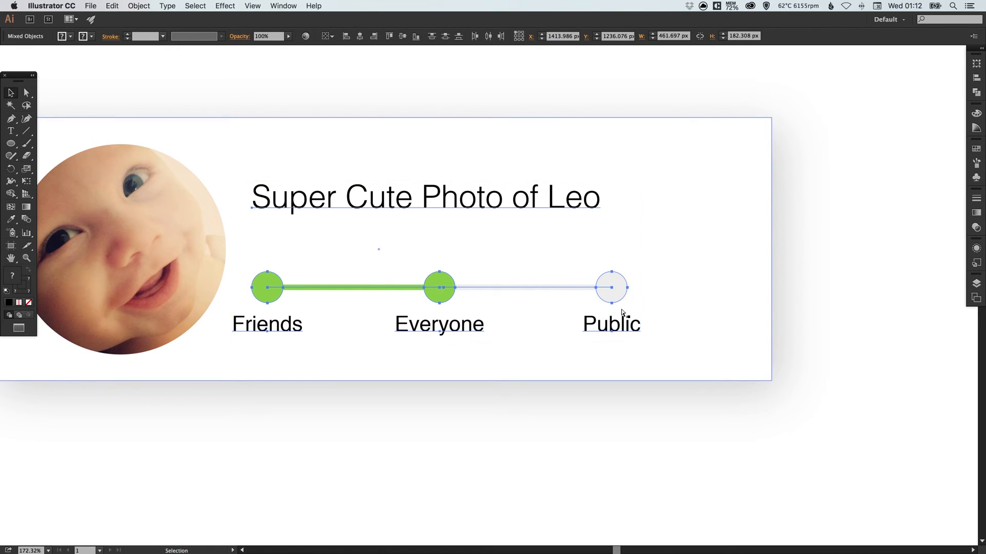
pyautogui.click(138, 5)
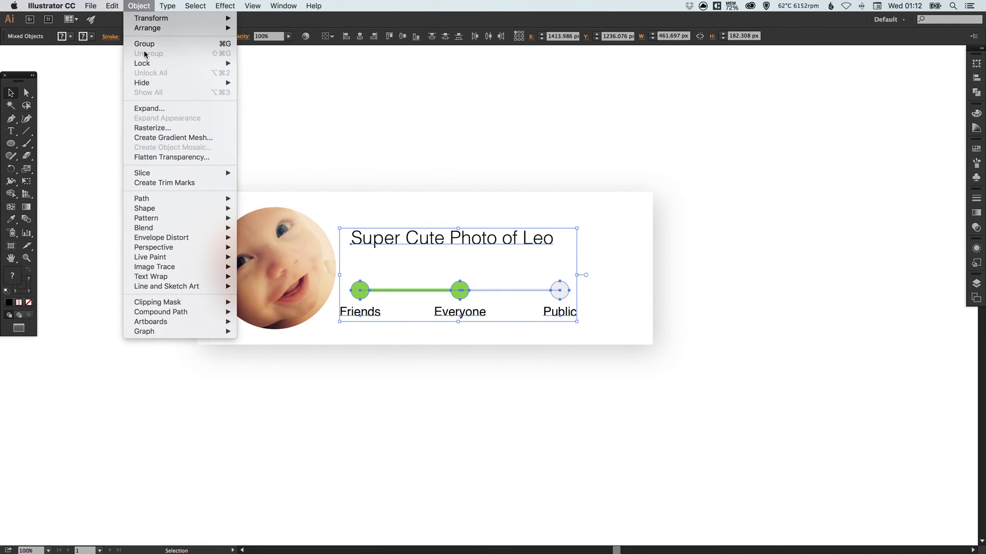
pyautogui.click(144, 43)
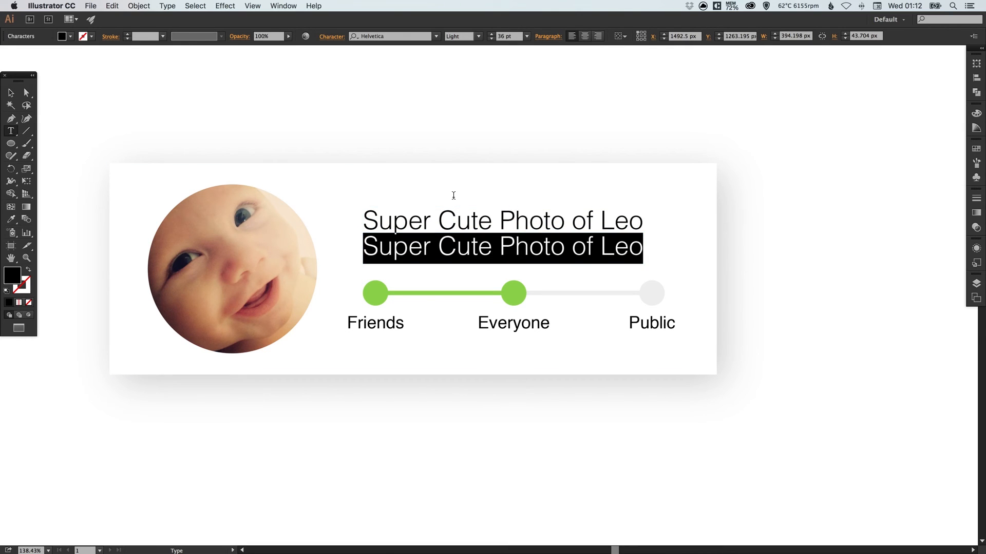
# Step: Retype the duplicated title line as 'Our First Album'
pyautogui.write('Our Fir')
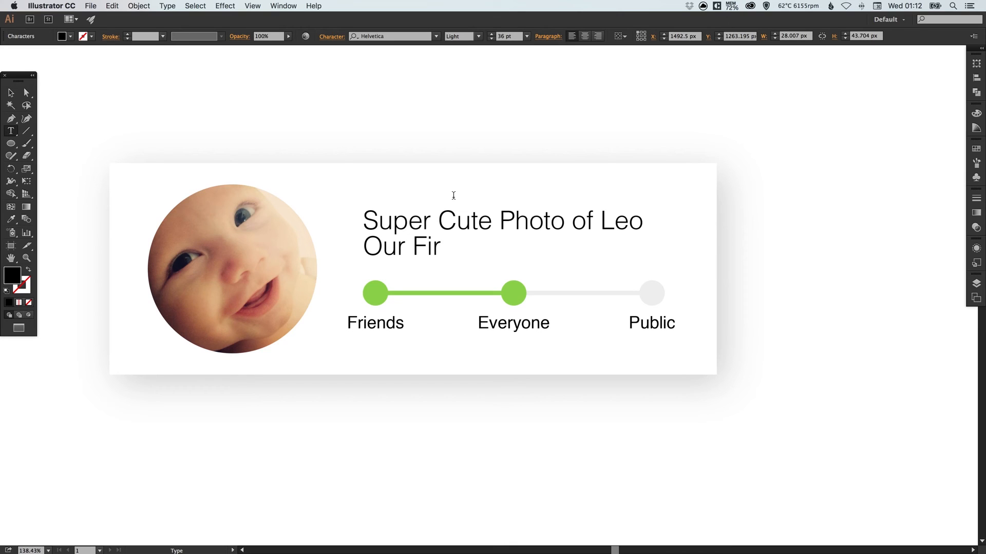
pyautogui.write('st Albu')
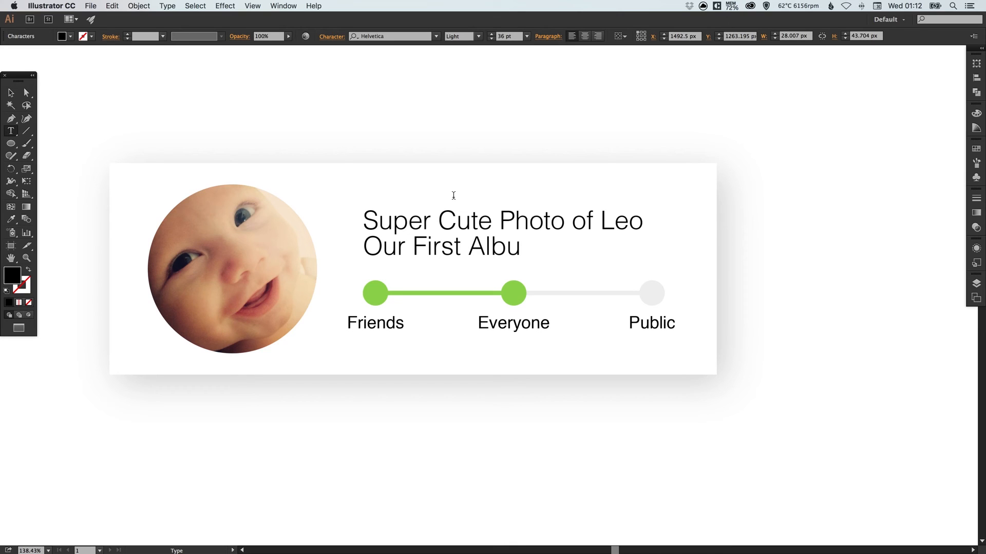
pyautogui.write('m')
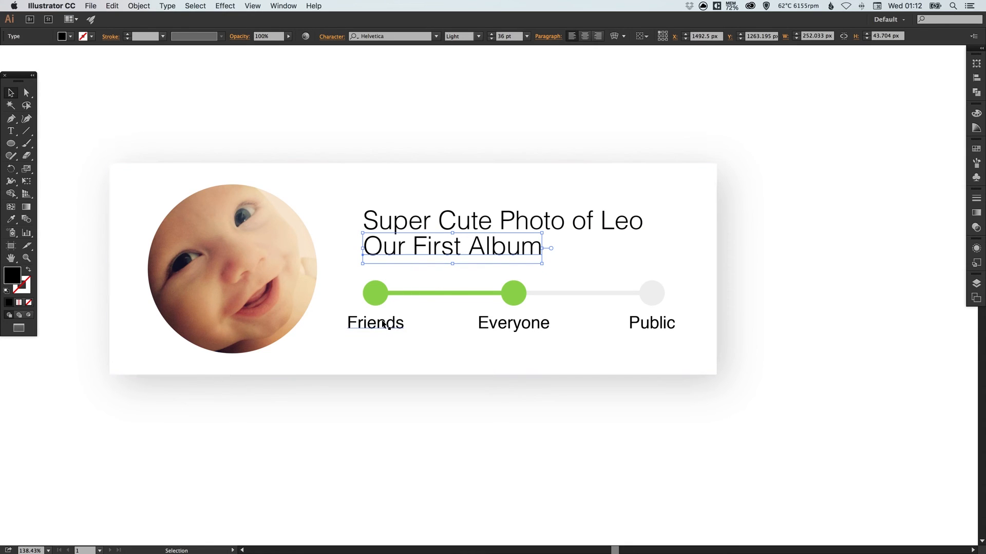
pyautogui.moveTo(377, 335)
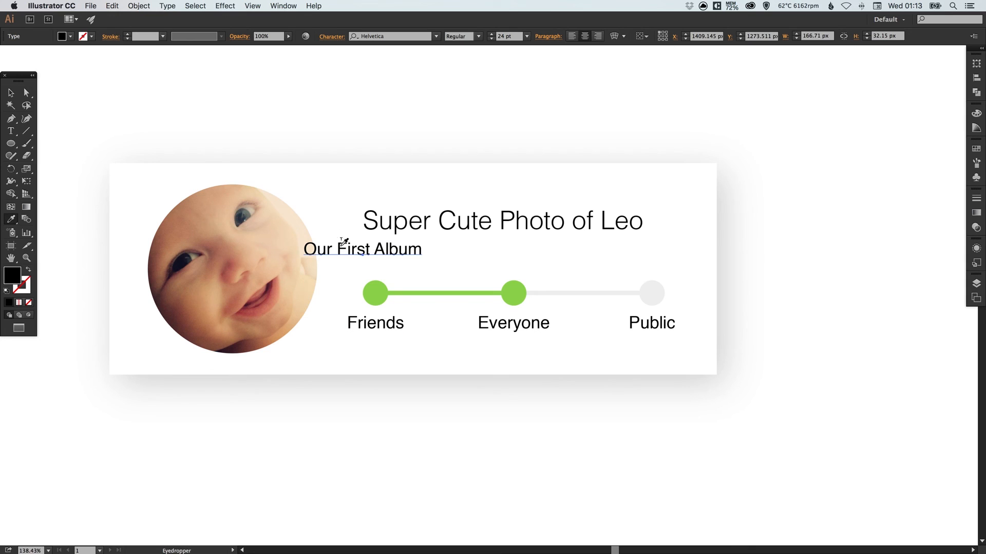
# Step: Left-align the Our First Album subtitle with the title
pyautogui.click(340, 250)
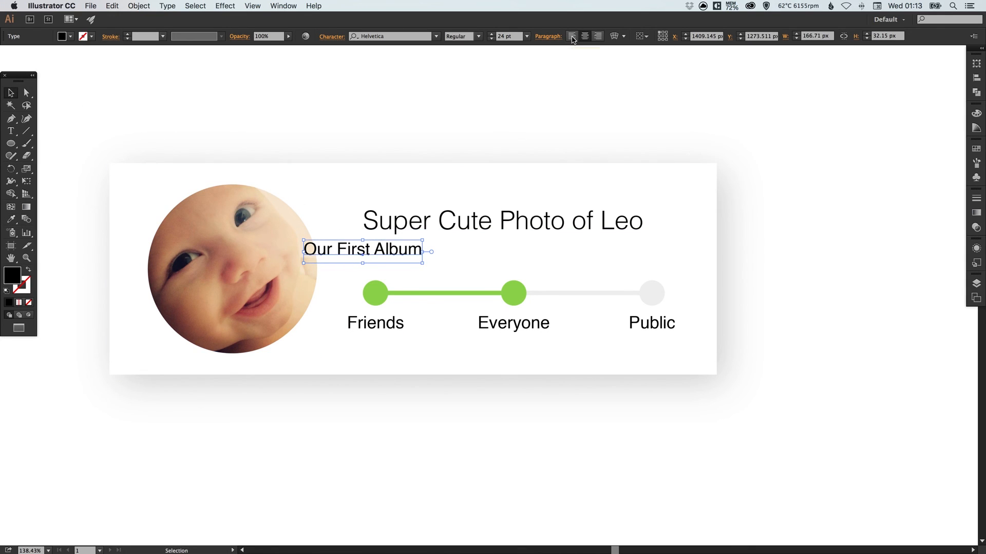
pyautogui.click(584, 37)
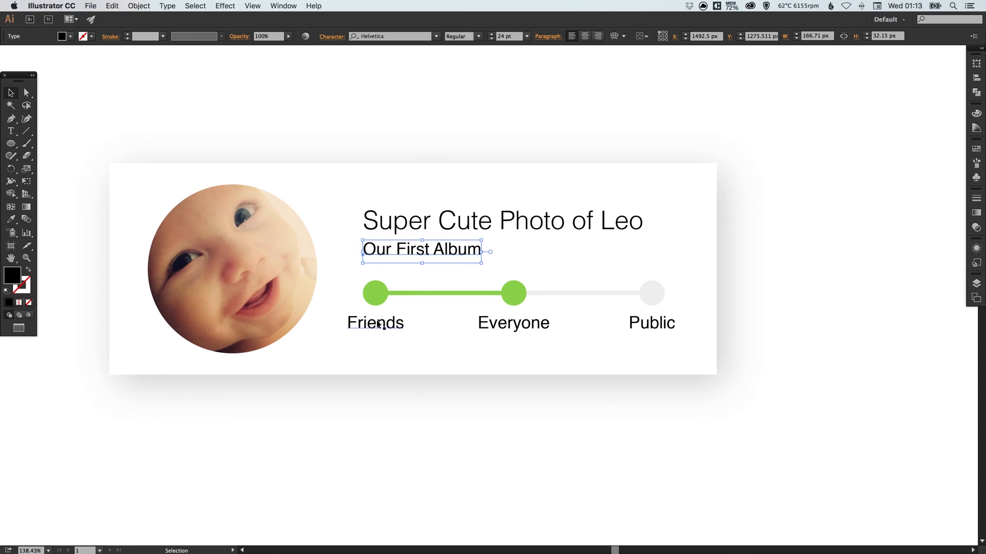
pyautogui.click(443, 178)
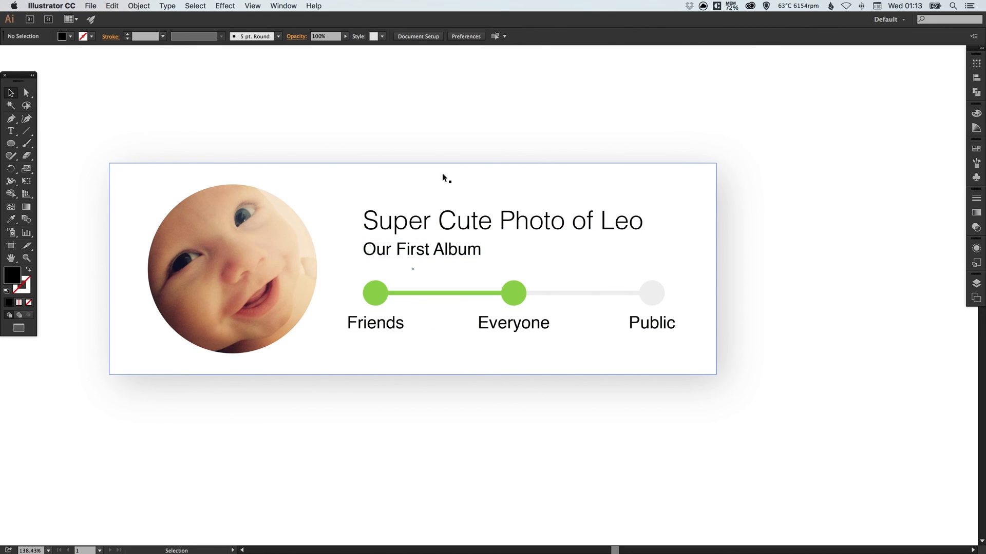
pyautogui.click(421, 249)
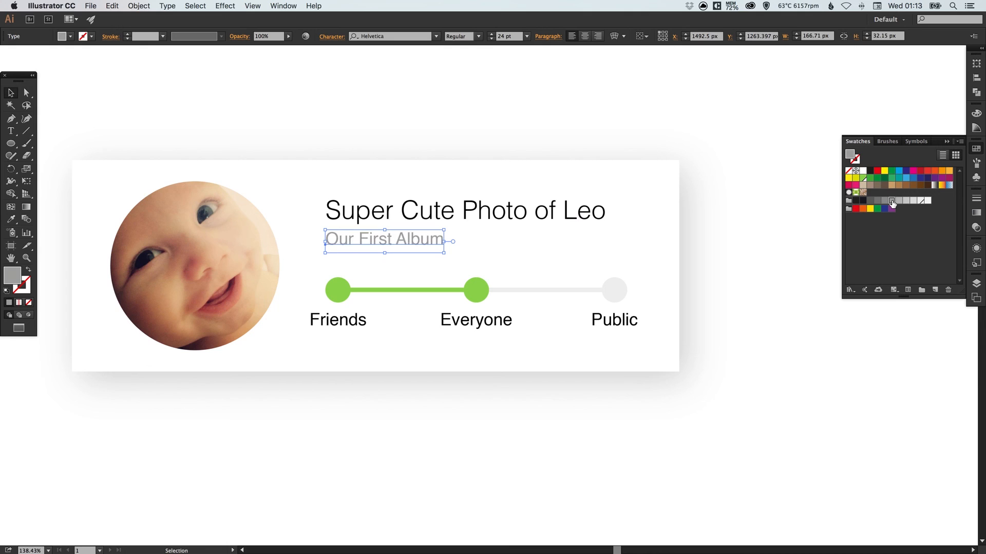
# Step: Make the gray swatch a global colour and recolour the labels green and pale gray
pyautogui.doubleClick(892, 200)
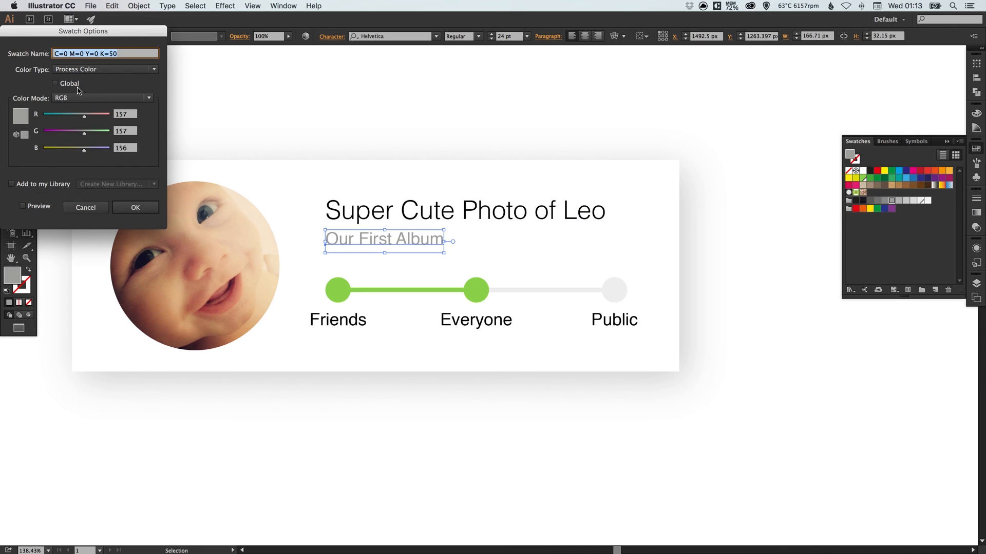
pyautogui.click(56, 83)
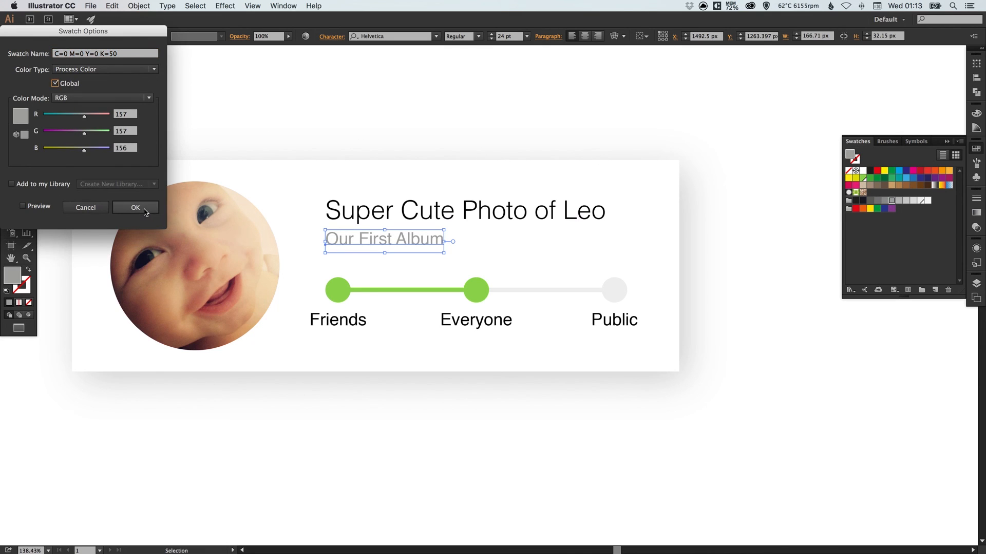
pyautogui.click(135, 207)
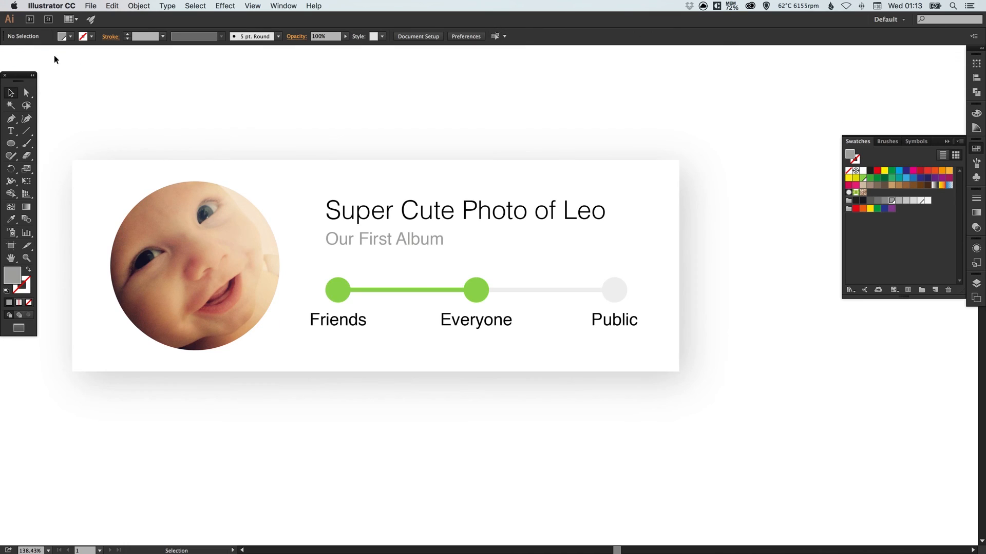
pyautogui.click(337, 319)
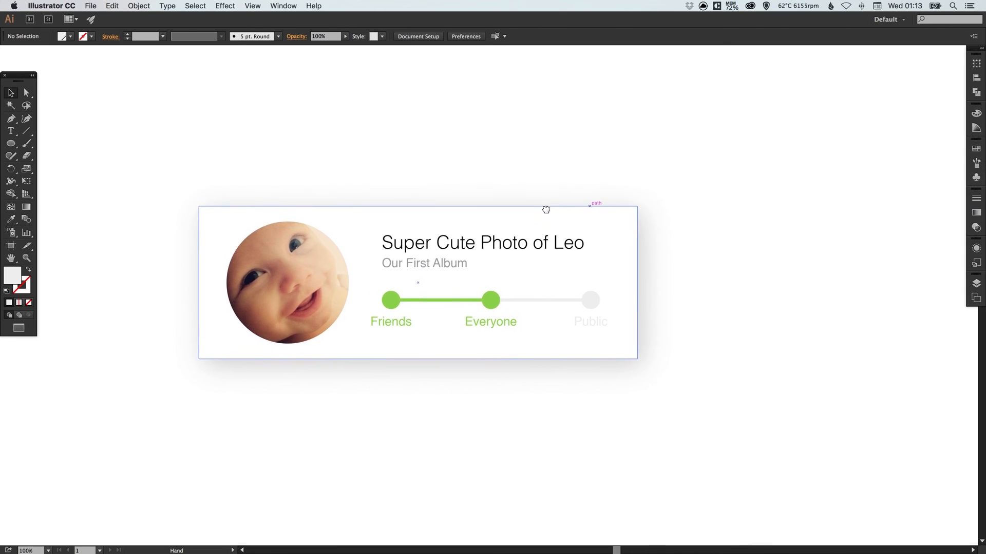
pyautogui.moveTo(545, 209); pyautogui.dragTo(572, 214)
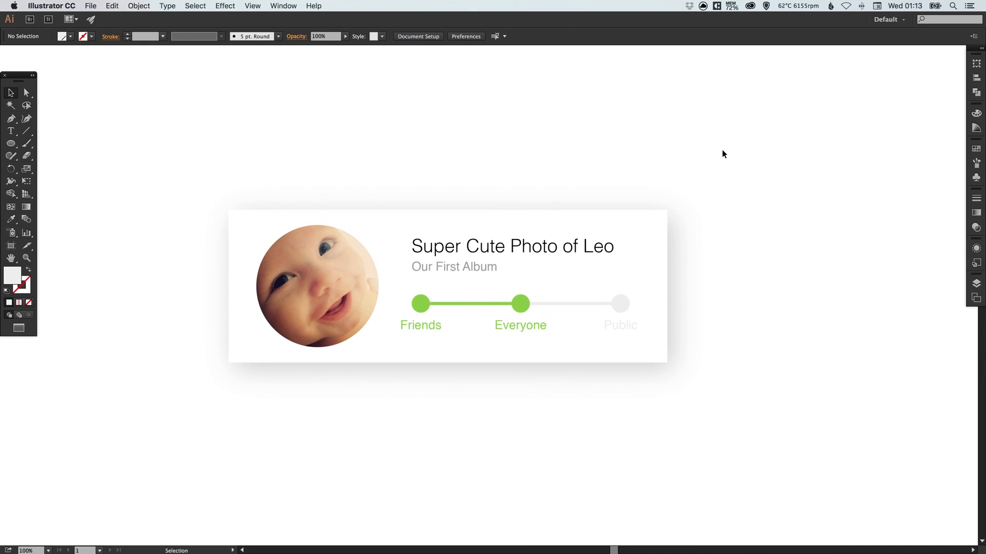
pyautogui.moveTo(719, 150)
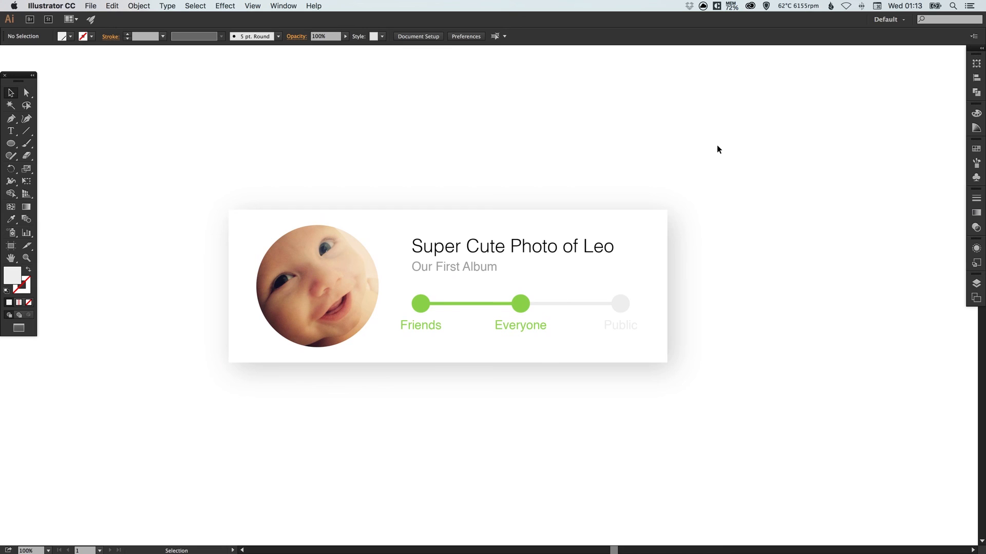